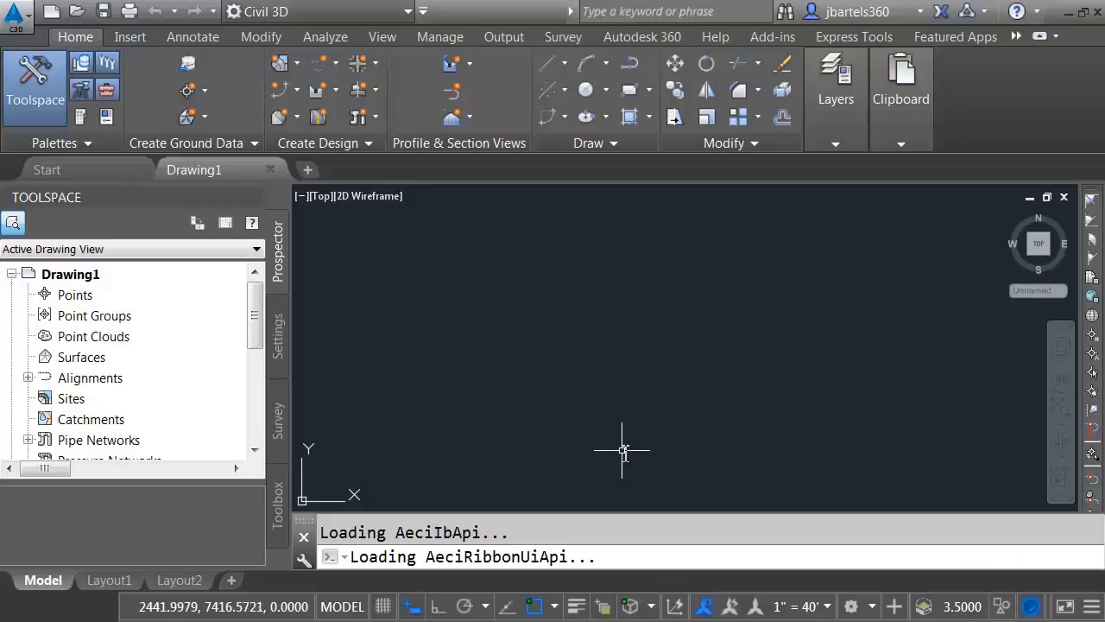
{"action": "mouse_move", "coordinate": [613, 424]}
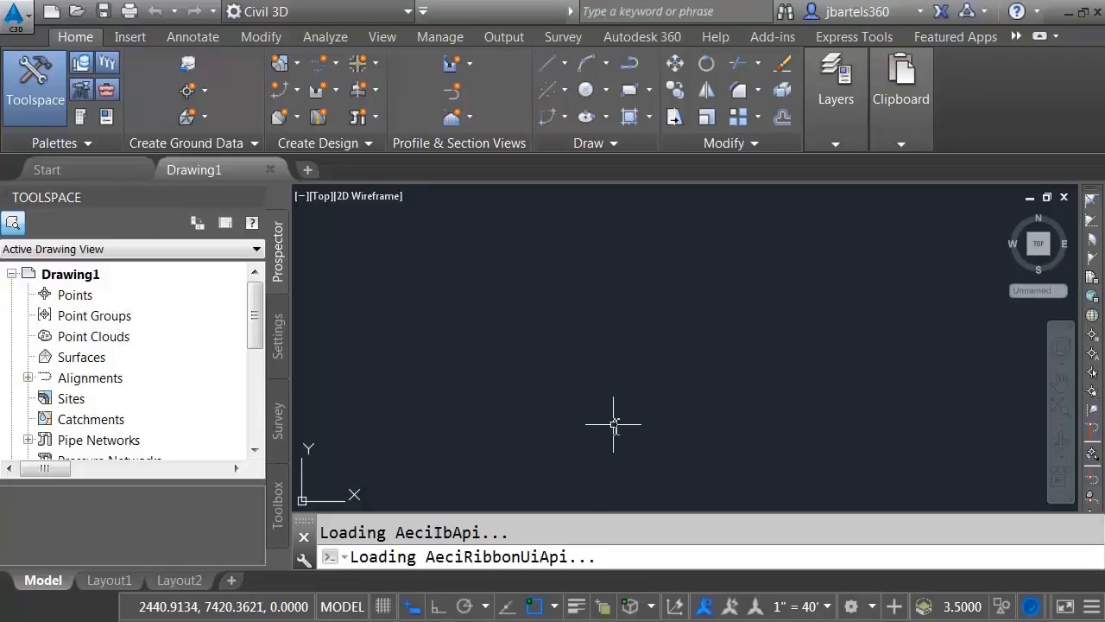
{"action": "mouse_move", "coordinate": [78, 13]}
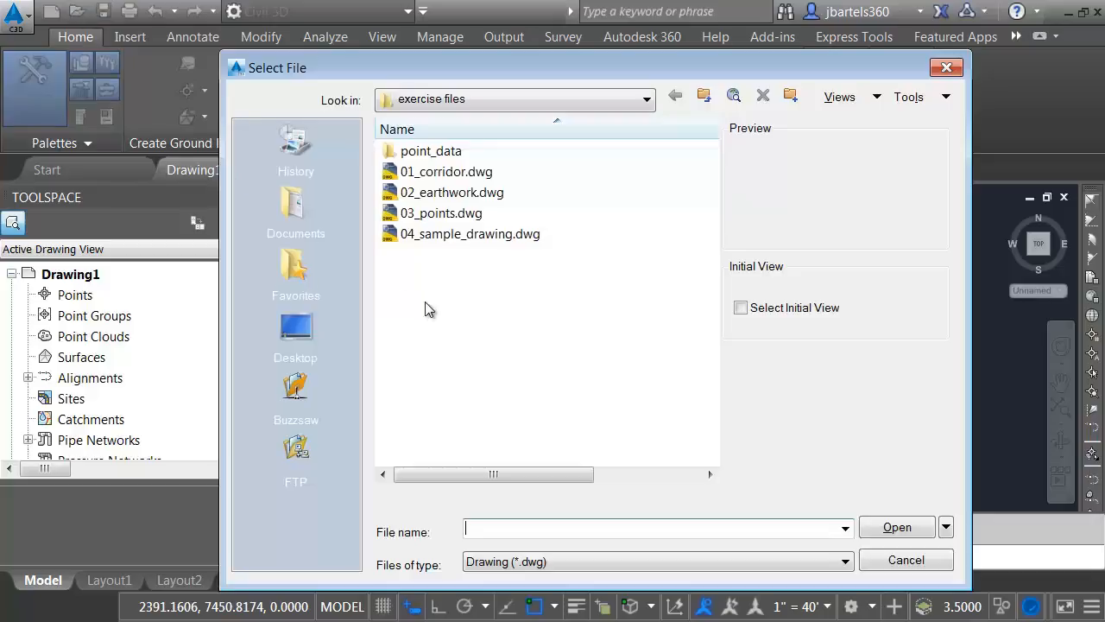
{"action": "mouse_move", "coordinate": [414, 273]}
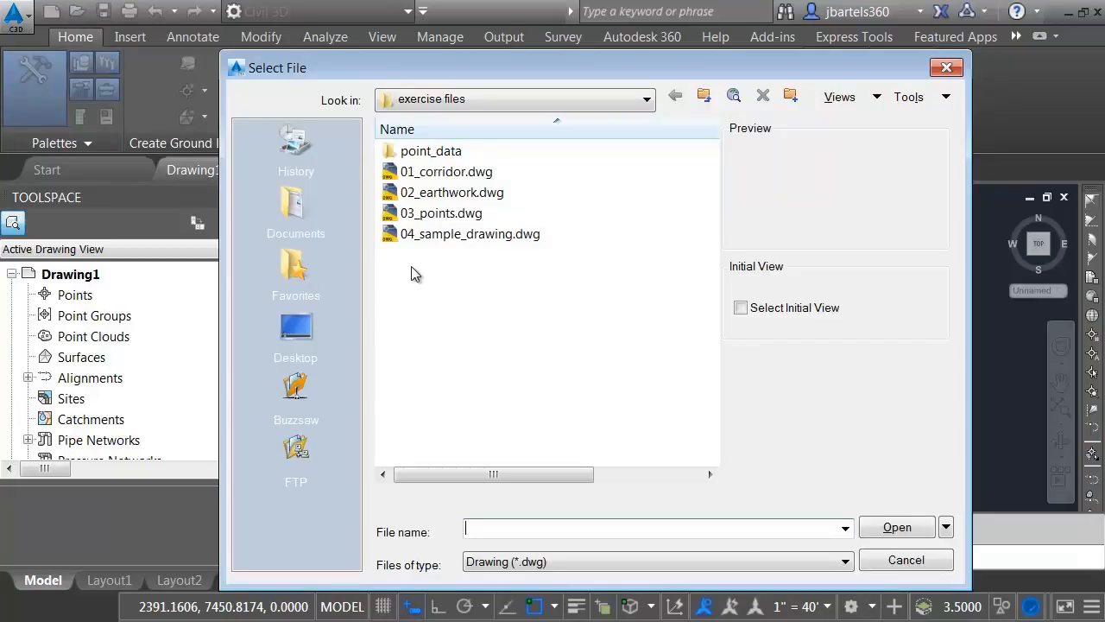
{"action": "mouse_move", "coordinate": [442, 242]}
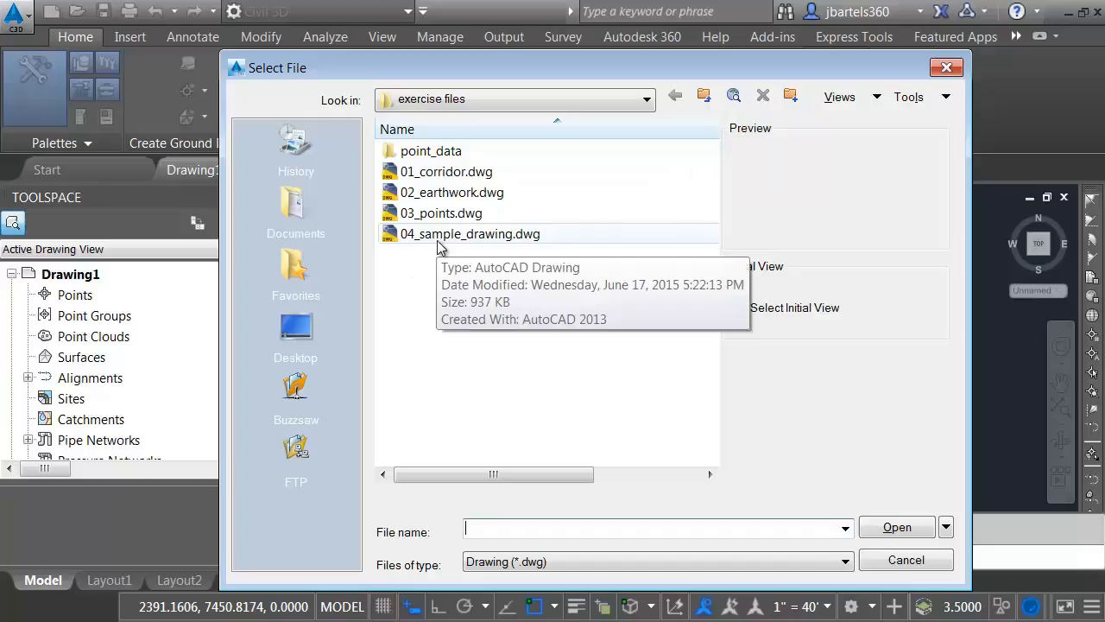
{"action": "mouse_move", "coordinate": [674, 119]}
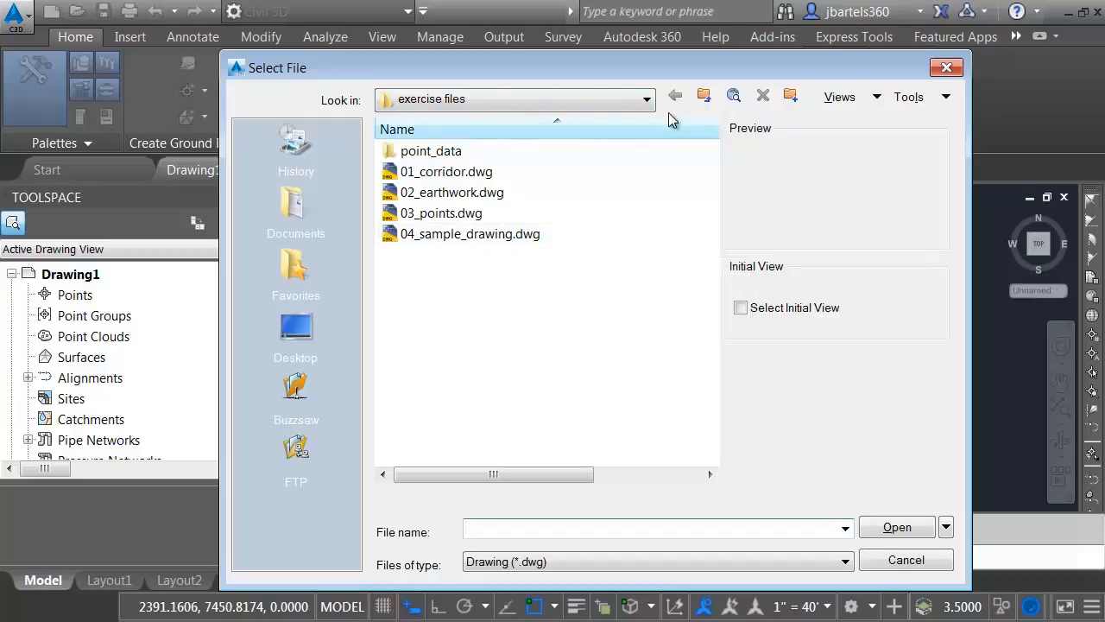
Go up two folder levels and enter the 01-Civil 3D tips_and_tricks folder.
{"action": "left_click", "coordinate": [705, 97]}
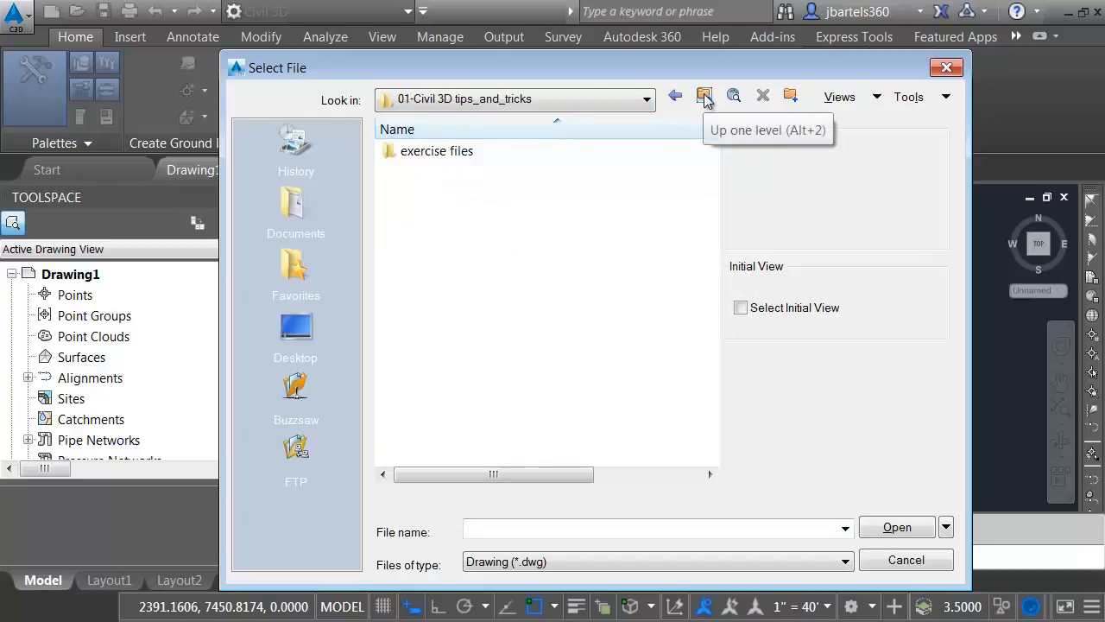
{"action": "left_click", "coordinate": [705, 97]}
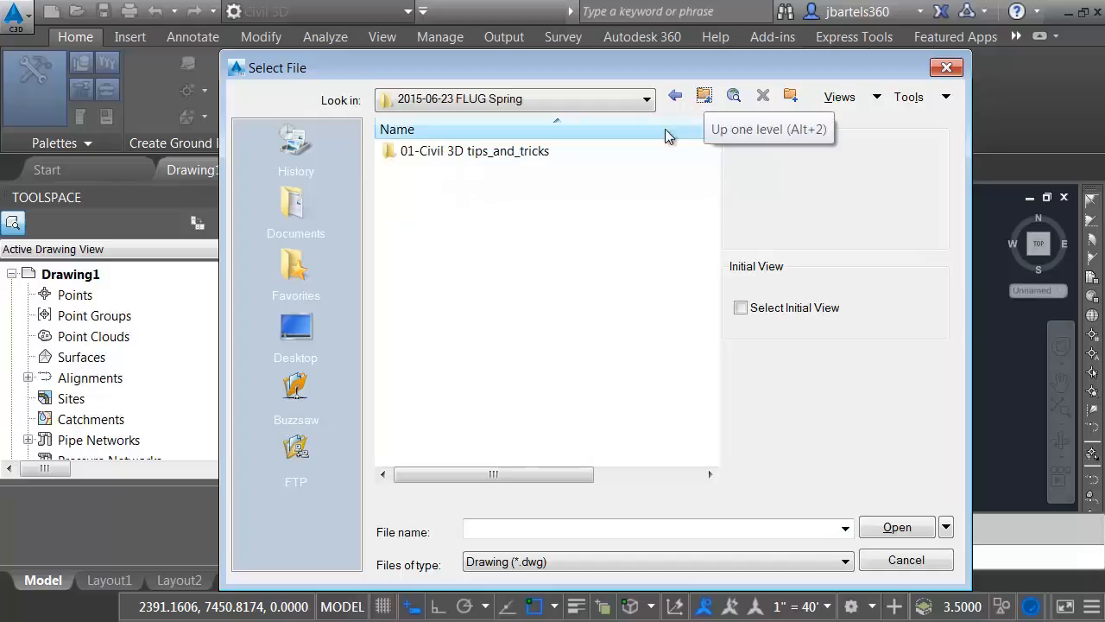
{"action": "left_click", "coordinate": [473, 150]}
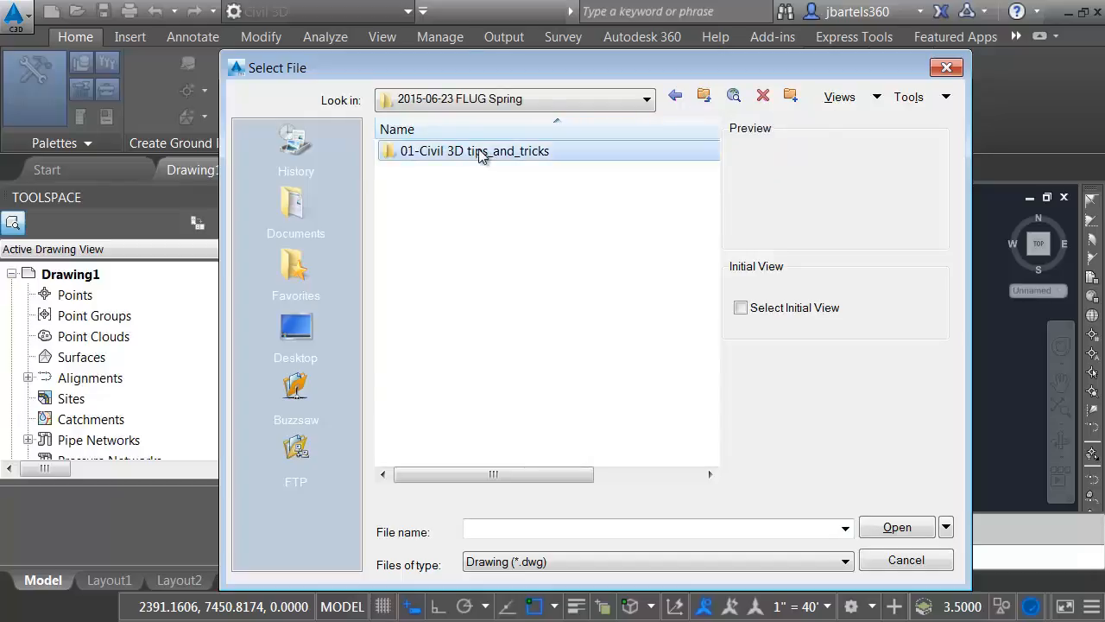
{"action": "double_click", "coordinate": [473, 150]}
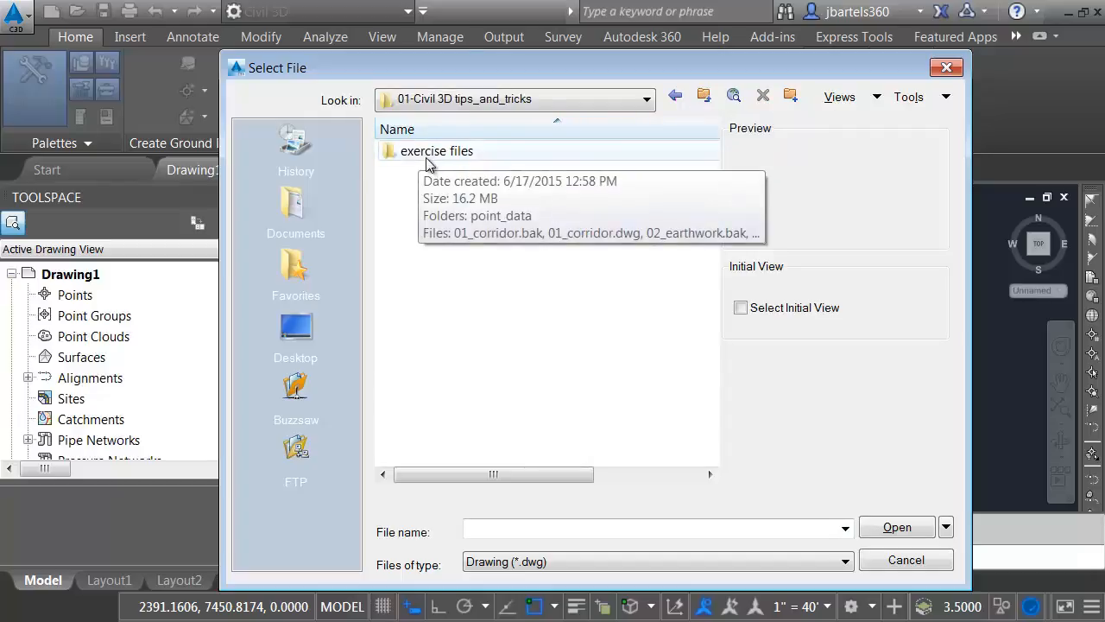
{"action": "mouse_move", "coordinate": [425, 176]}
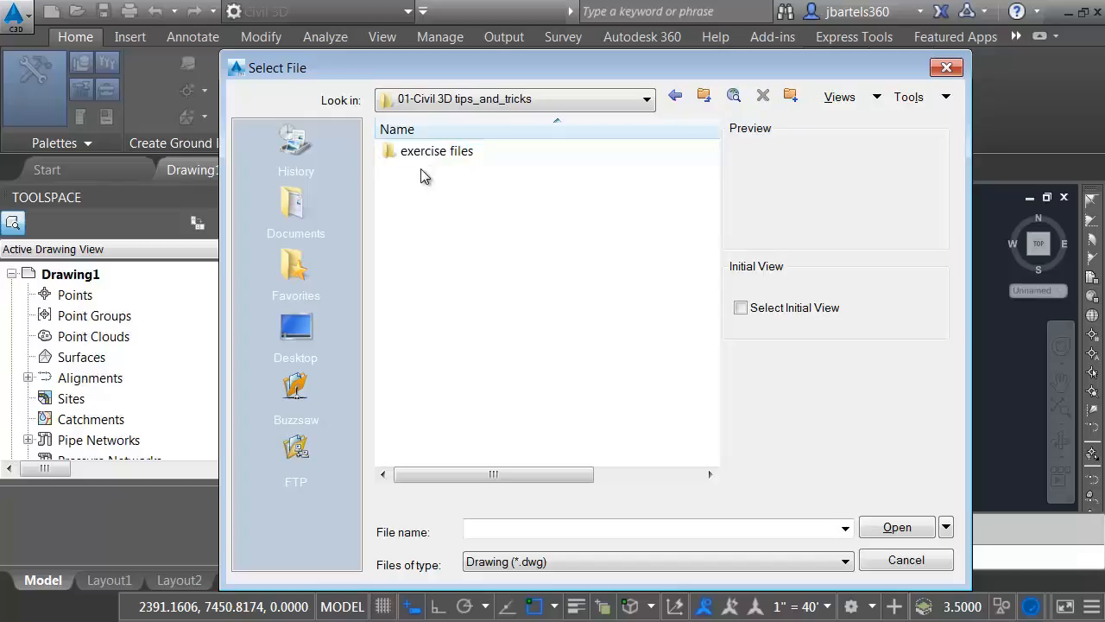
Pin the exercise files folder to the Places bar and jump into it.
{"action": "left_click", "coordinate": [436, 150]}
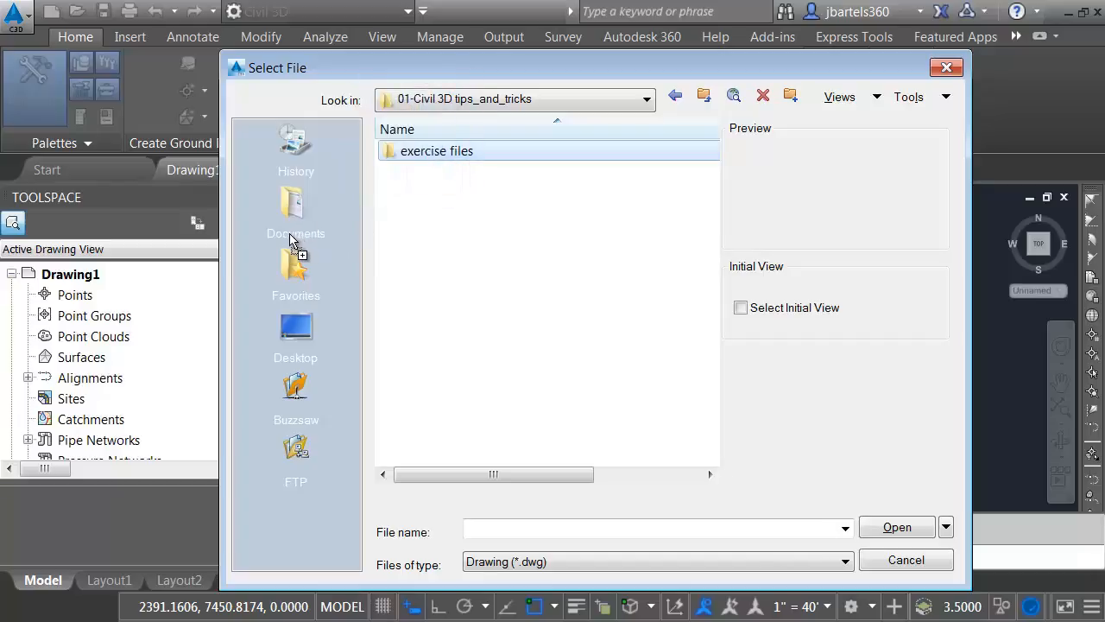
{"action": "mouse_move", "coordinate": [295, 259]}
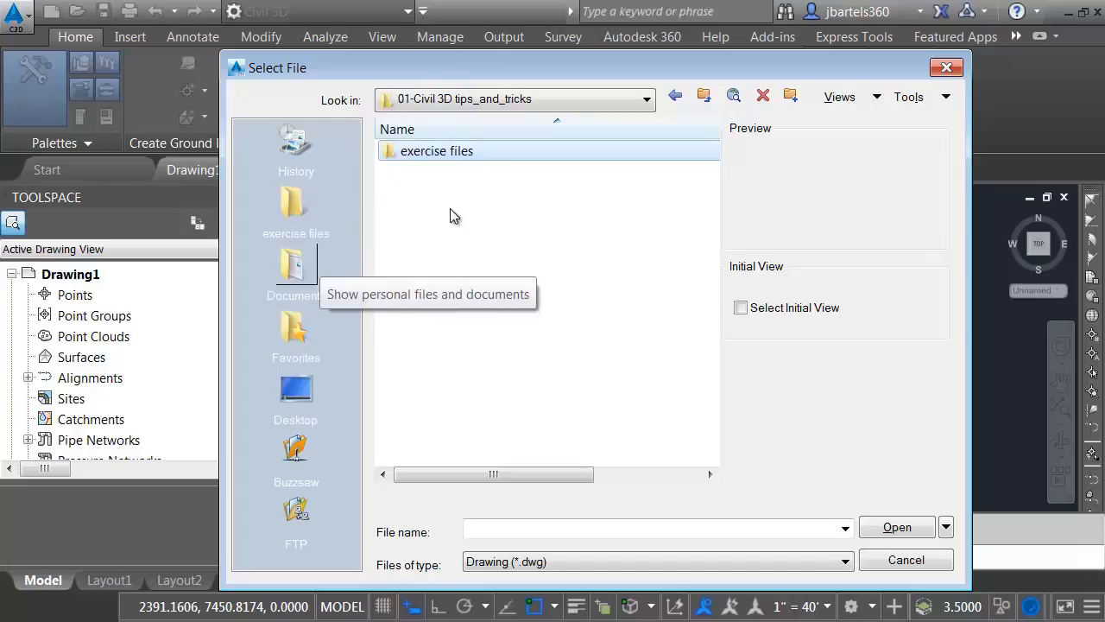
{"action": "left_click", "coordinate": [646, 98]}
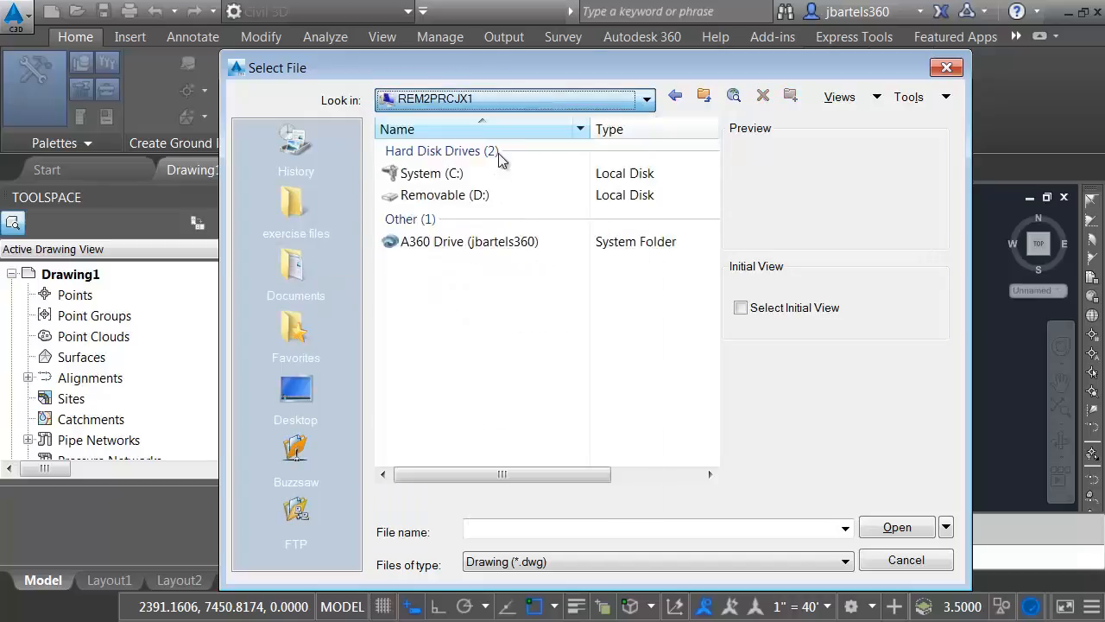
{"action": "mouse_move", "coordinate": [498, 323]}
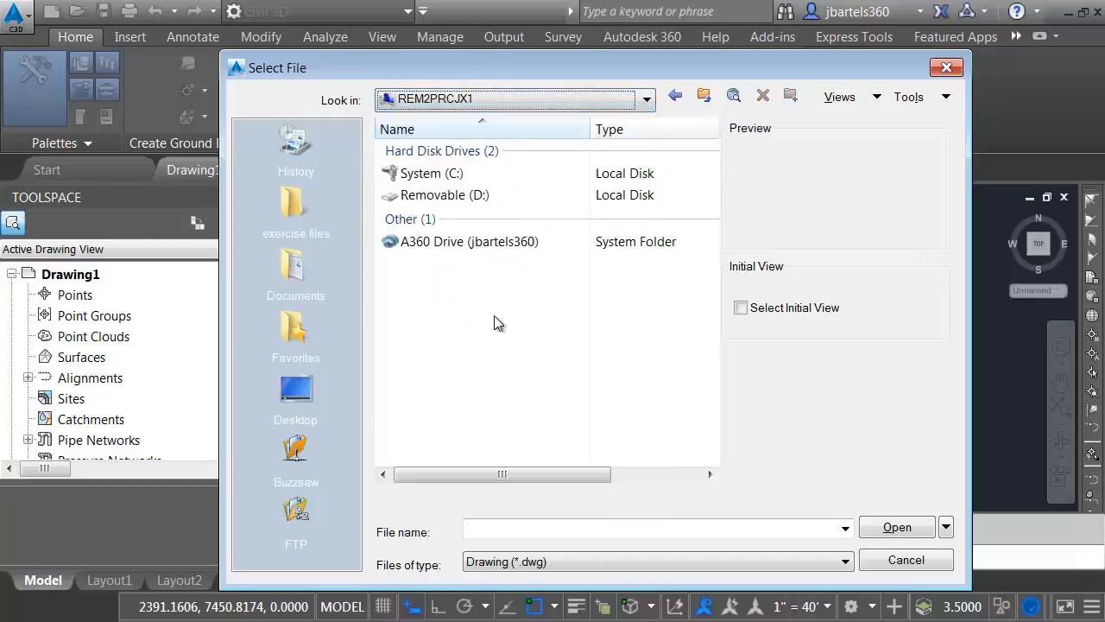
{"action": "mouse_move", "coordinate": [297, 207]}
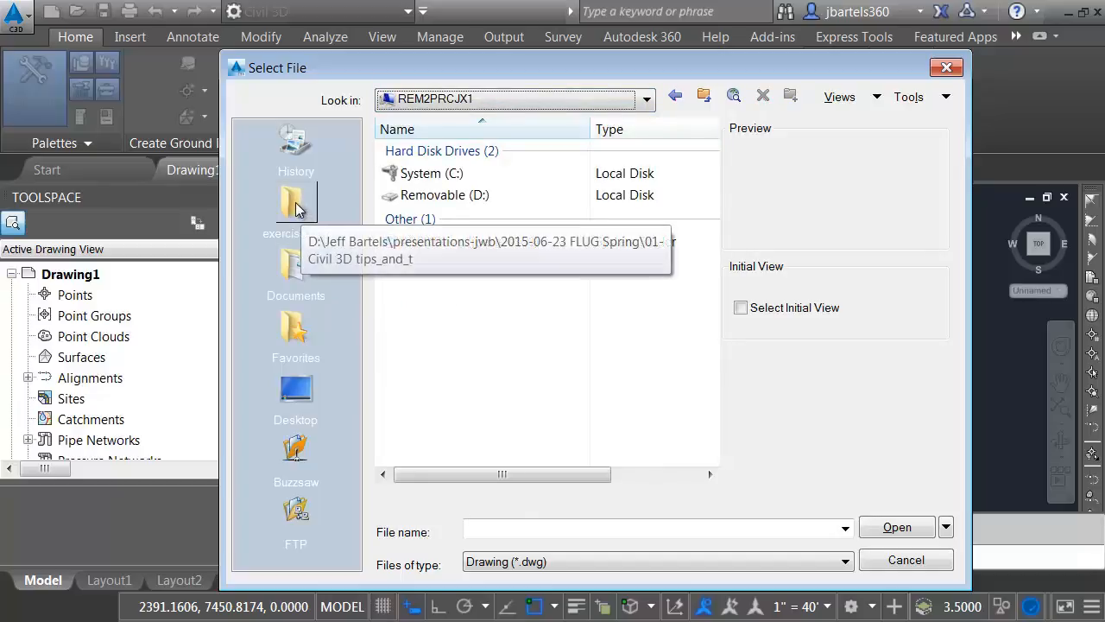
{"action": "double_click", "coordinate": [296, 204]}
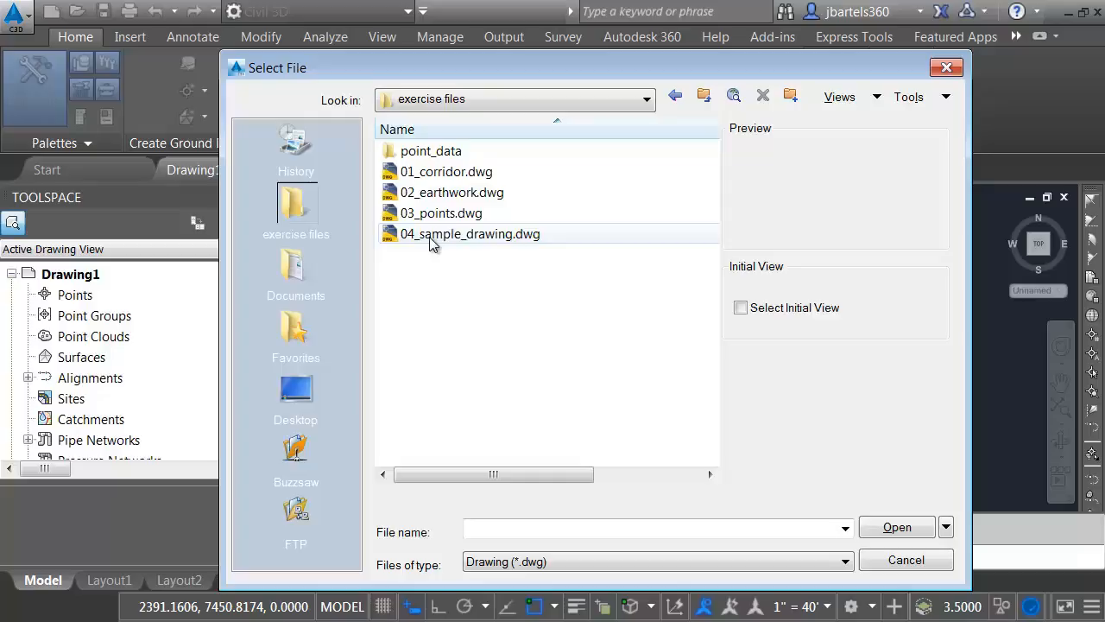
{"action": "mouse_move", "coordinate": [336, 361]}
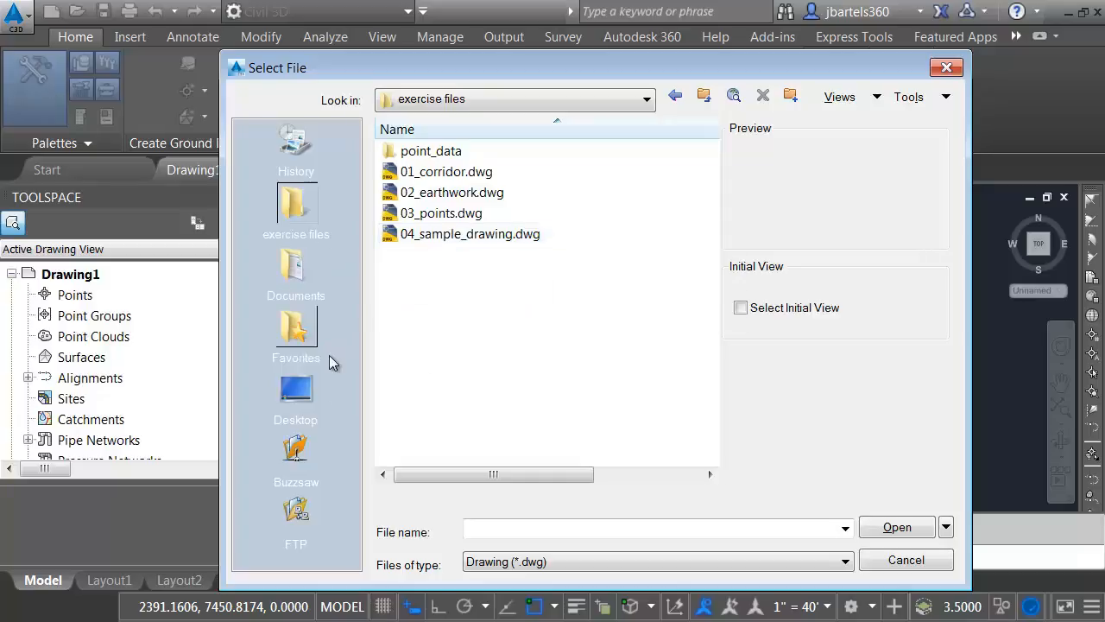
{"action": "mouse_move", "coordinate": [311, 216]}
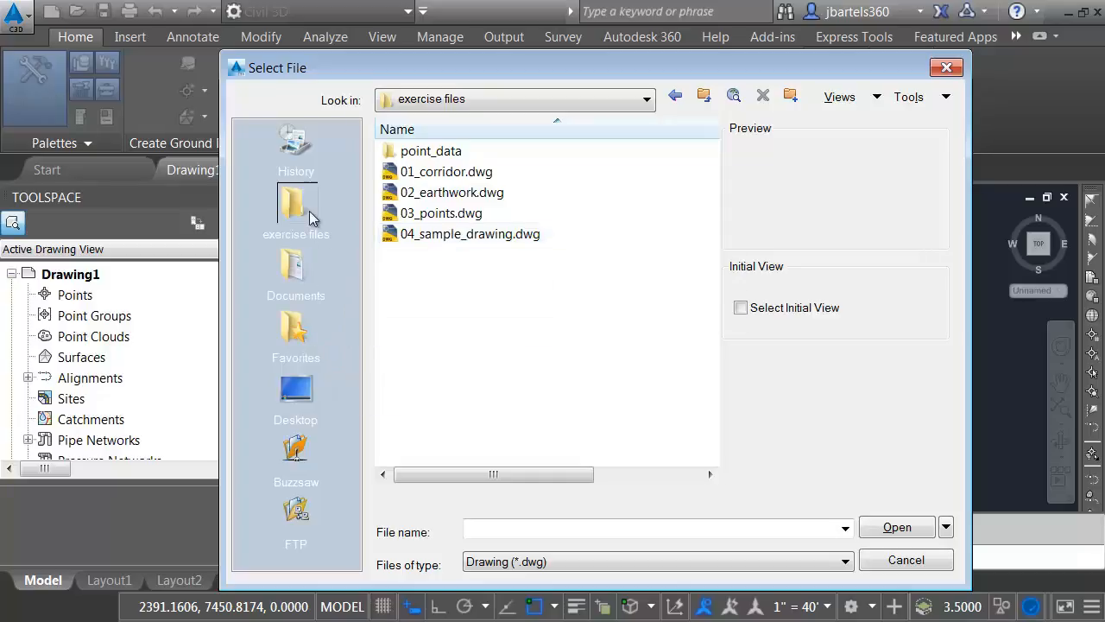
{"action": "right_click", "coordinate": [296, 207]}
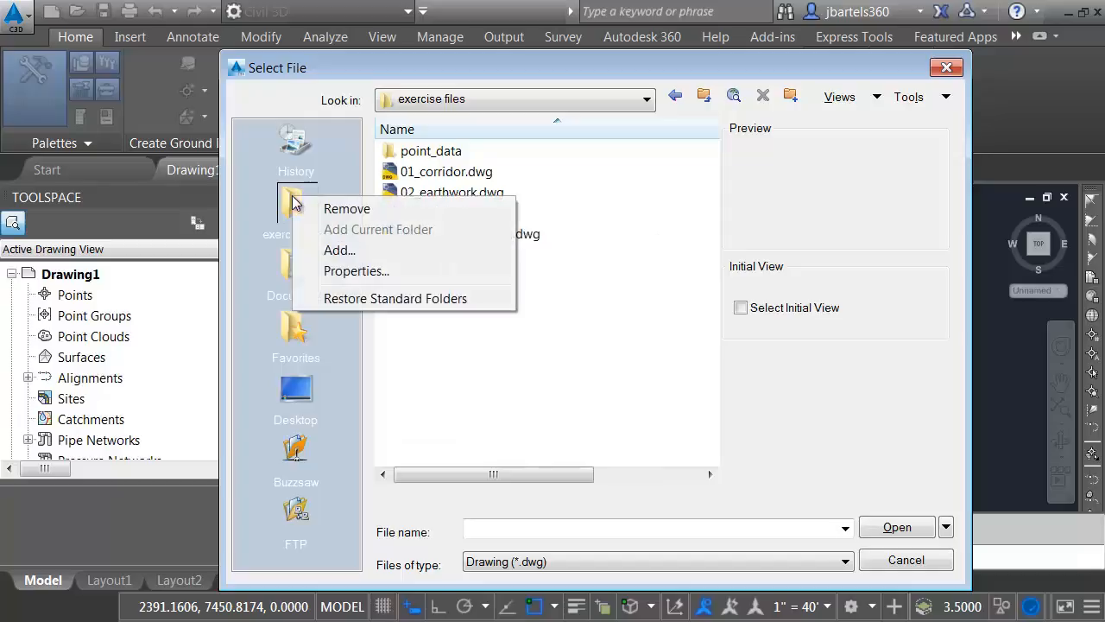
{"action": "mouse_move", "coordinate": [525, 327]}
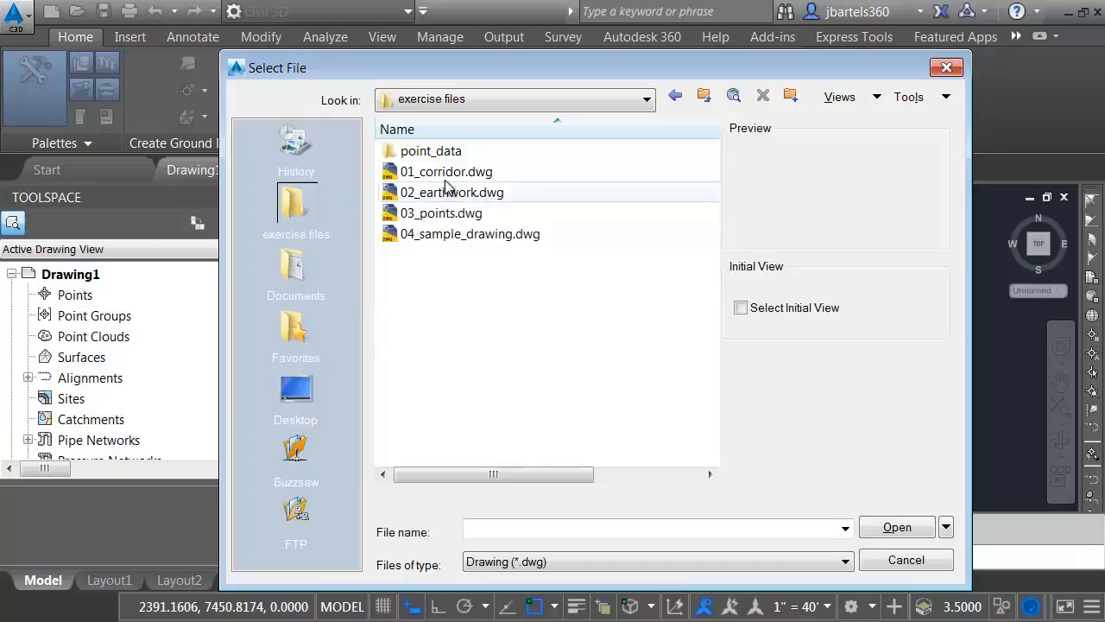
Open 01_corridor.dwg and 02_earthwork.dwg together.
{"action": "left_click", "coordinate": [446, 171]}
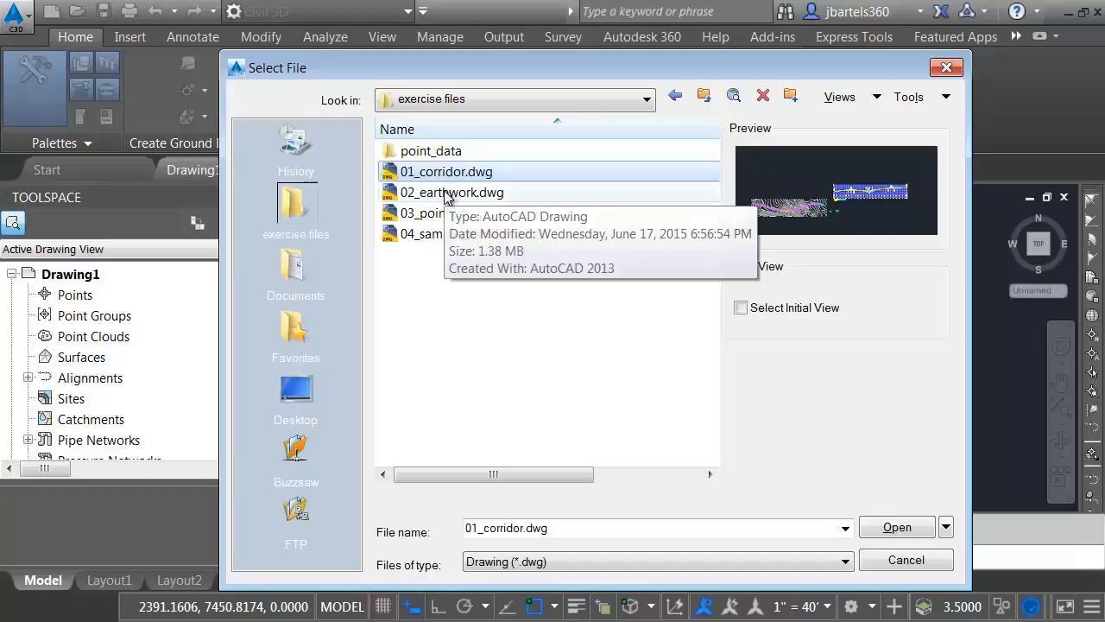
{"action": "left_click", "coordinate": [451, 192]}
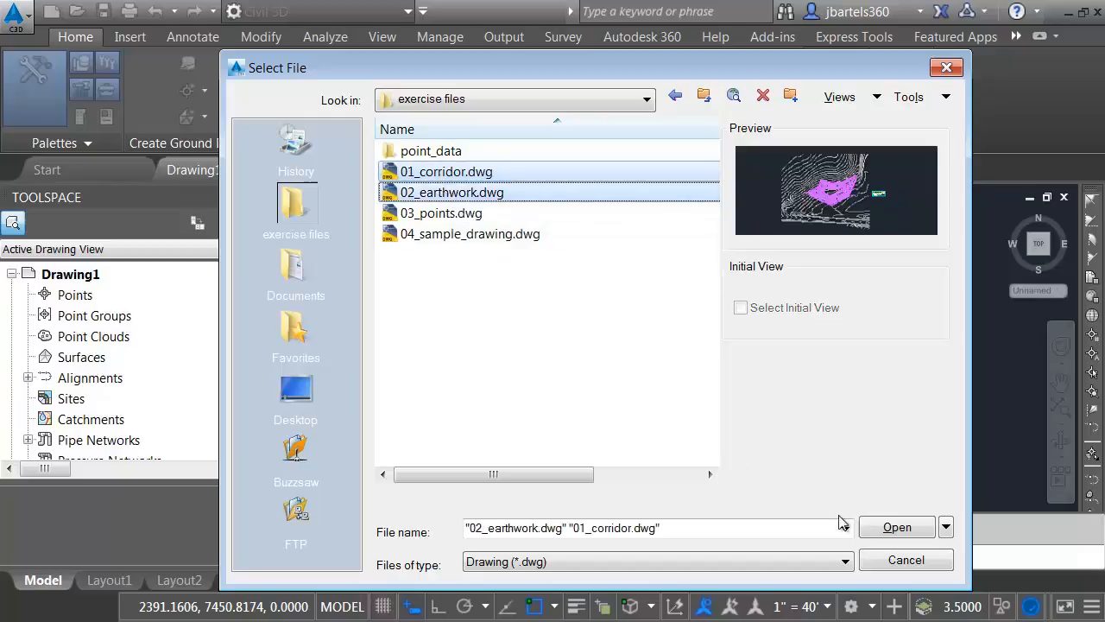
{"action": "left_click", "coordinate": [896, 527]}
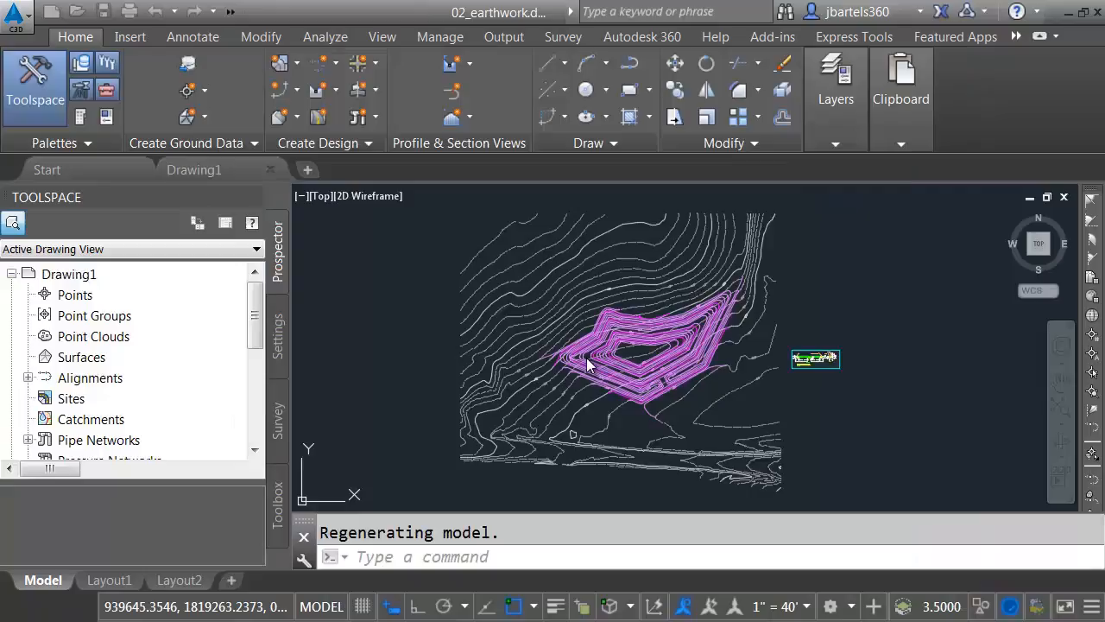
Activate 01_corridor and anchor the Properties palette to the left side.
{"action": "left_click", "coordinate": [331, 169]}
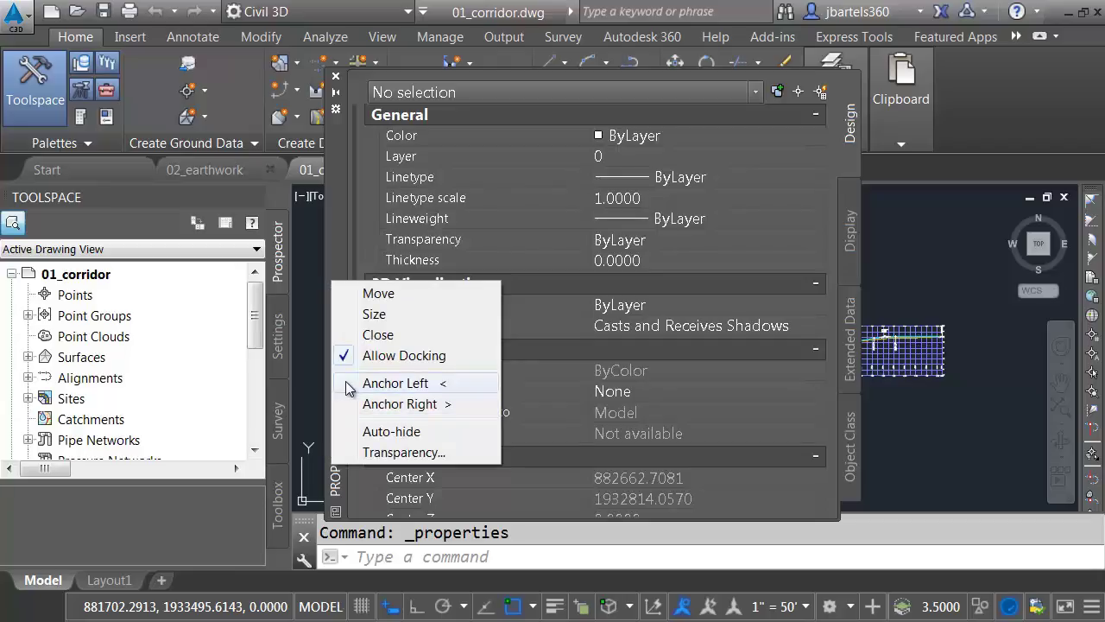
{"action": "left_click", "coordinate": [378, 335]}
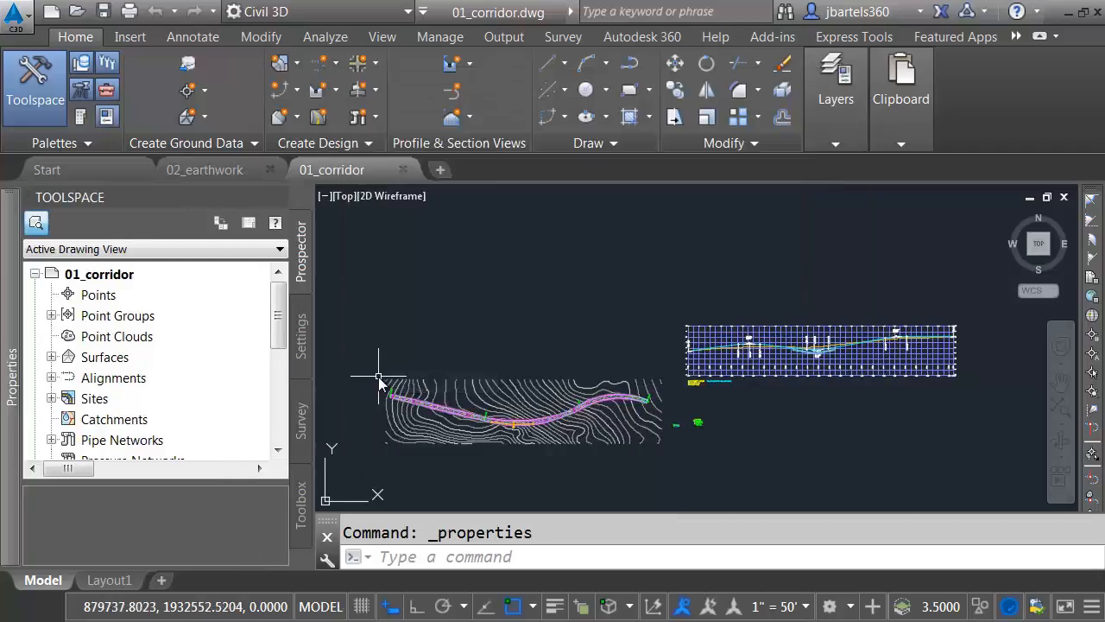
{"action": "mouse_move", "coordinate": [48, 373]}
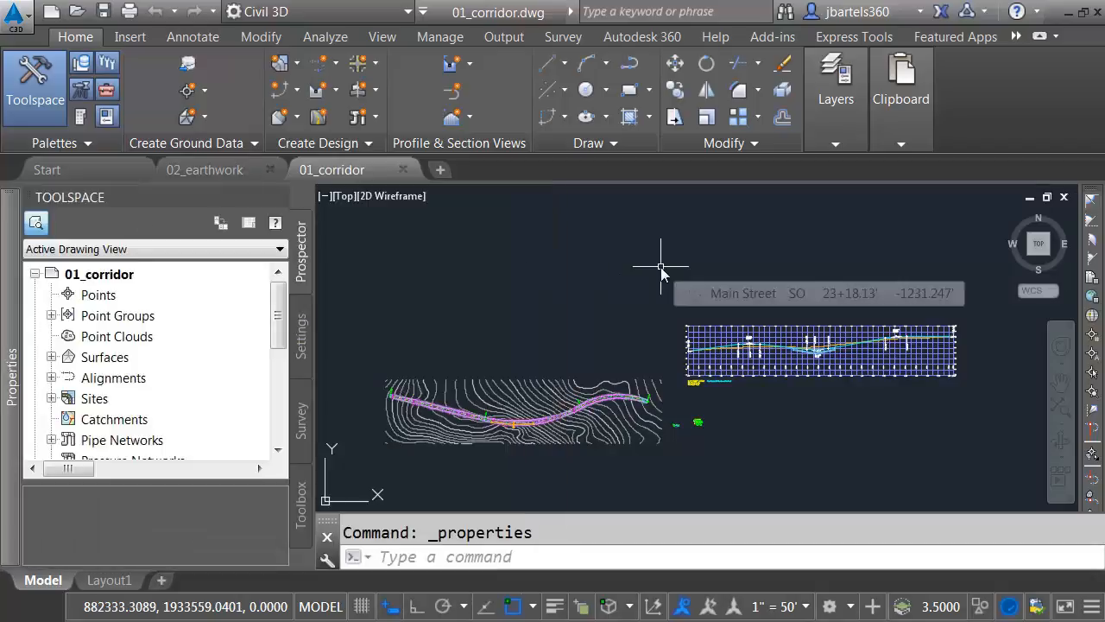
{"action": "mouse_move", "coordinate": [637, 274]}
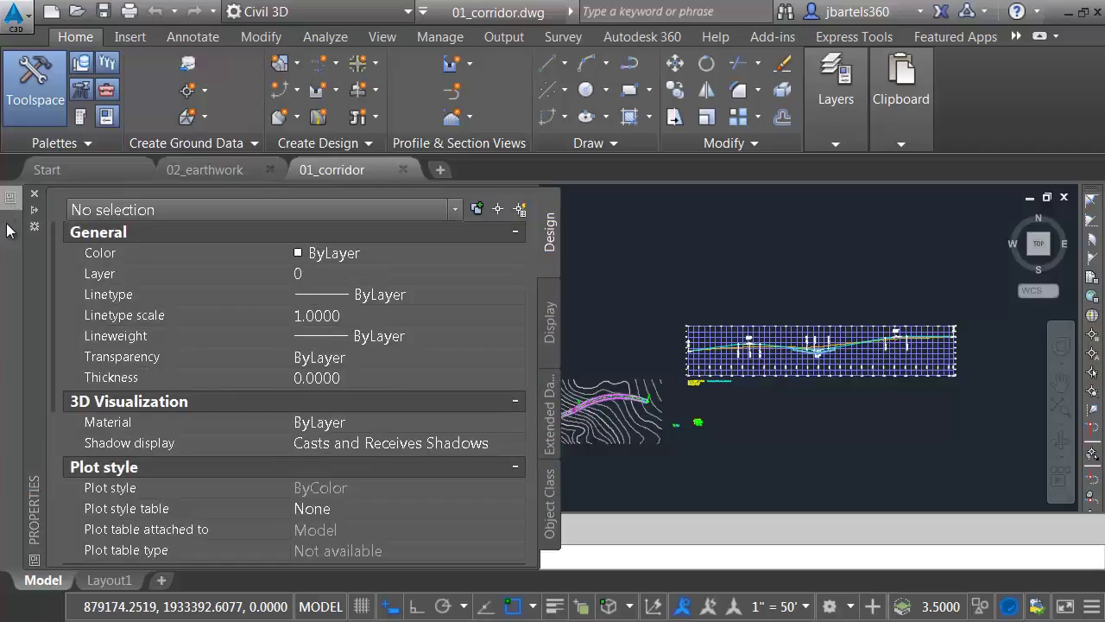
Anchor the Layer Properties Manager as a side panel, start XREF, and slide the Properties palette out.
{"action": "left_click", "coordinate": [35, 83]}
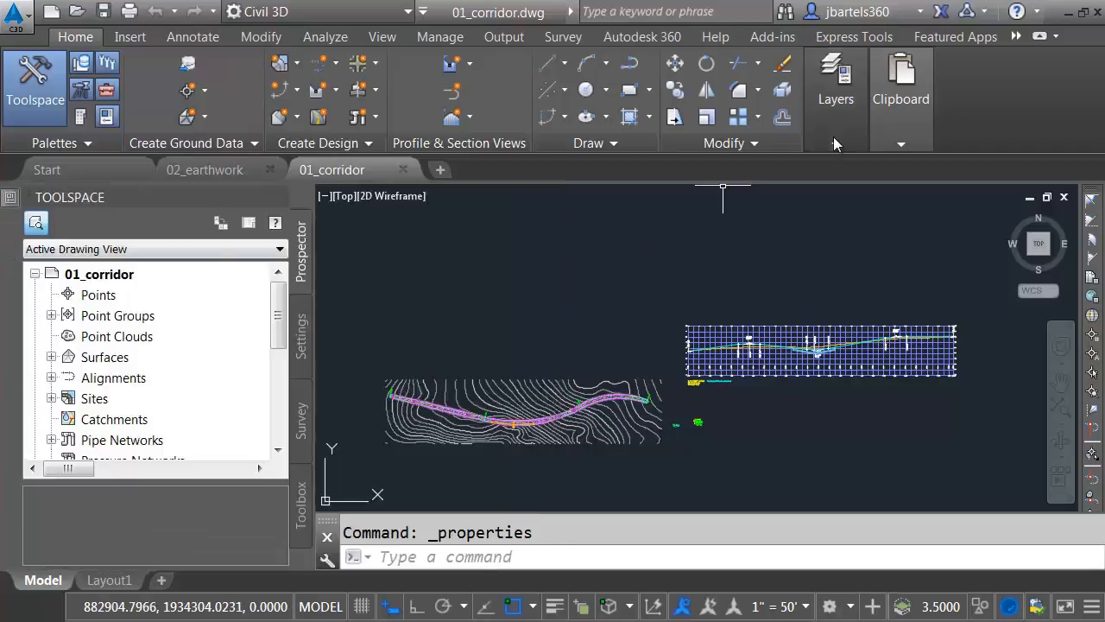
{"action": "left_click", "coordinate": [836, 83]}
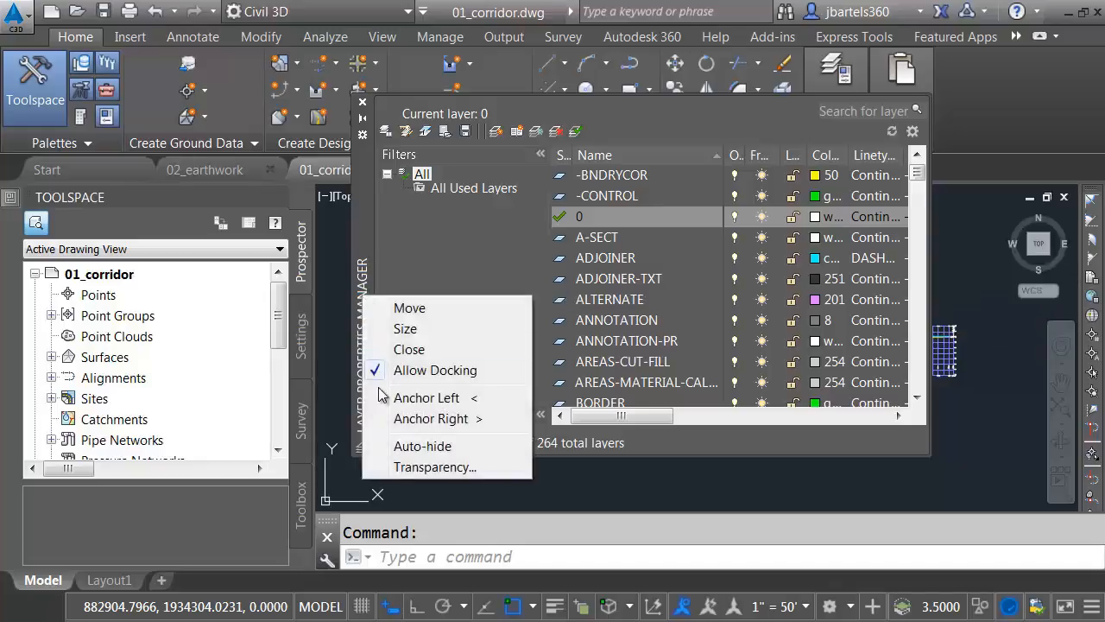
{"action": "left_click", "coordinate": [409, 349]}
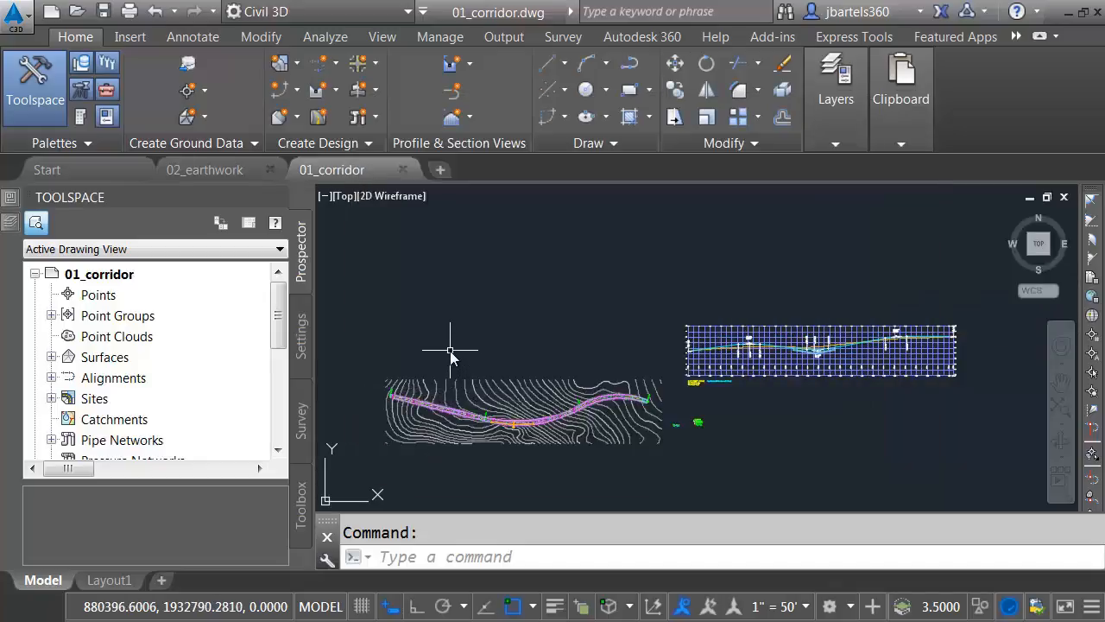
{"action": "type", "text": "xref"}
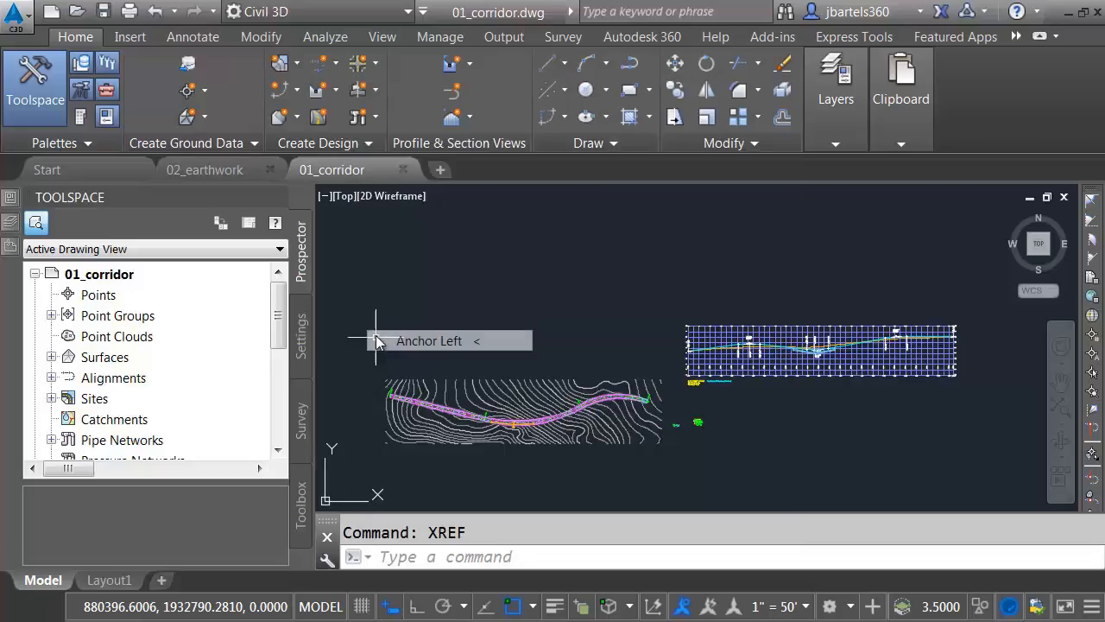
{"action": "mouse_move", "coordinate": [14, 275]}
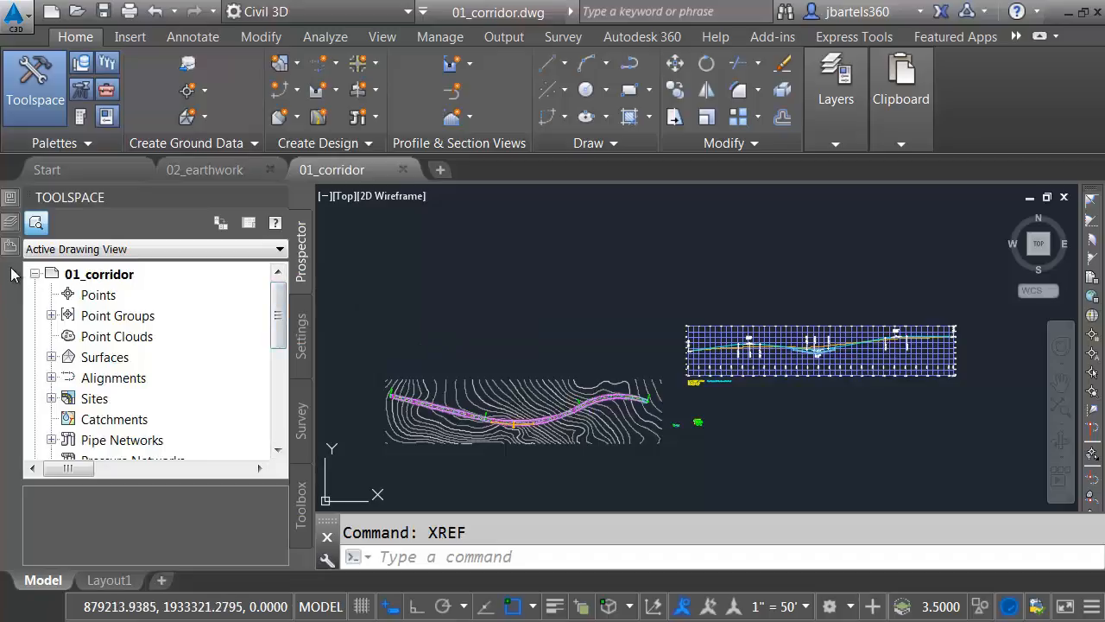
{"action": "left_click", "coordinate": [836, 78]}
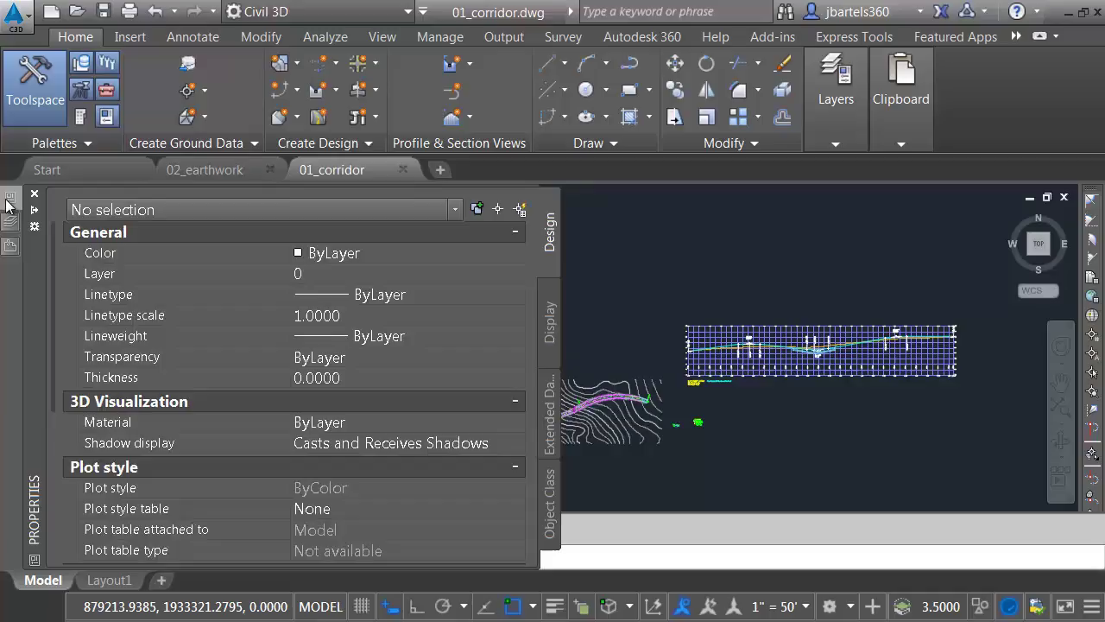
View the anchored External References palette, then collapse and restore the Toolspace prospector.
{"action": "left_click", "coordinate": [11, 245]}
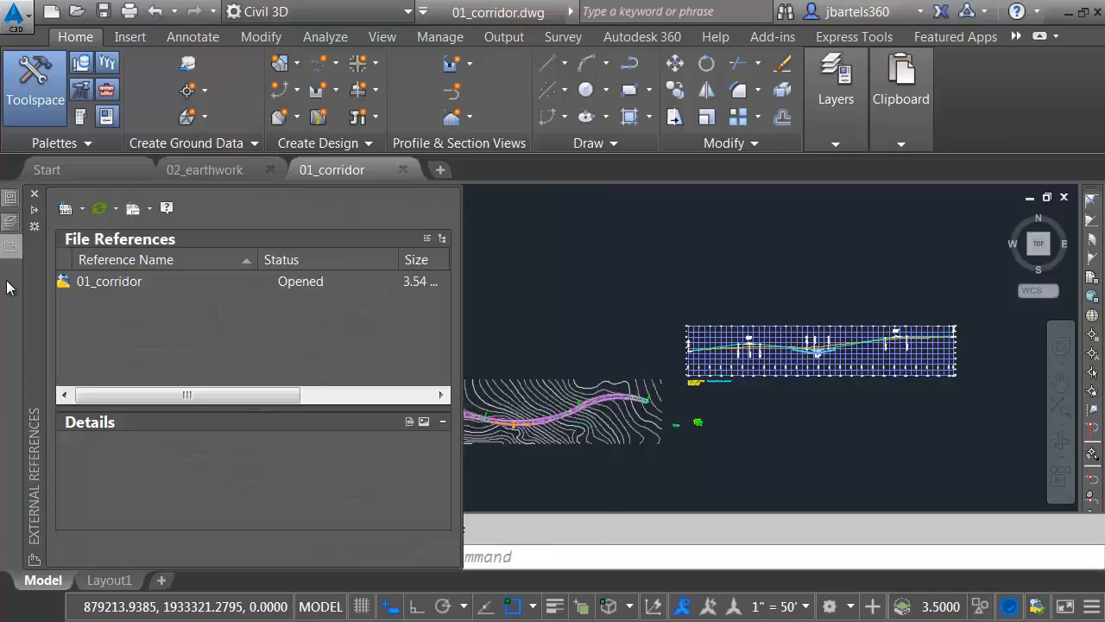
{"action": "left_click", "coordinate": [34, 78]}
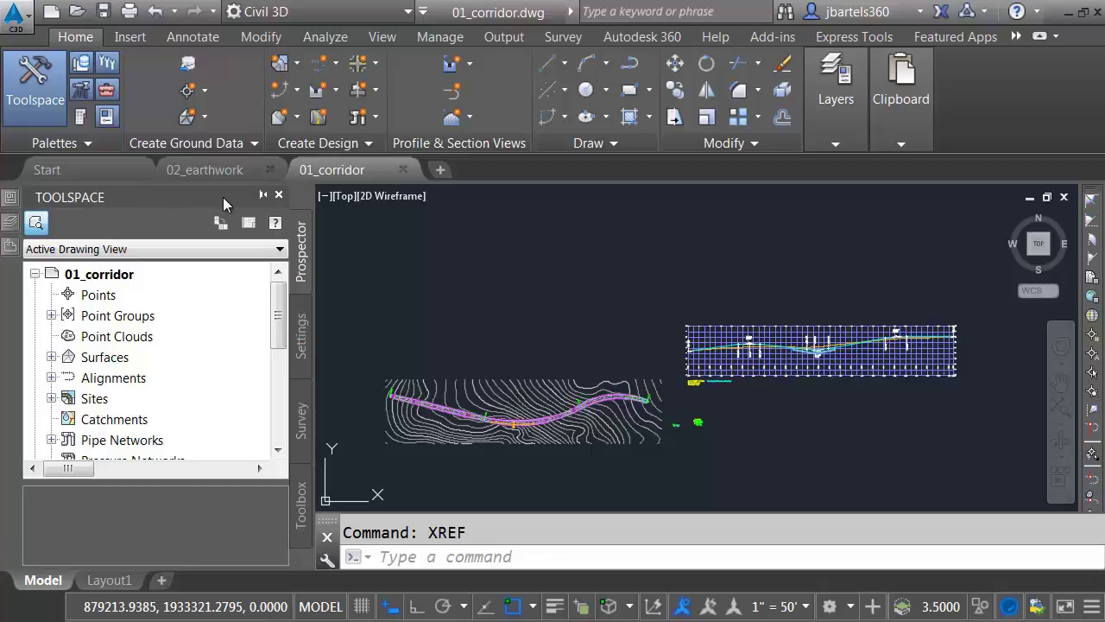
{"action": "left_click", "coordinate": [280, 197]}
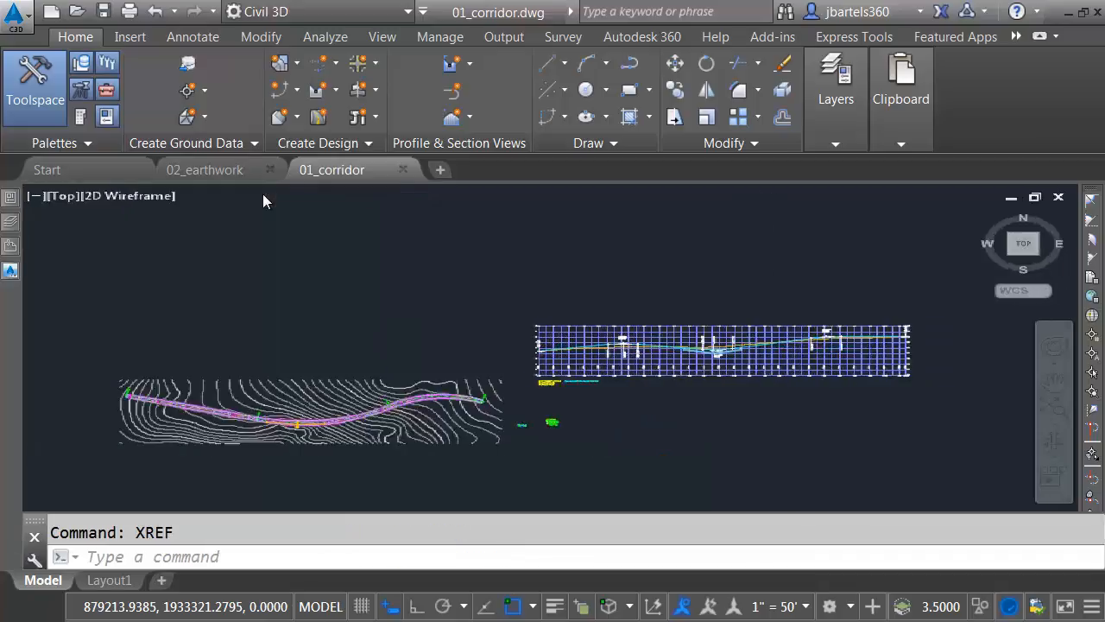
{"action": "left_click", "coordinate": [12, 269]}
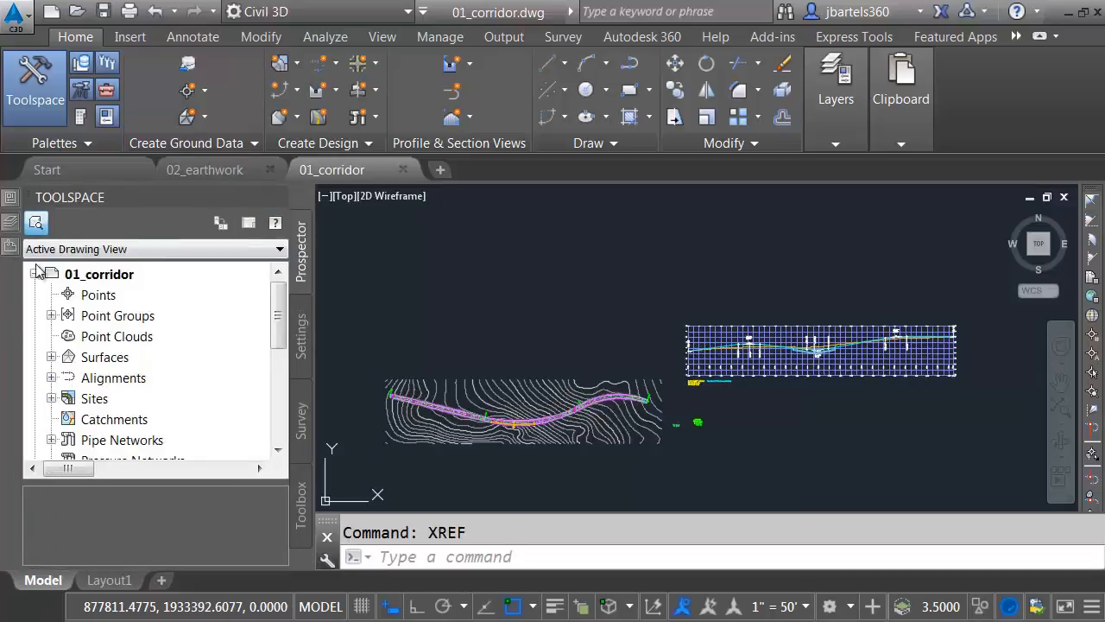
{"action": "mouse_move", "coordinate": [376, 280]}
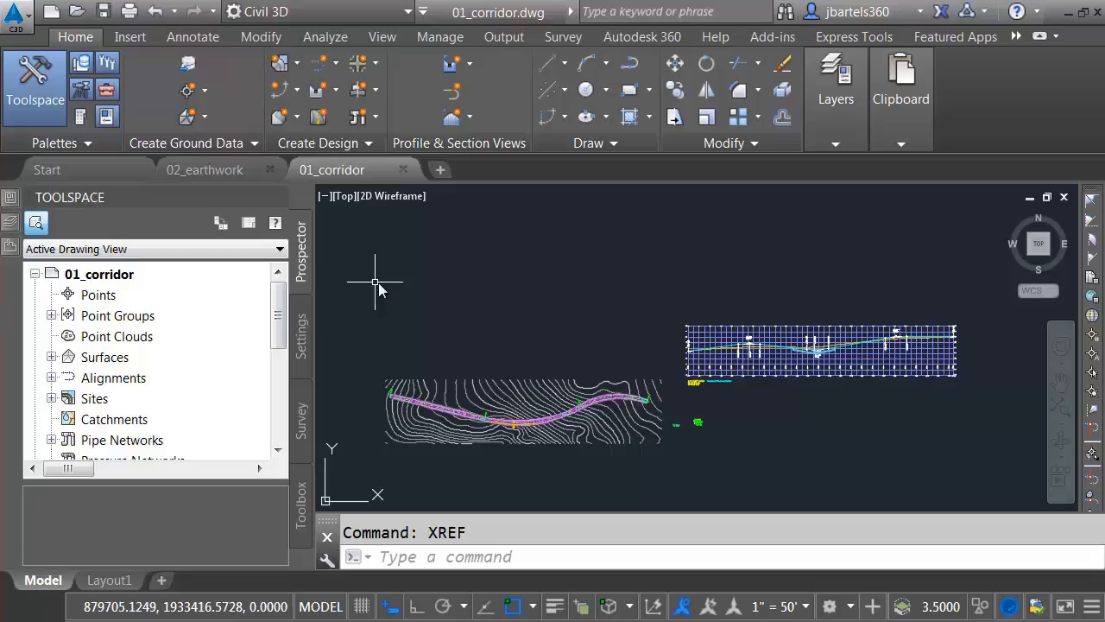
{"action": "mouse_move", "coordinate": [380, 280]}
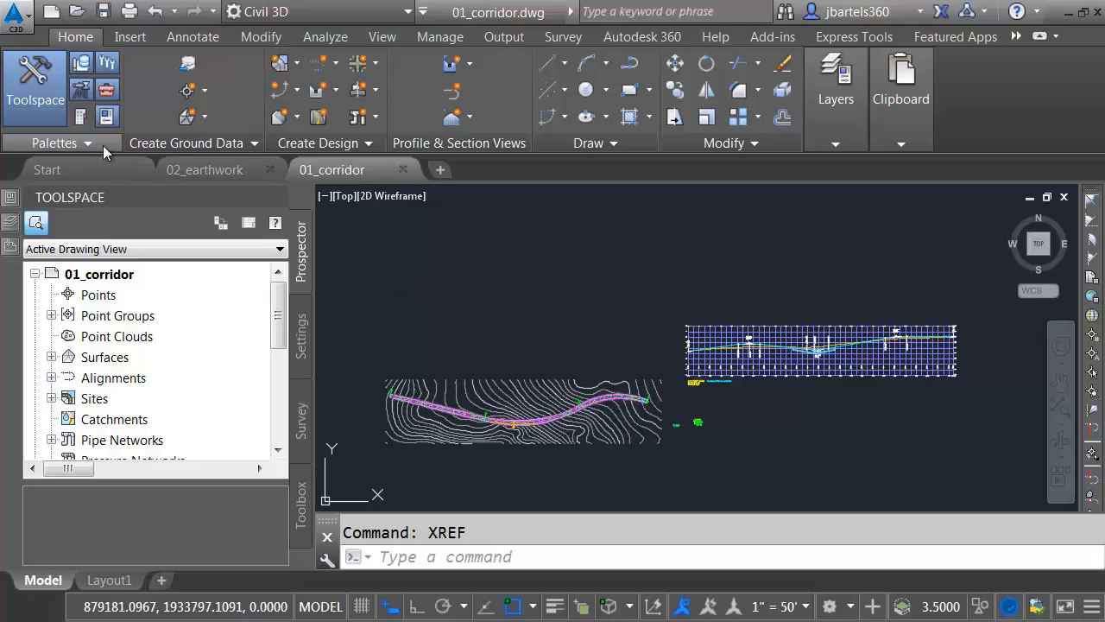
Switch the Map Task Pane on via the Palettes panel and let it tuck away.
{"action": "left_click", "coordinate": [59, 141]}
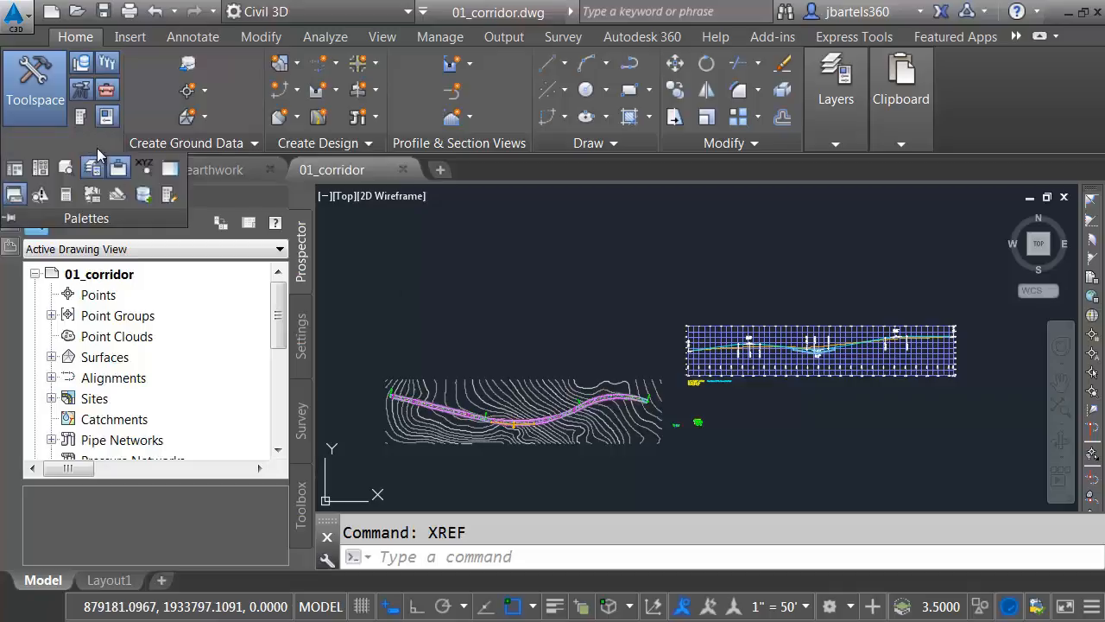
{"action": "mouse_move", "coordinate": [169, 170]}
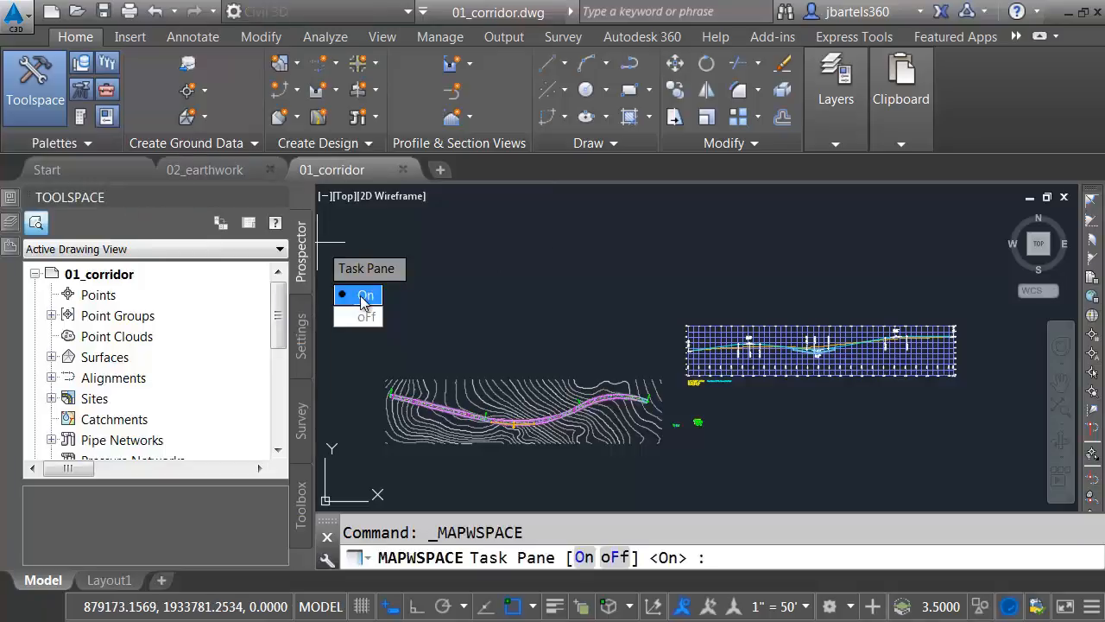
{"action": "left_click", "coordinate": [358, 295]}
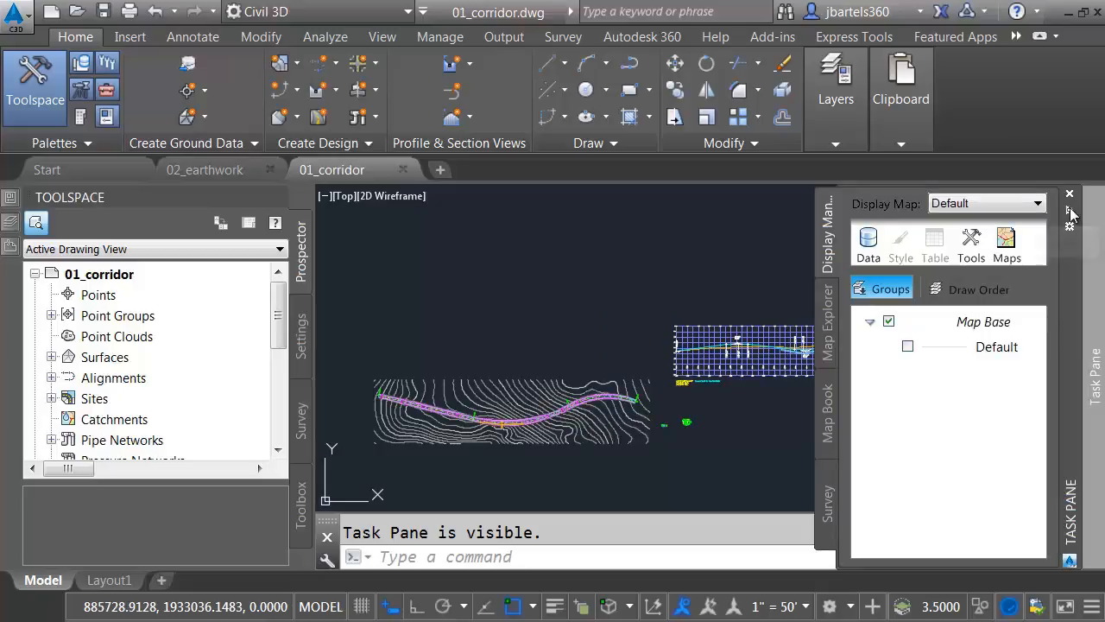
{"action": "left_click", "coordinate": [1069, 193]}
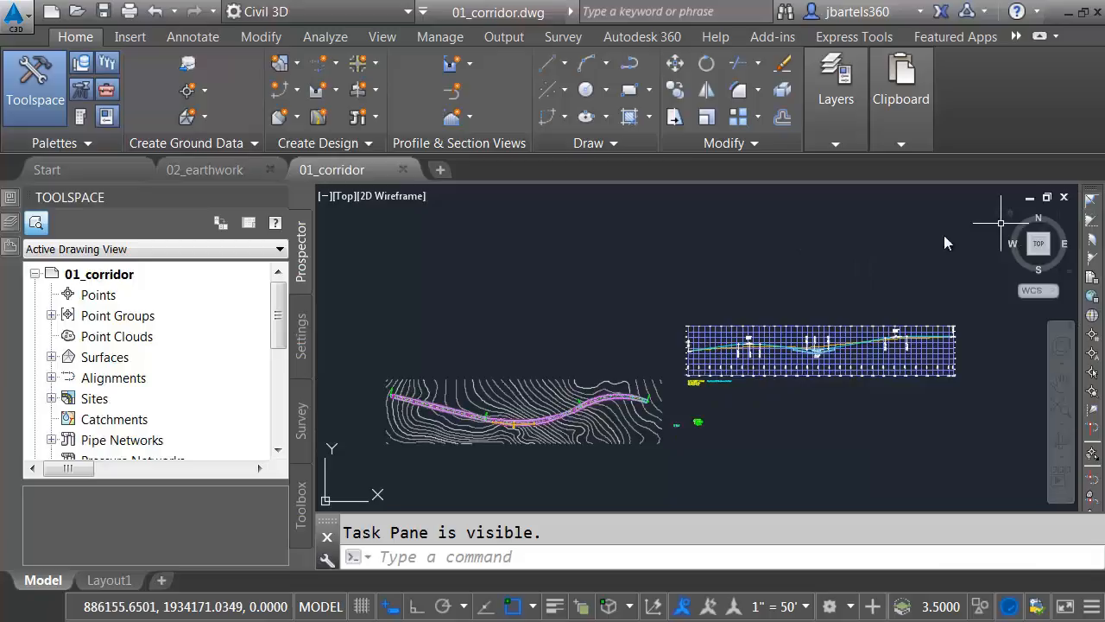
{"action": "mouse_move", "coordinate": [497, 302]}
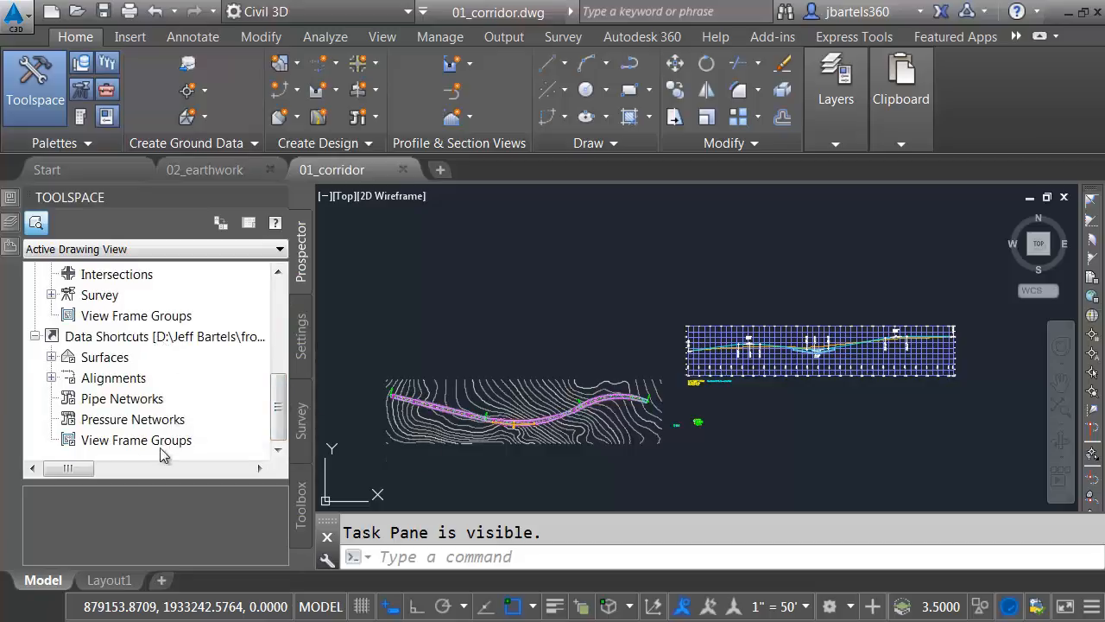
{"action": "mouse_move", "coordinate": [142, 456]}
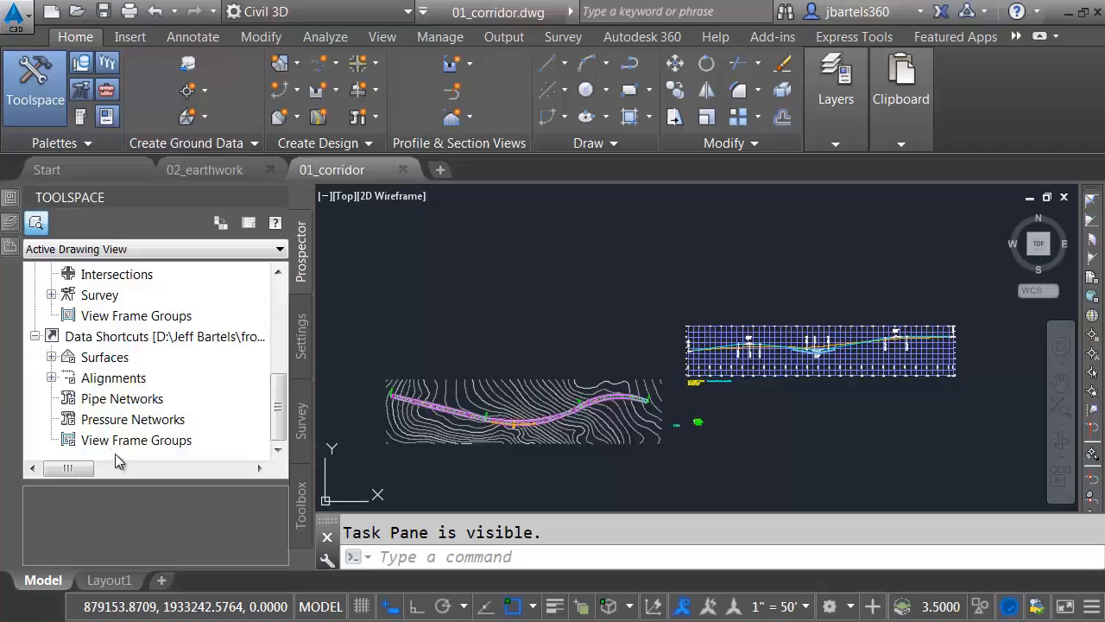
{"action": "mouse_move", "coordinate": [83, 347]}
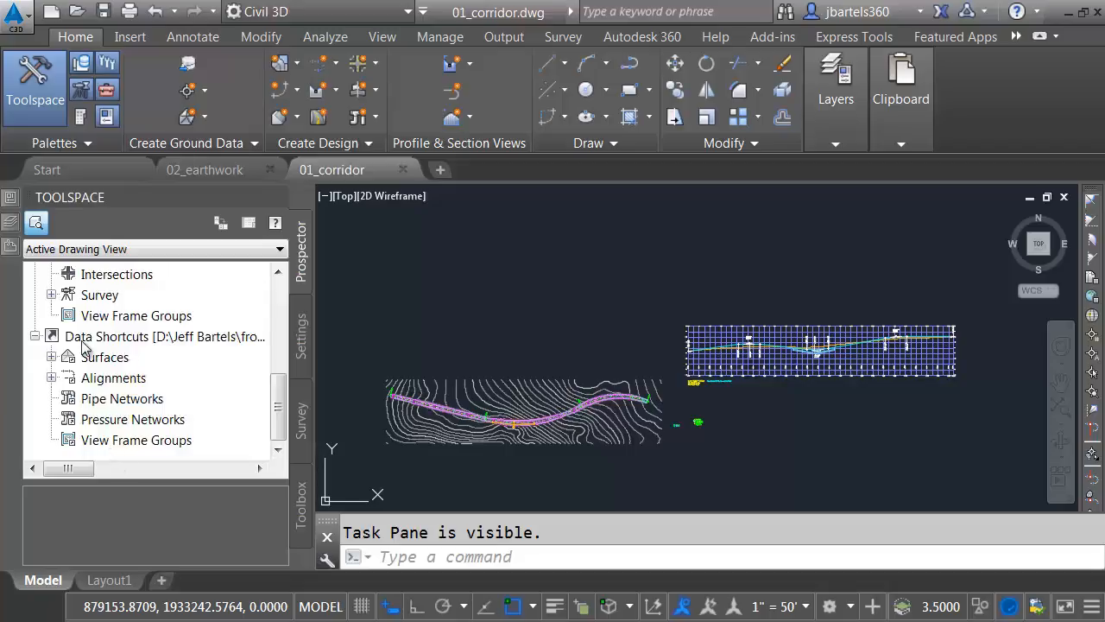
{"action": "mouse_move", "coordinate": [421, 315]}
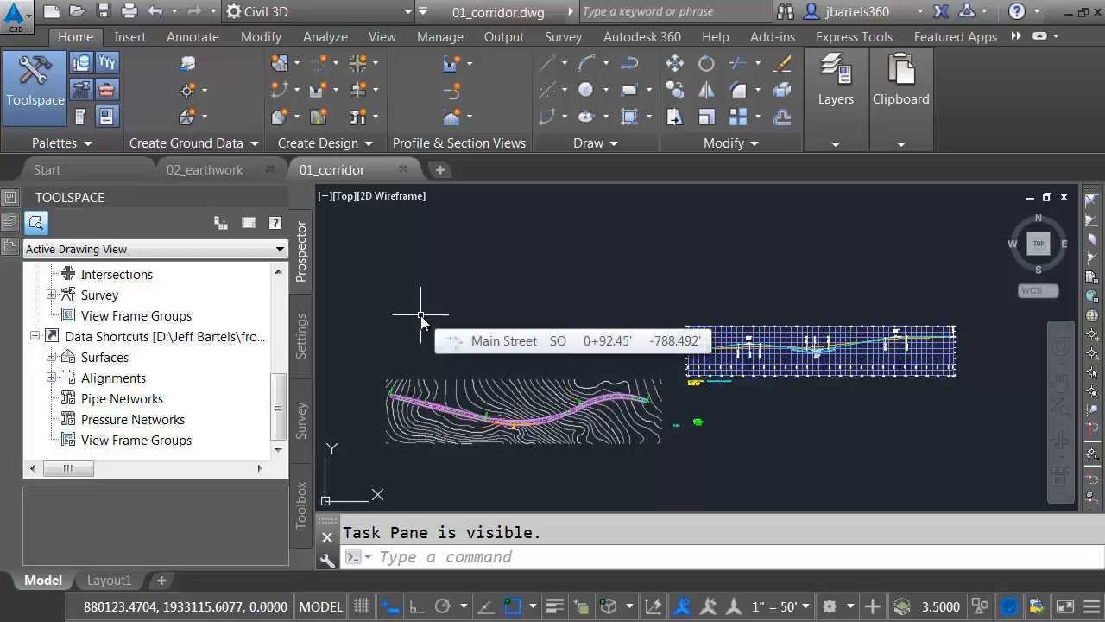
Run SHORTCUTNODE and confirm its value as 1.
{"action": "type", "text": "SHORt"}
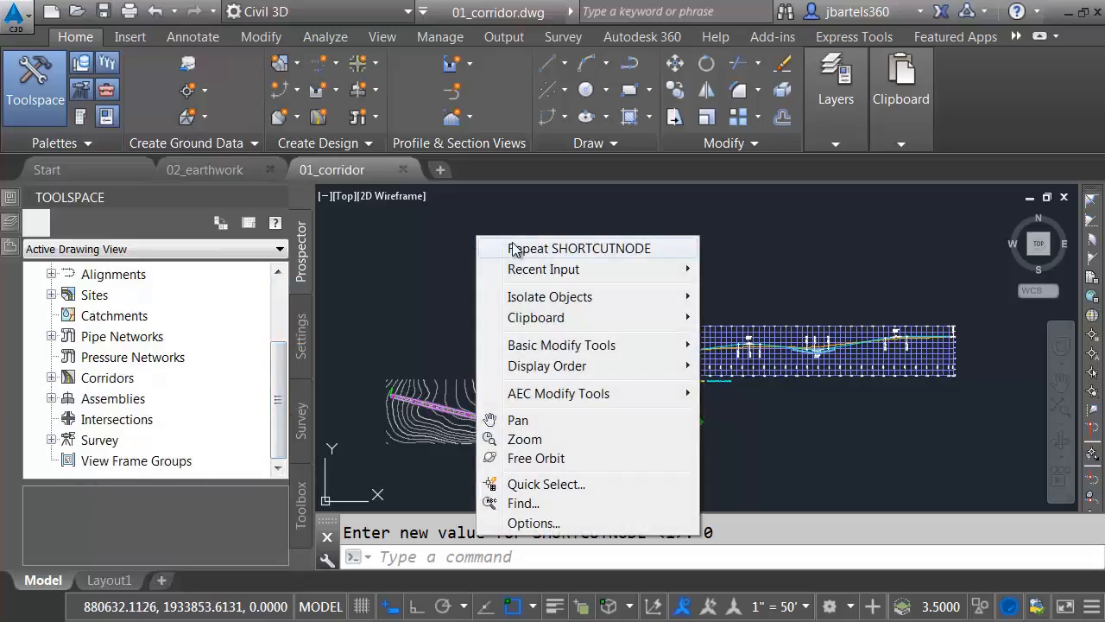
{"action": "left_click", "coordinate": [580, 249]}
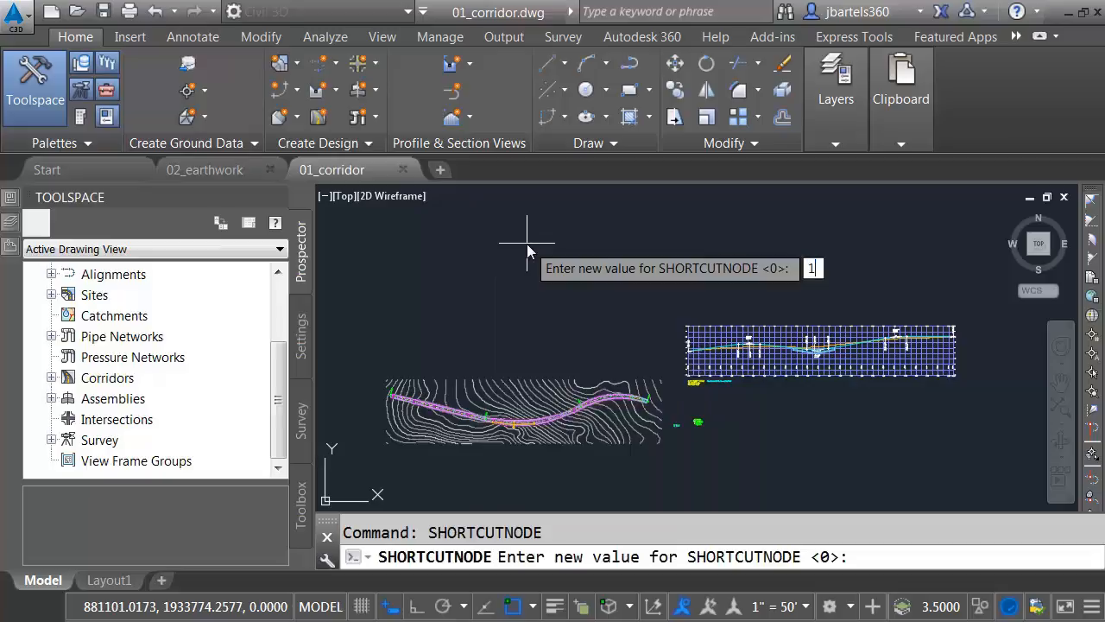
{"action": "key", "text": "Return"}
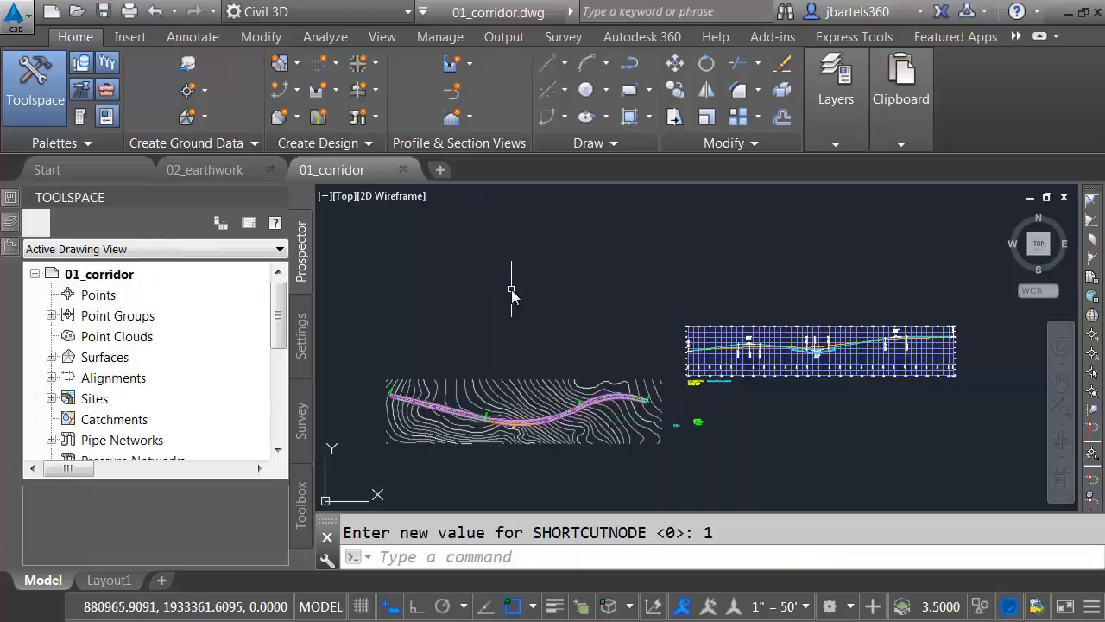
{"action": "mouse_move", "coordinate": [515, 352]}
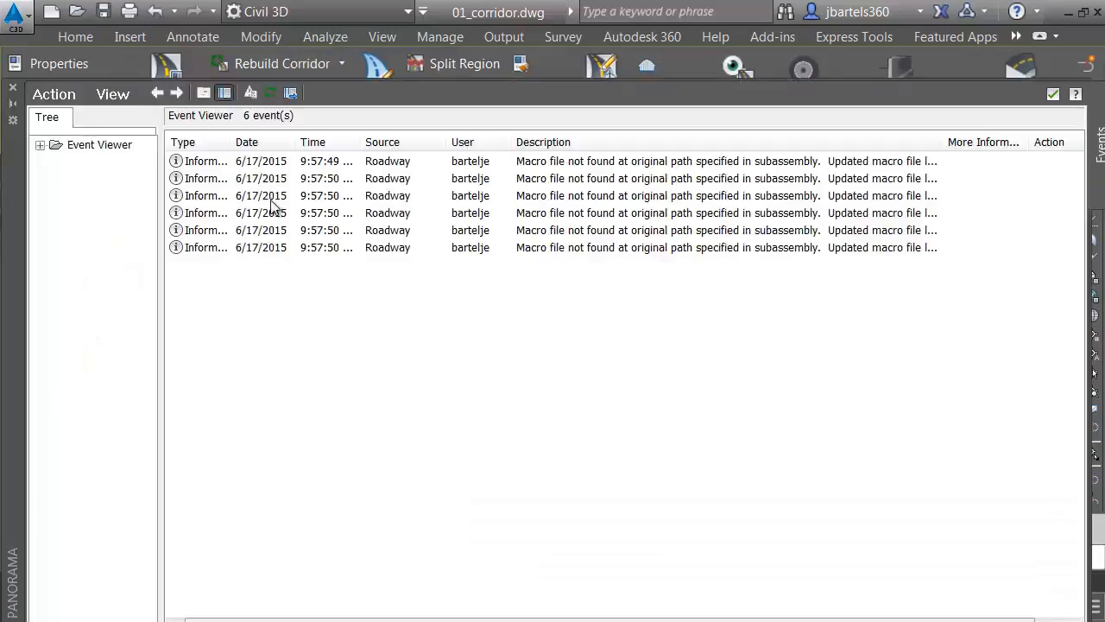
{"action": "mouse_move", "coordinate": [266, 271]}
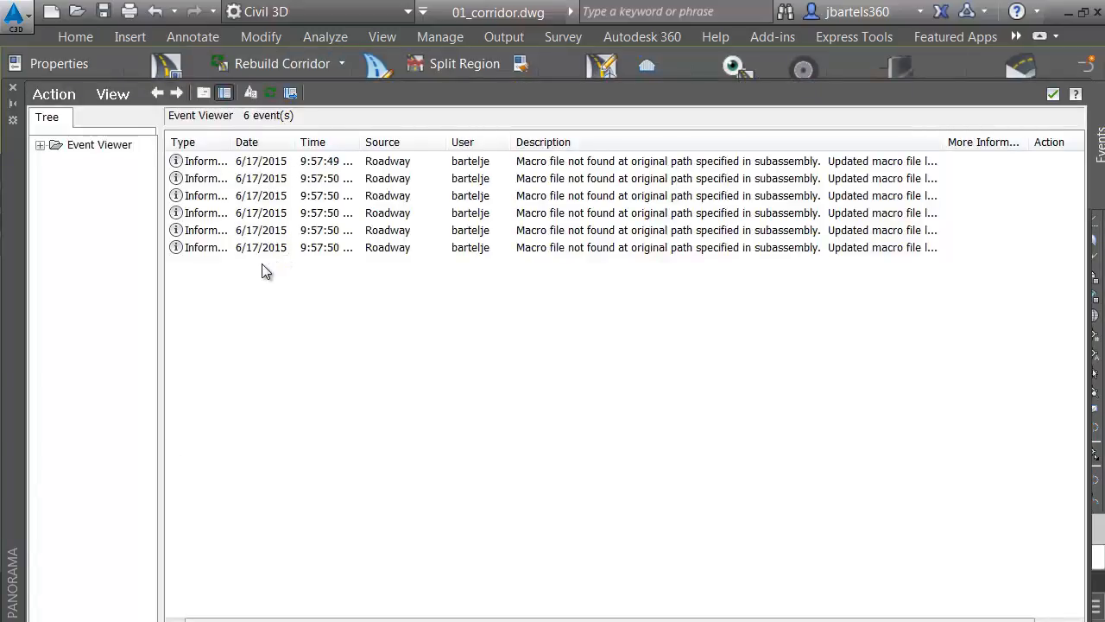
{"action": "mouse_move", "coordinate": [550, 263]}
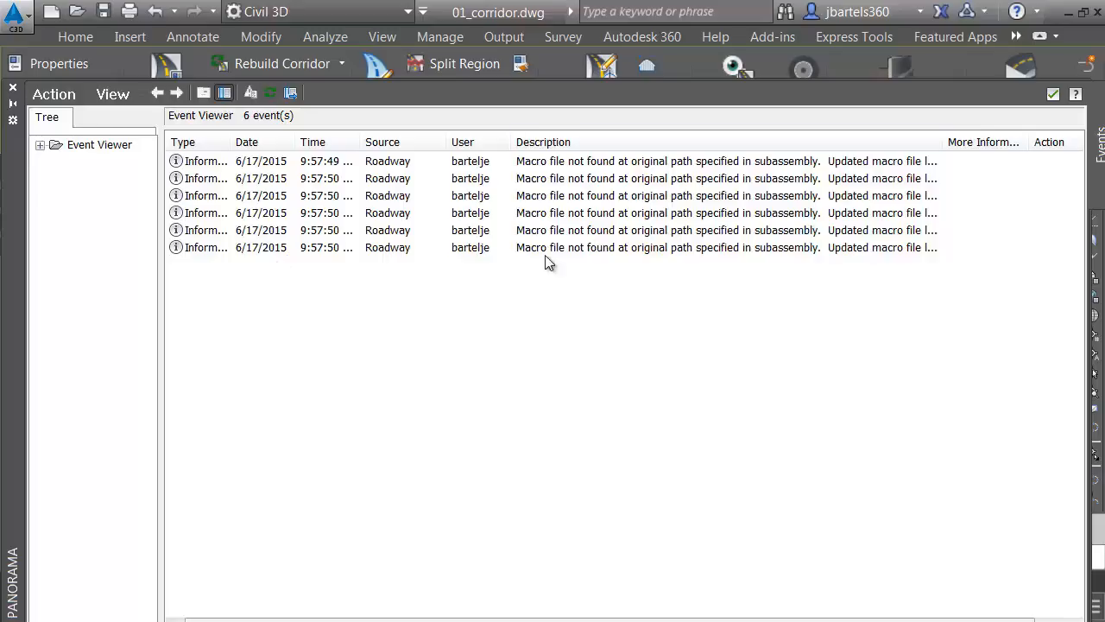
{"action": "mouse_move", "coordinate": [546, 183]}
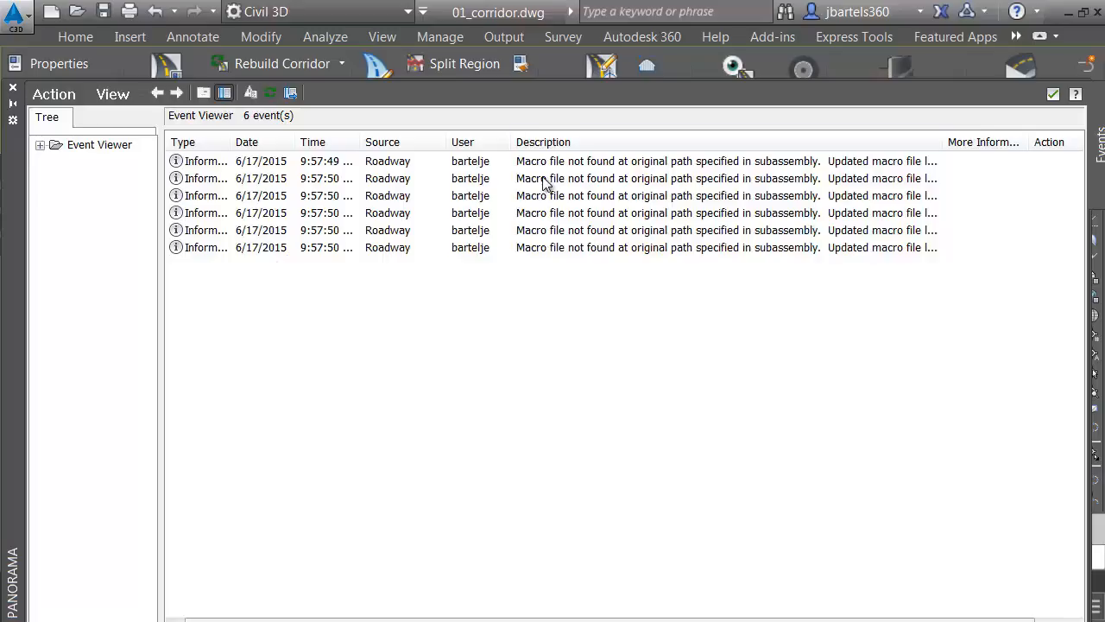
{"action": "mouse_move", "coordinate": [432, 214]}
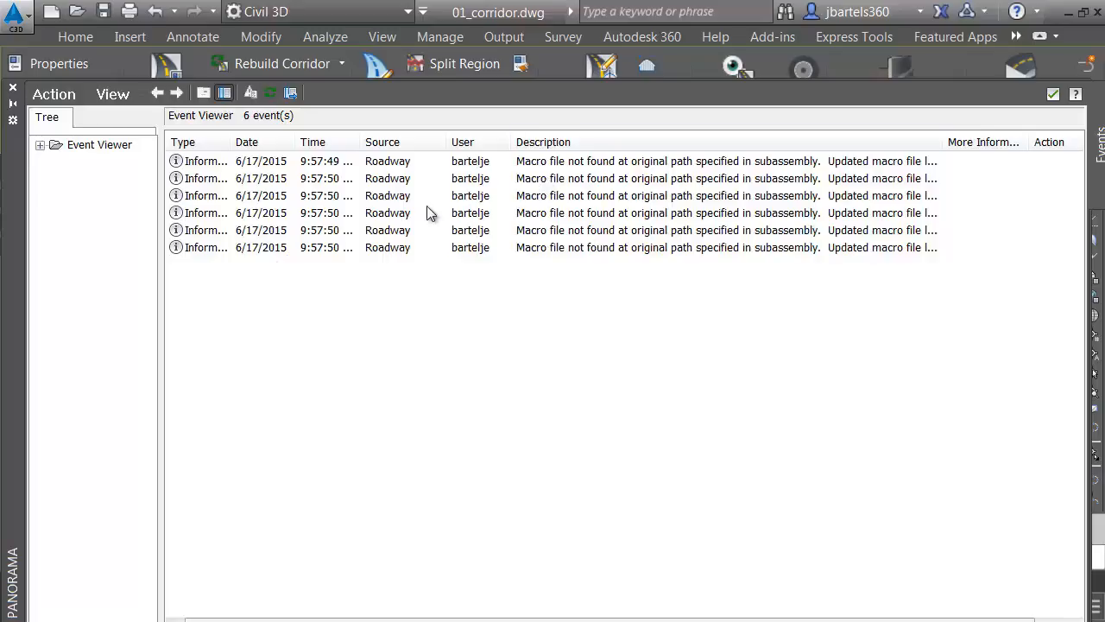
{"action": "mouse_move", "coordinate": [248, 280]}
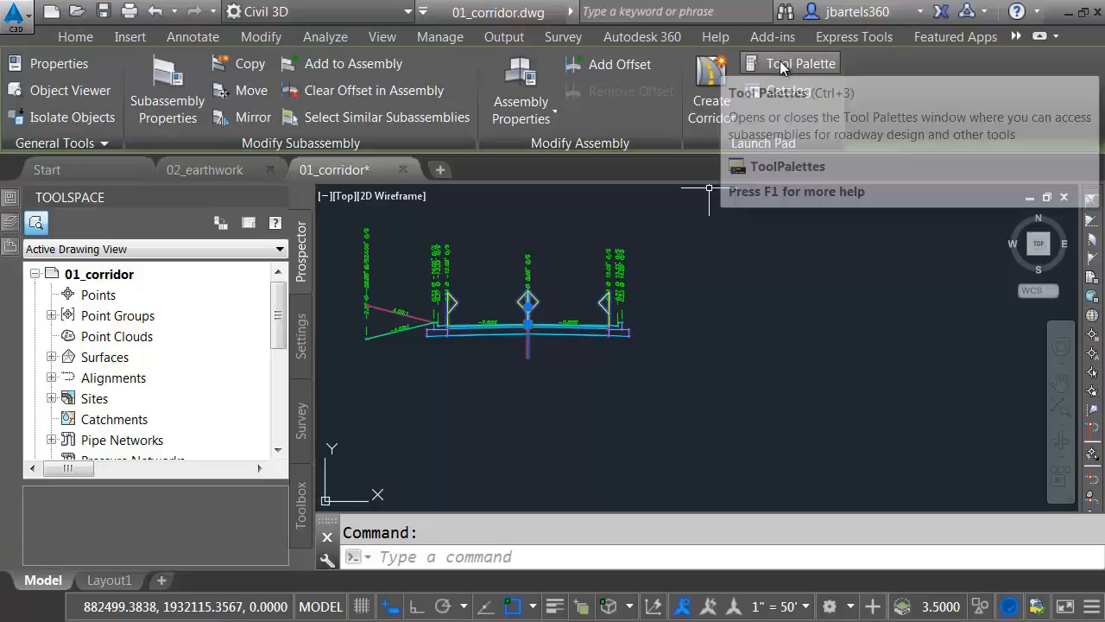
Show the civil imperial subassembly Tool Palettes from the Assembly ribbon tab.
{"action": "left_click", "coordinate": [802, 62]}
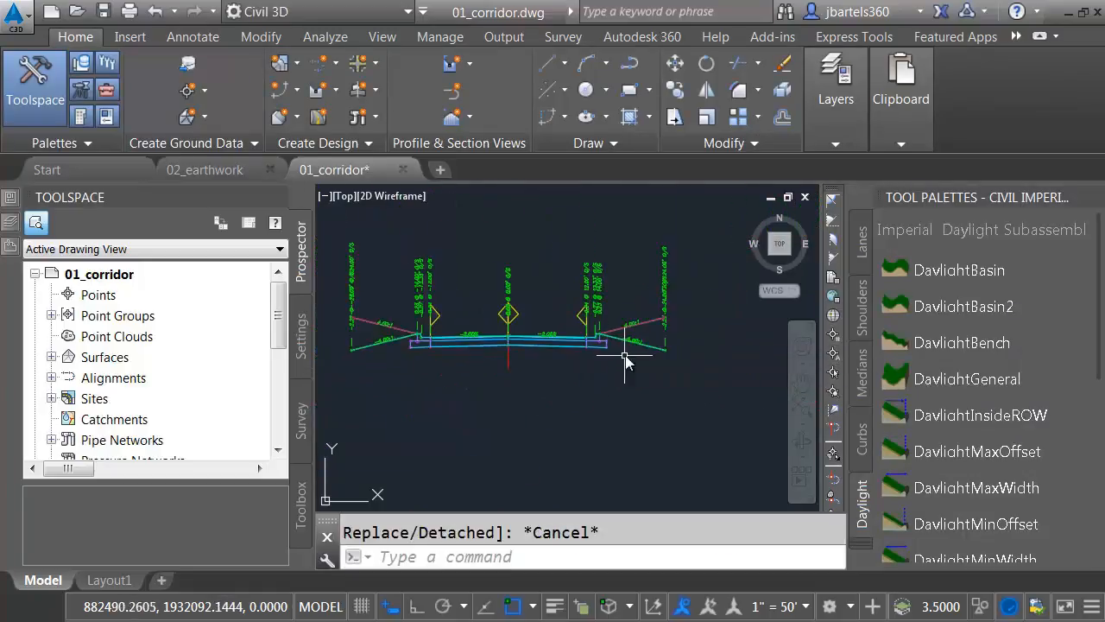
{"action": "mouse_move", "coordinate": [639, 358]}
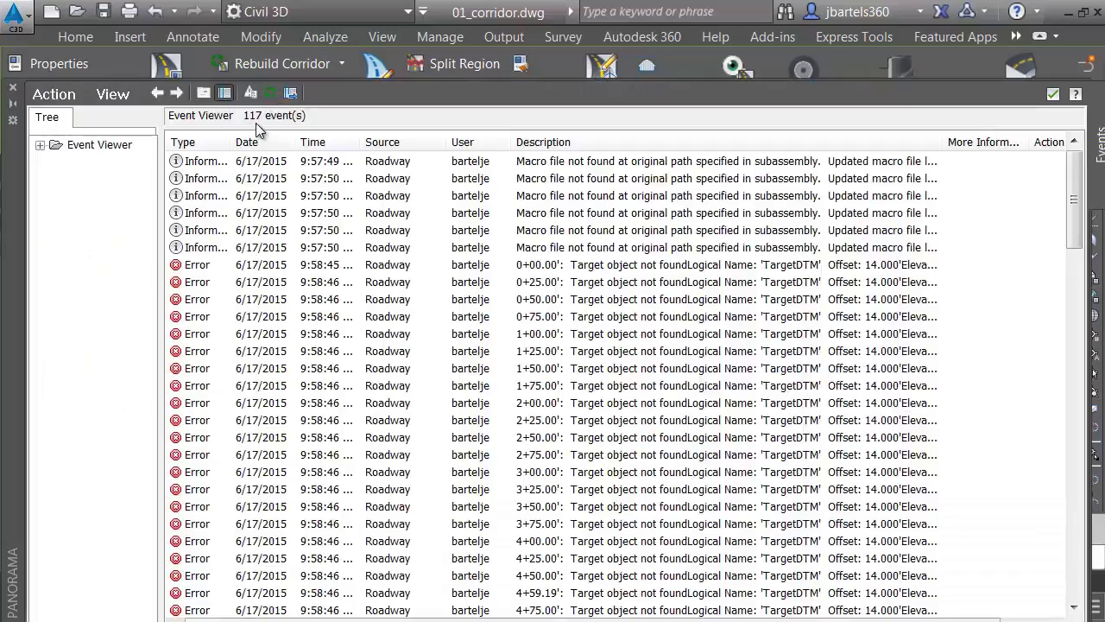
{"action": "mouse_move", "coordinate": [200, 266]}
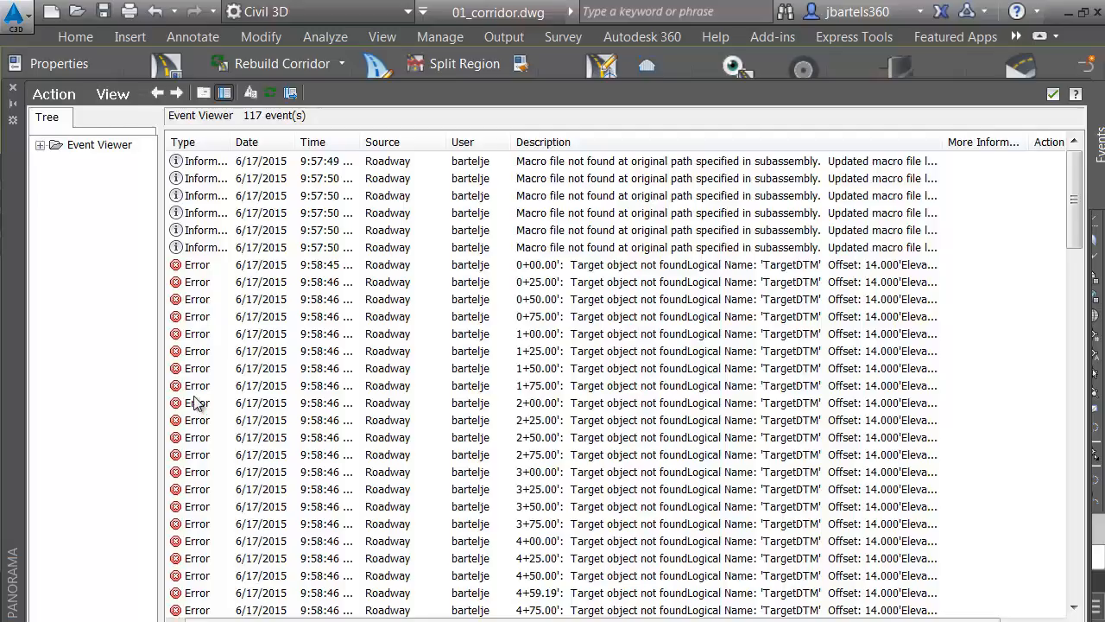
{"action": "mouse_move", "coordinate": [197, 250]}
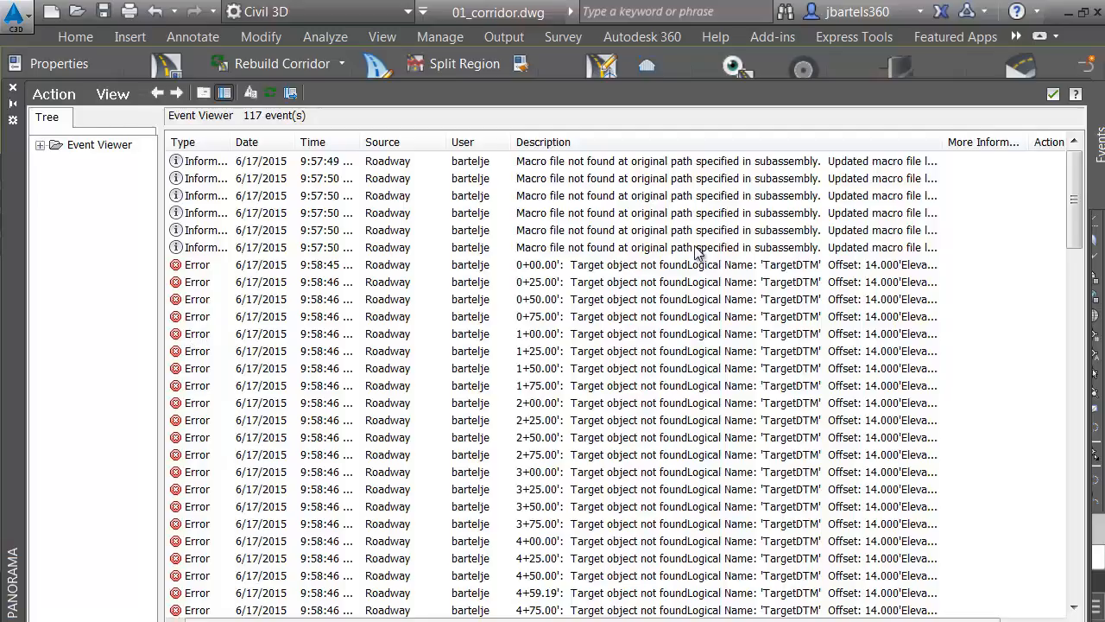
{"action": "scroll", "scroll_direction": "down", "scroll_amount": 3}
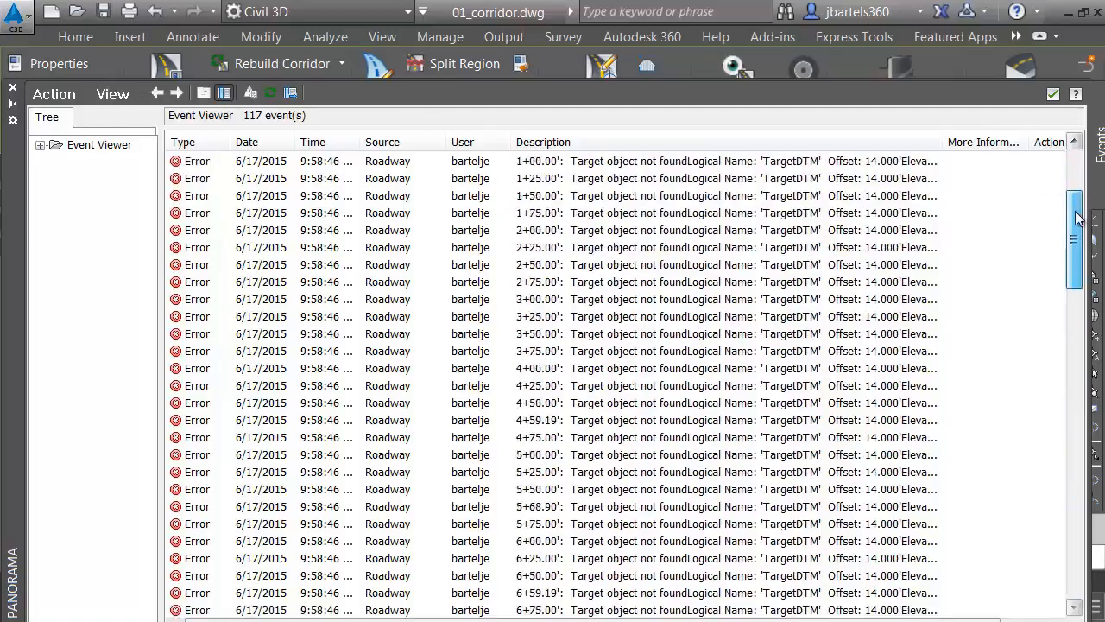
{"action": "scroll", "scroll_direction": "up", "scroll_amount": 3}
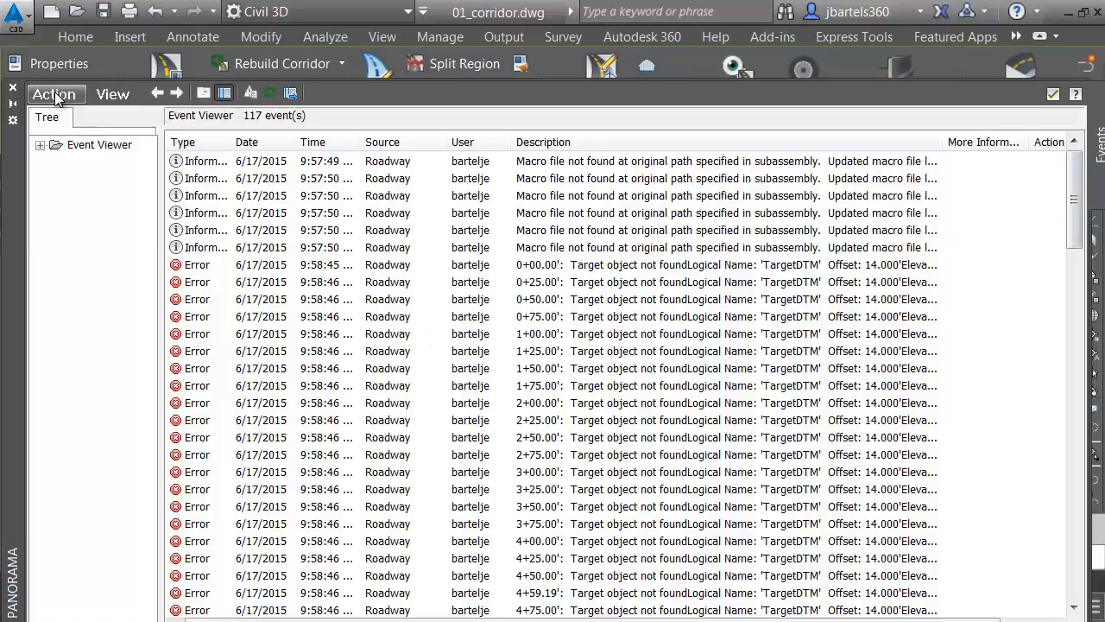
{"action": "left_click", "coordinate": [55, 93]}
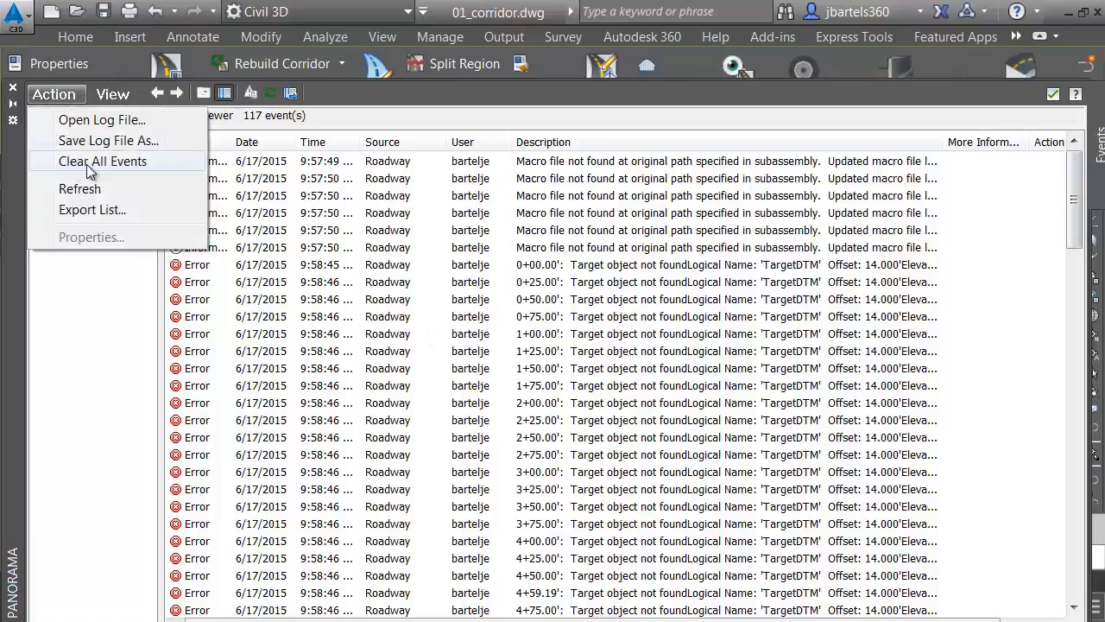
{"action": "left_click", "coordinate": [112, 93]}
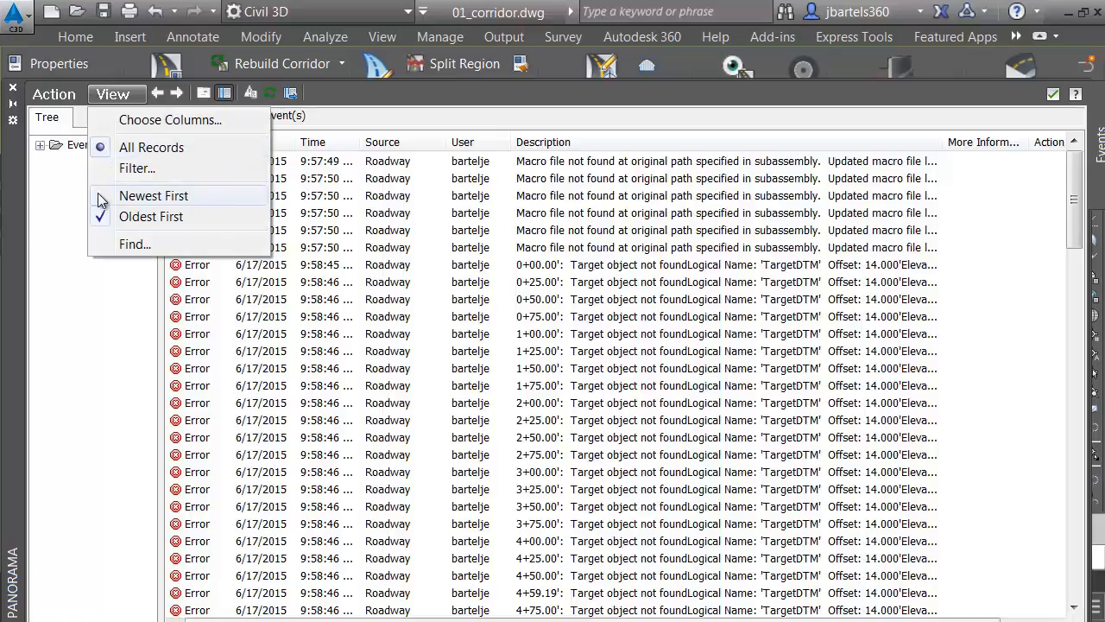
{"action": "left_click", "coordinate": [152, 195]}
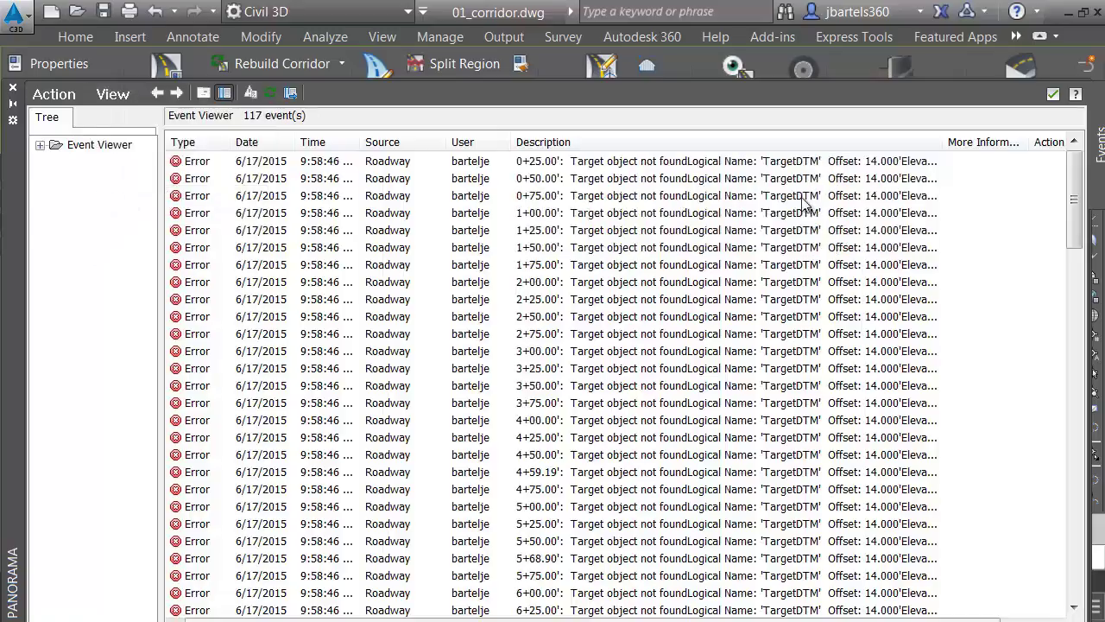
{"action": "scroll", "scroll_direction": "down", "scroll_amount": 3}
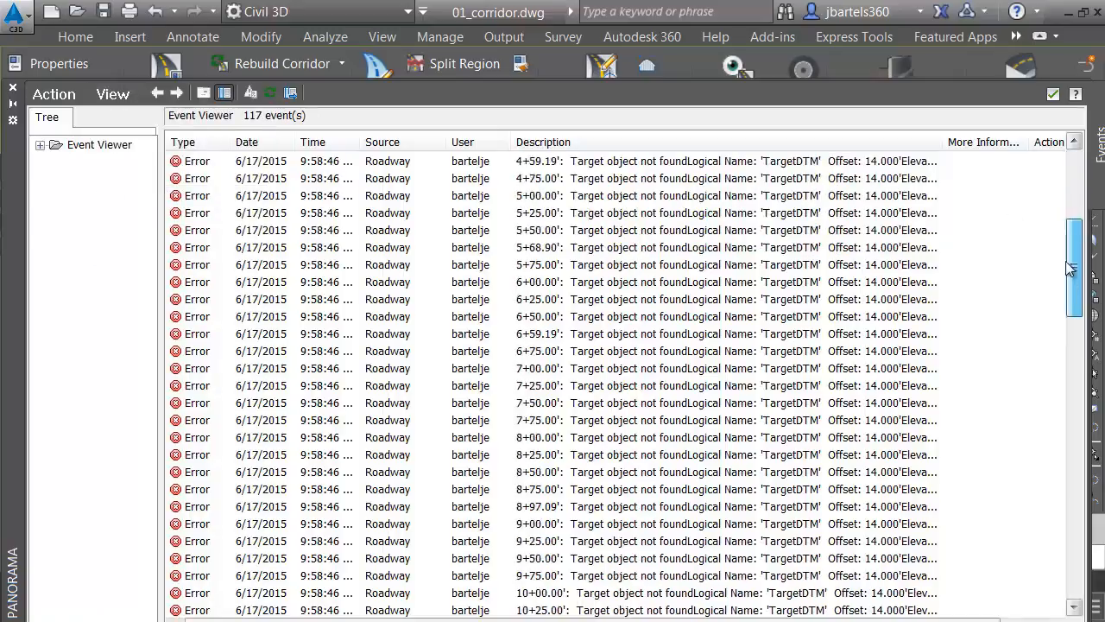
{"action": "scroll", "scroll_direction": "down", "scroll_amount": 3}
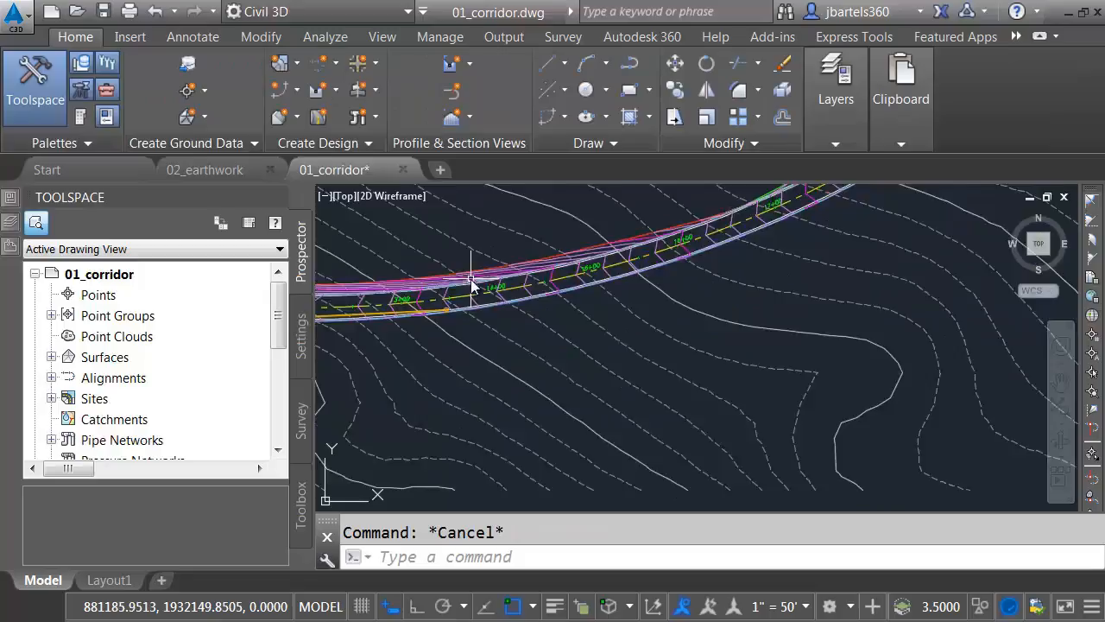
Tile the earthwork and corridor drawings vertically, re-tiling after minimizing the Start window.
{"action": "scroll", "scroll_direction": "down", "scroll_amount": 3}
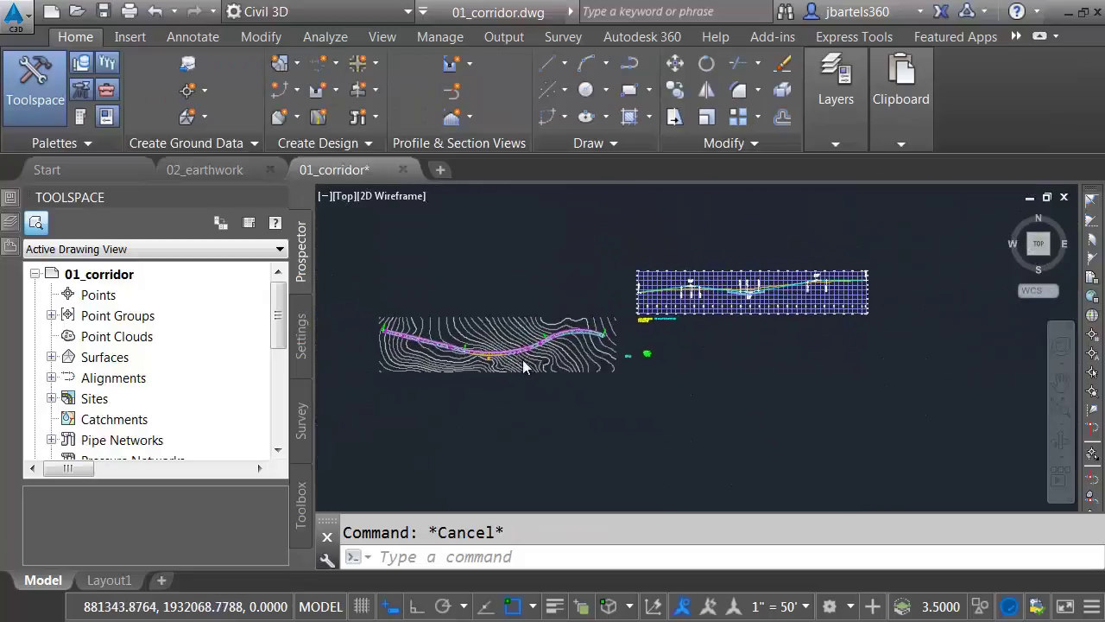
{"action": "mouse_move", "coordinate": [453, 263]}
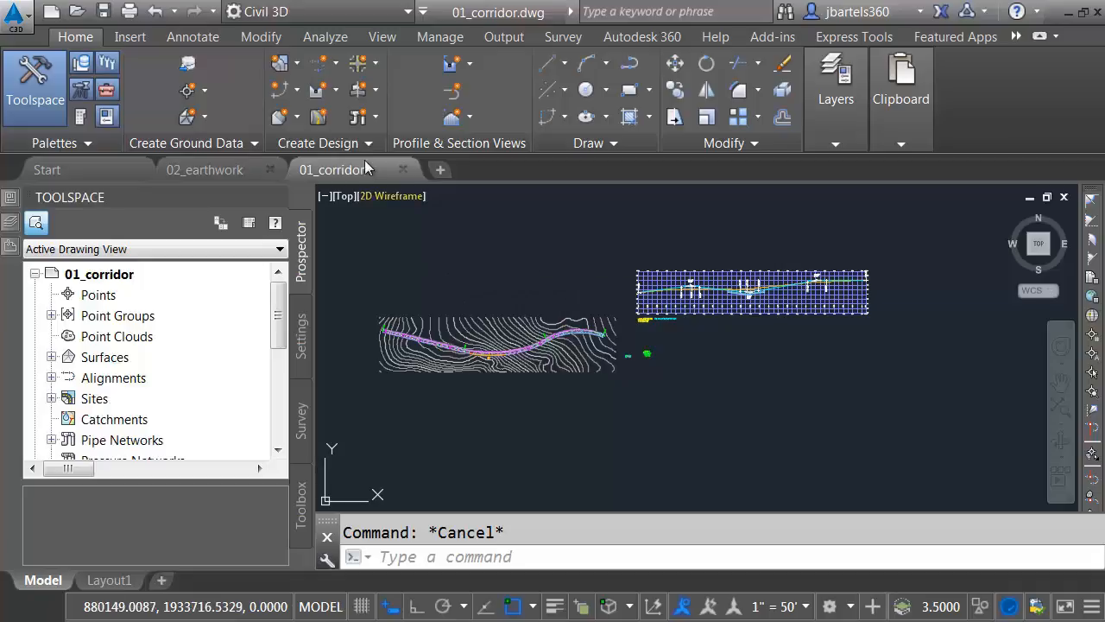
{"action": "left_click", "coordinate": [381, 37]}
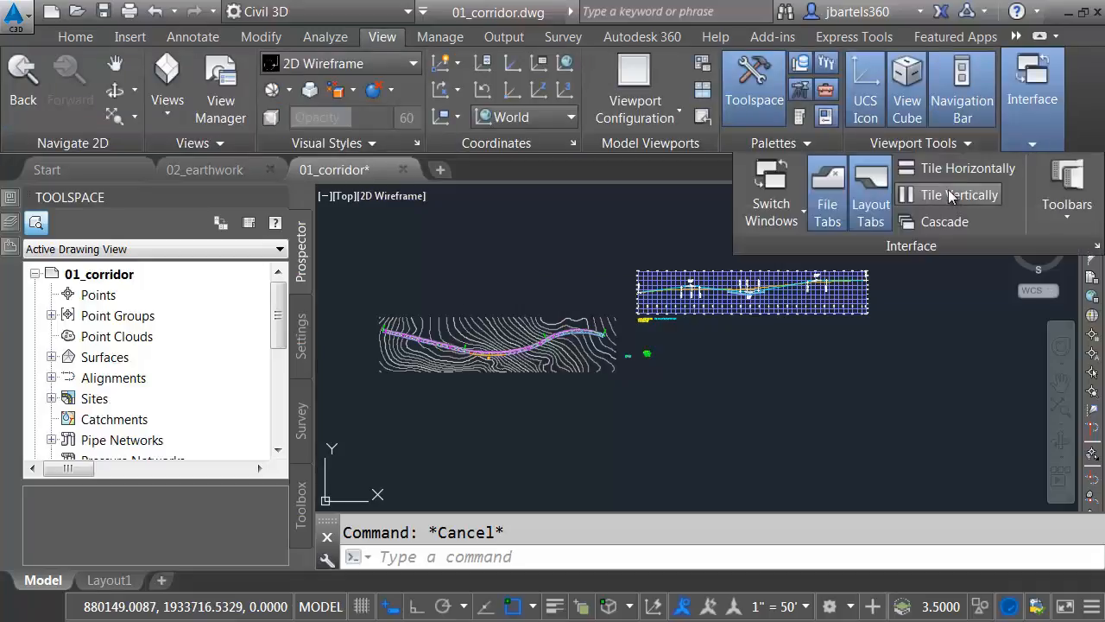
{"action": "left_click", "coordinate": [950, 194]}
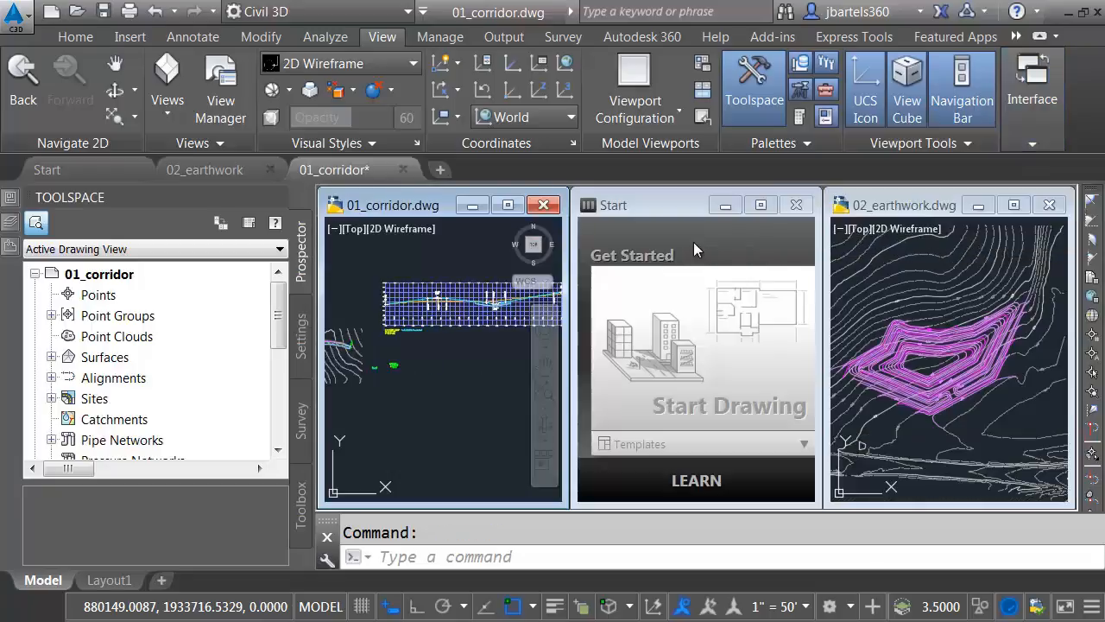
{"action": "mouse_move", "coordinate": [666, 273]}
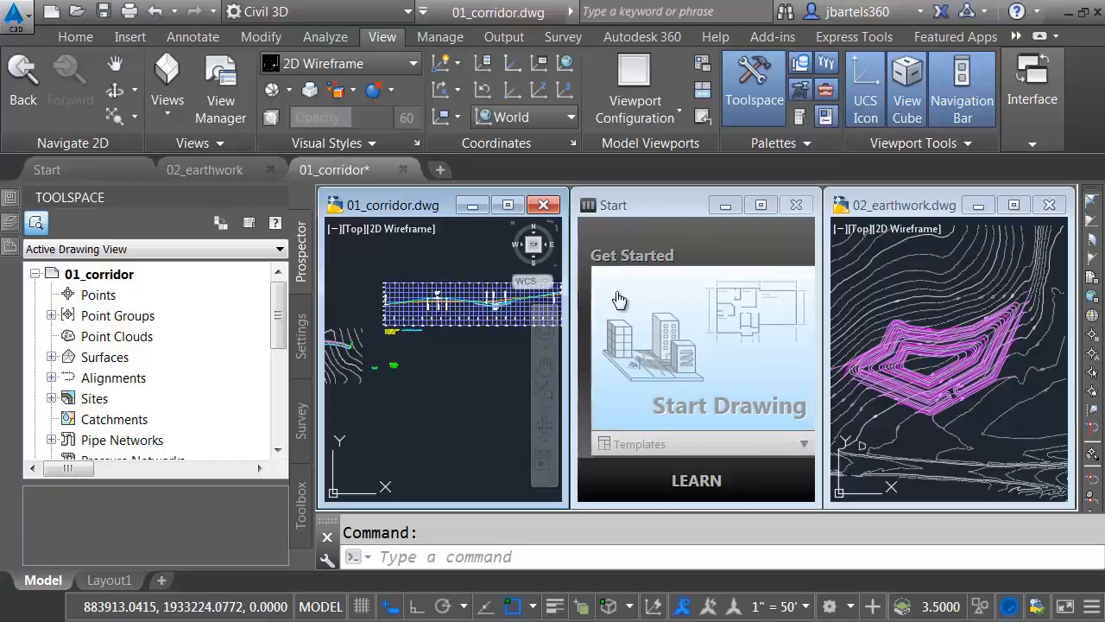
{"action": "mouse_move", "coordinate": [670, 309]}
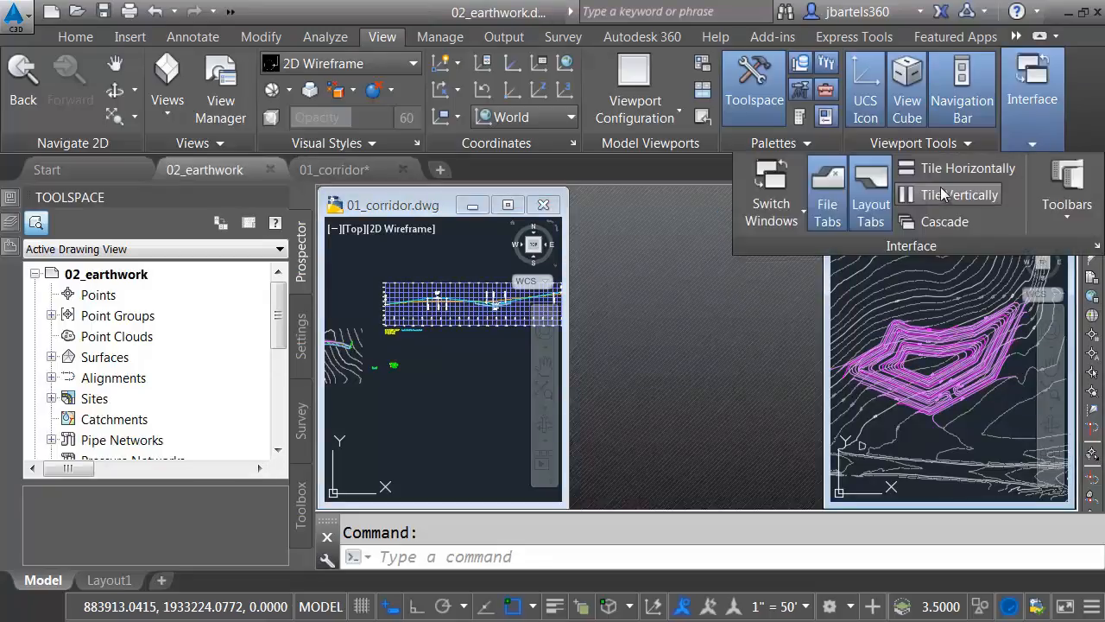
{"action": "left_click", "coordinate": [957, 194]}
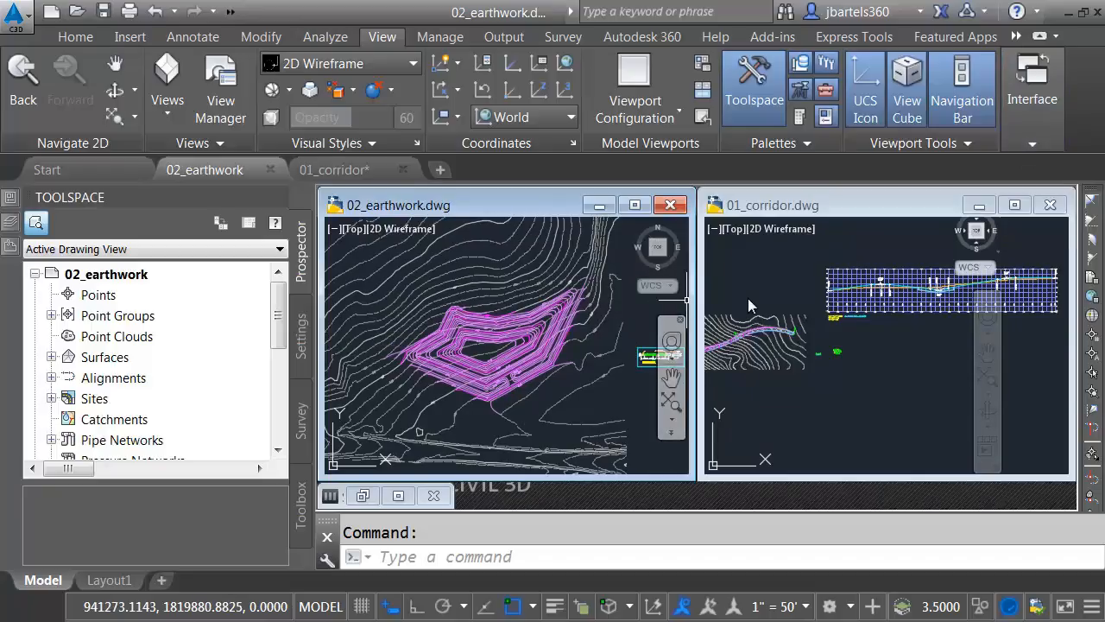
{"action": "mouse_move", "coordinate": [756, 287]}
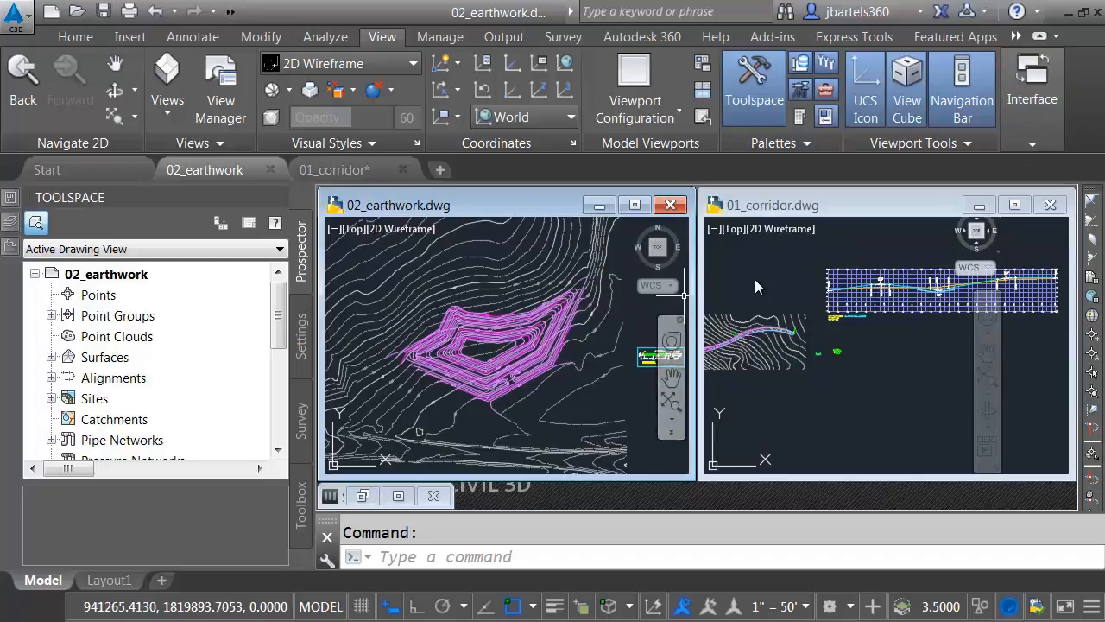
Pan the tiled windows to the wheel-stop and section details and make the corridor drawing active.
{"action": "left_click", "coordinate": [836, 352]}
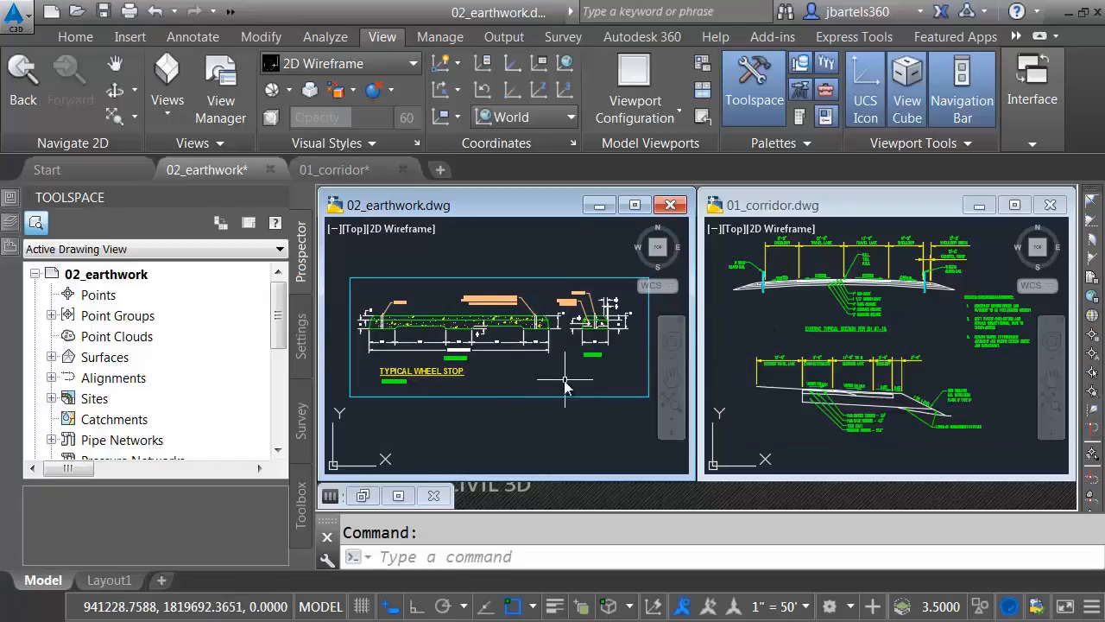
{"action": "left_click", "coordinate": [786, 331]}
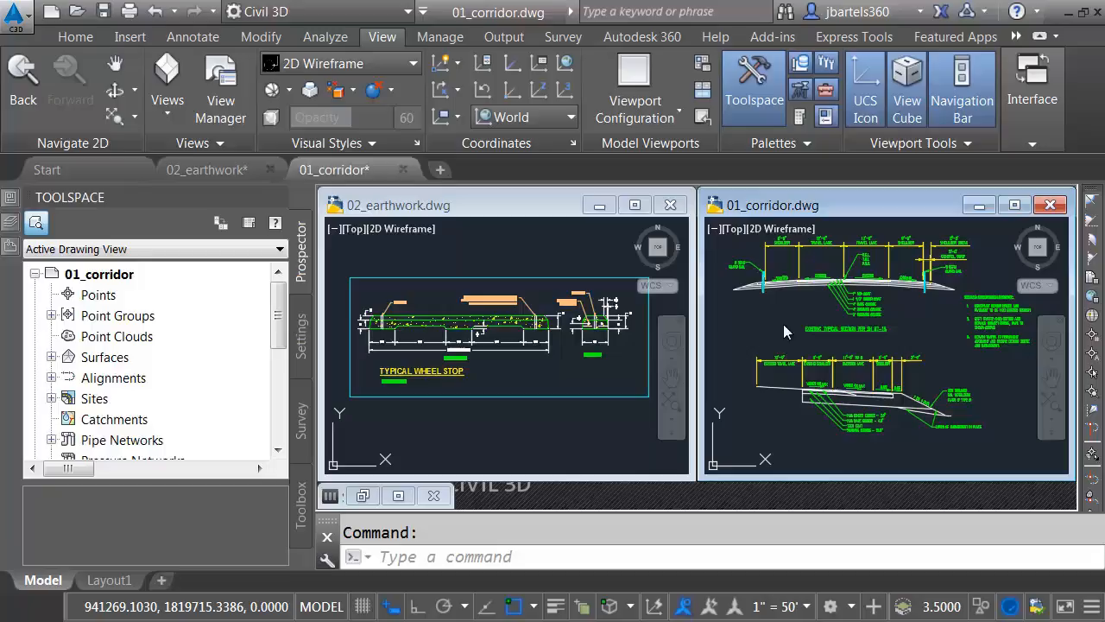
{"action": "mouse_move", "coordinate": [768, 355]}
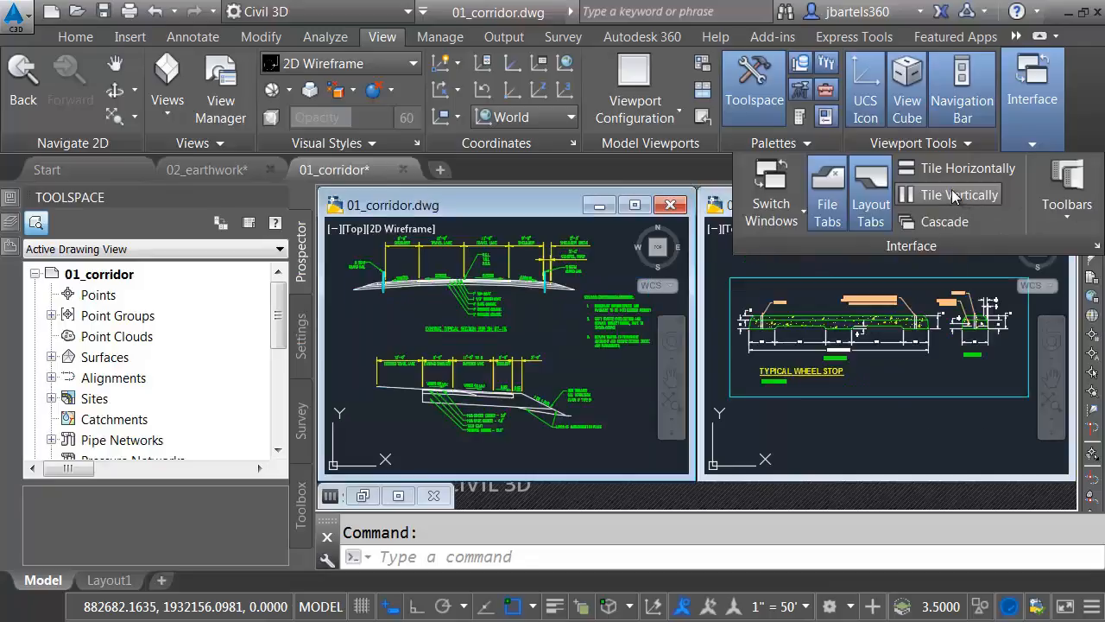
Re-tile the drawings with the corridor on the left and activate the earthwork drawing.
{"action": "left_click", "coordinate": [946, 194]}
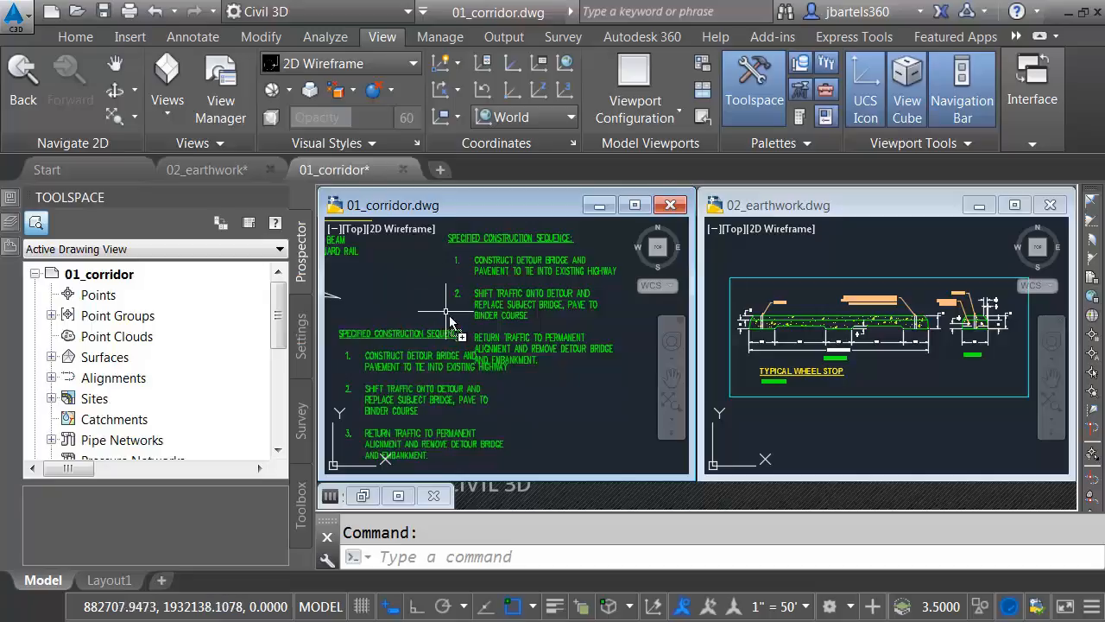
{"action": "mouse_move", "coordinate": [493, 423]}
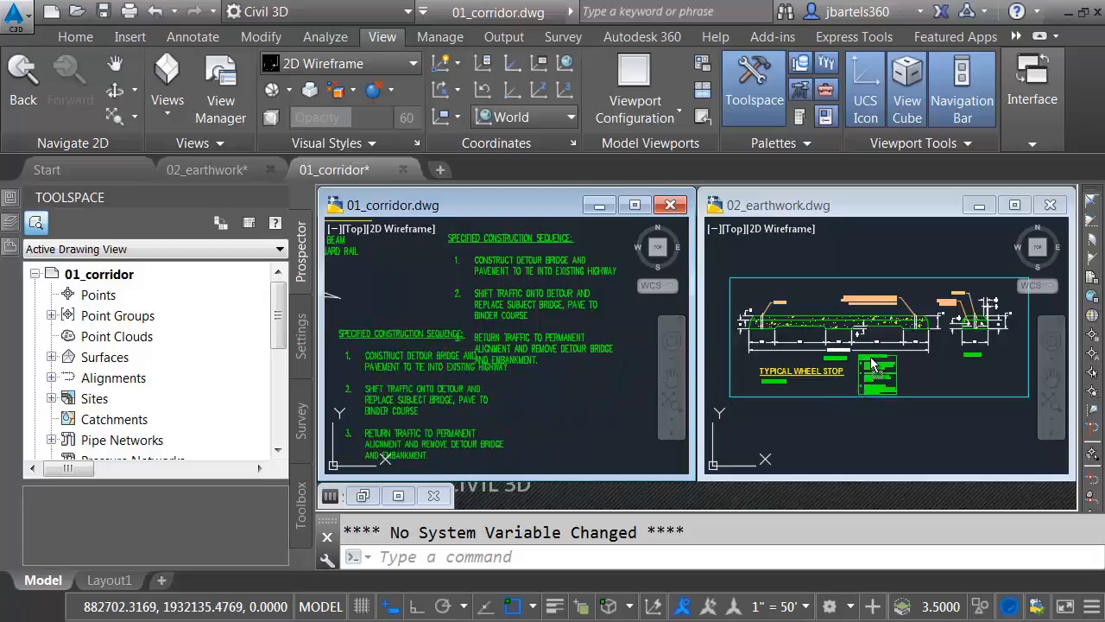
{"action": "left_click", "coordinate": [878, 373]}
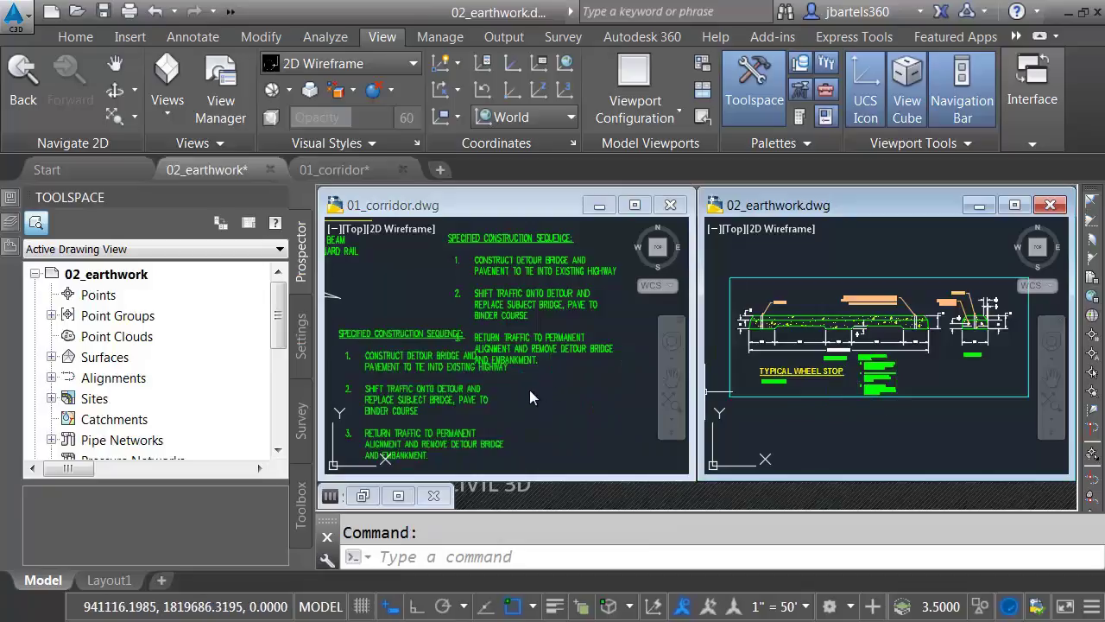
{"action": "left_click", "coordinate": [504, 389]}
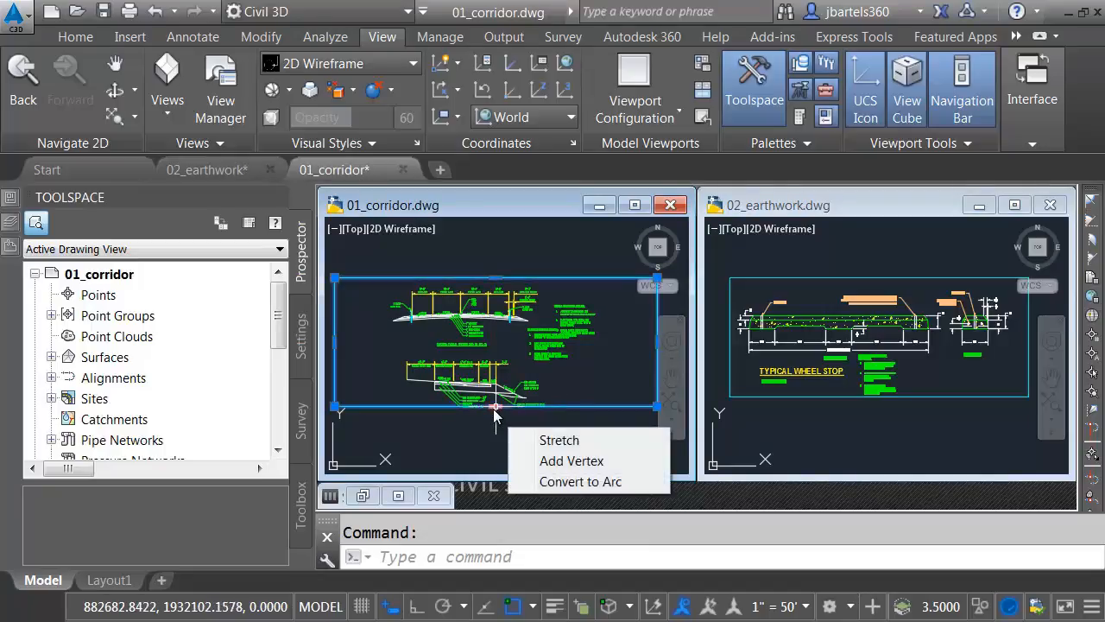
Stretch the rectangle's bottom edge straight down to a lower point with Ortho on.
{"action": "left_click", "coordinate": [559, 441]}
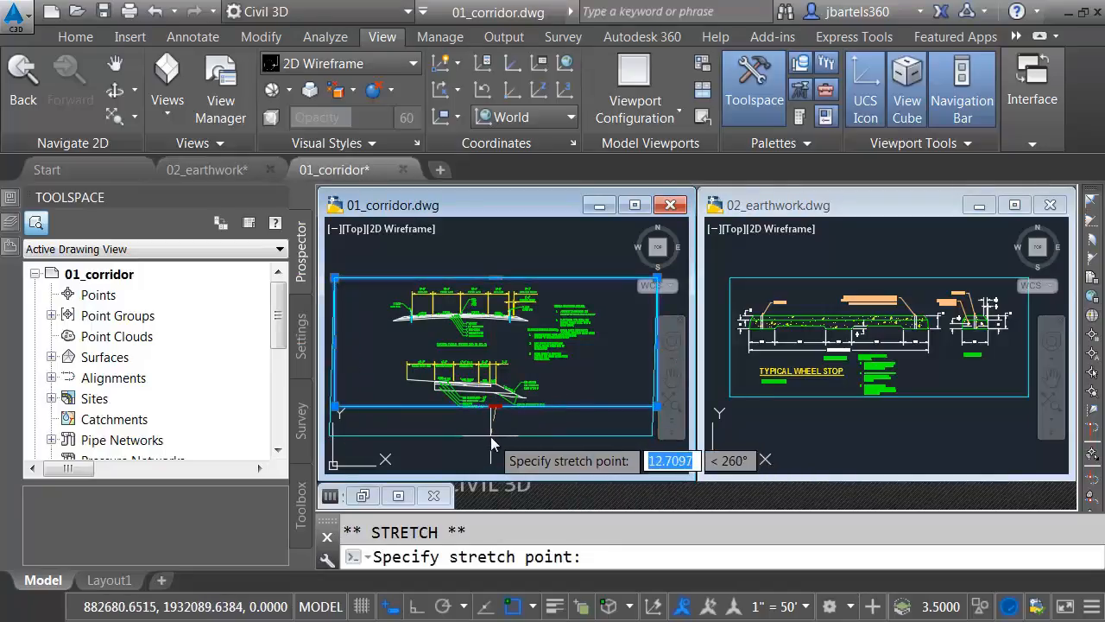
{"action": "key", "text": "f8"}
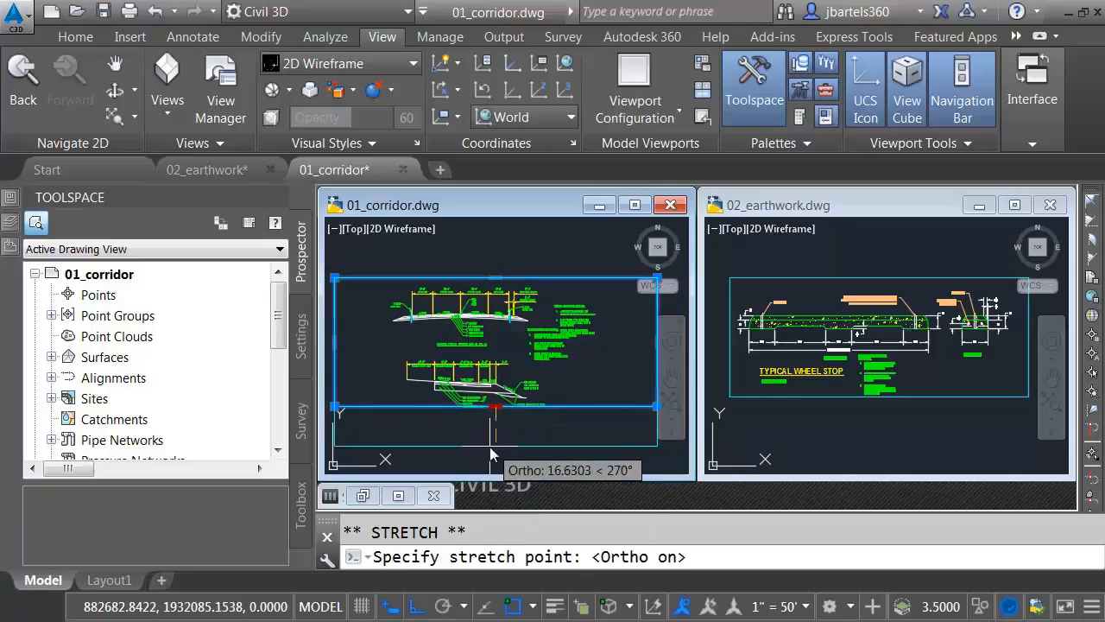
{"action": "left_click", "coordinate": [546, 424]}
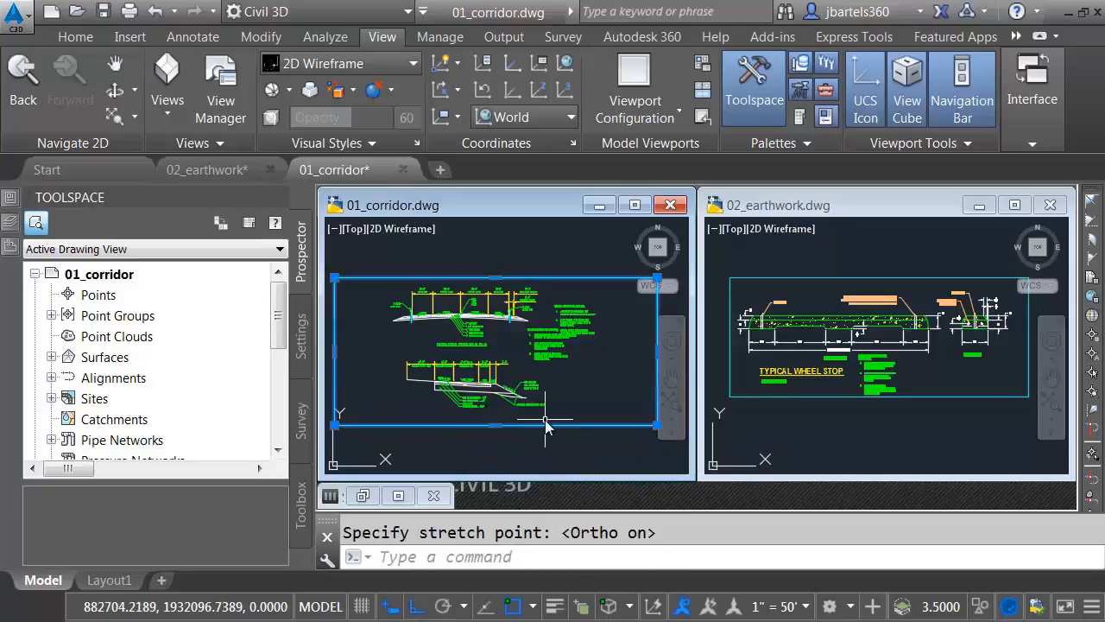
{"action": "key", "text": "Escape"}
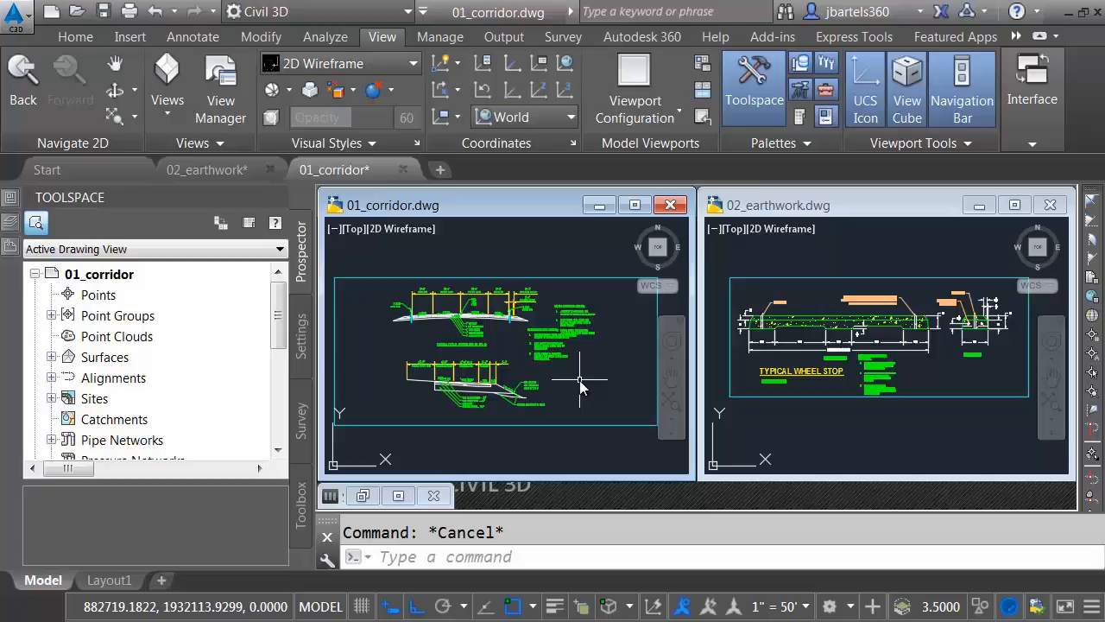
{"action": "mouse_move", "coordinate": [570, 380]}
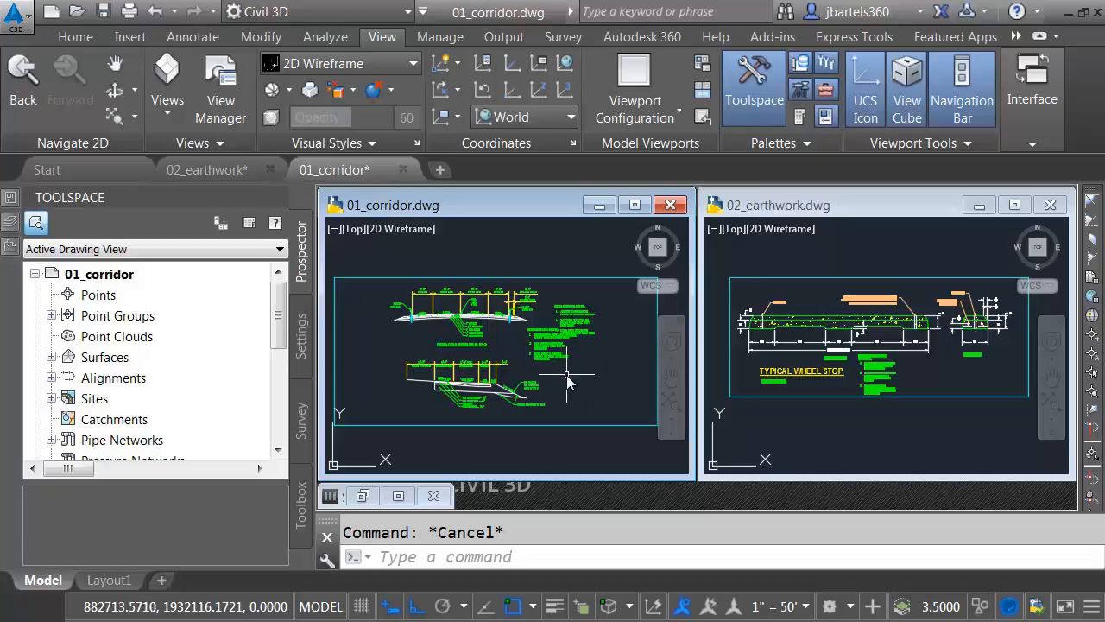
{"action": "mouse_move", "coordinate": [613, 356]}
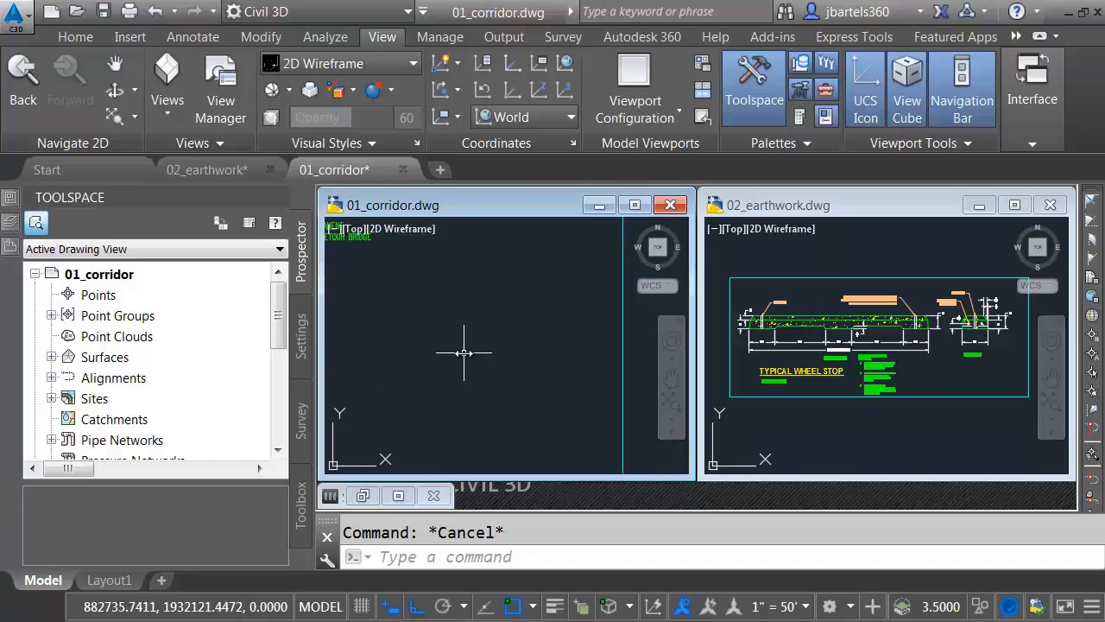
{"action": "mouse_move", "coordinate": [76, 36]}
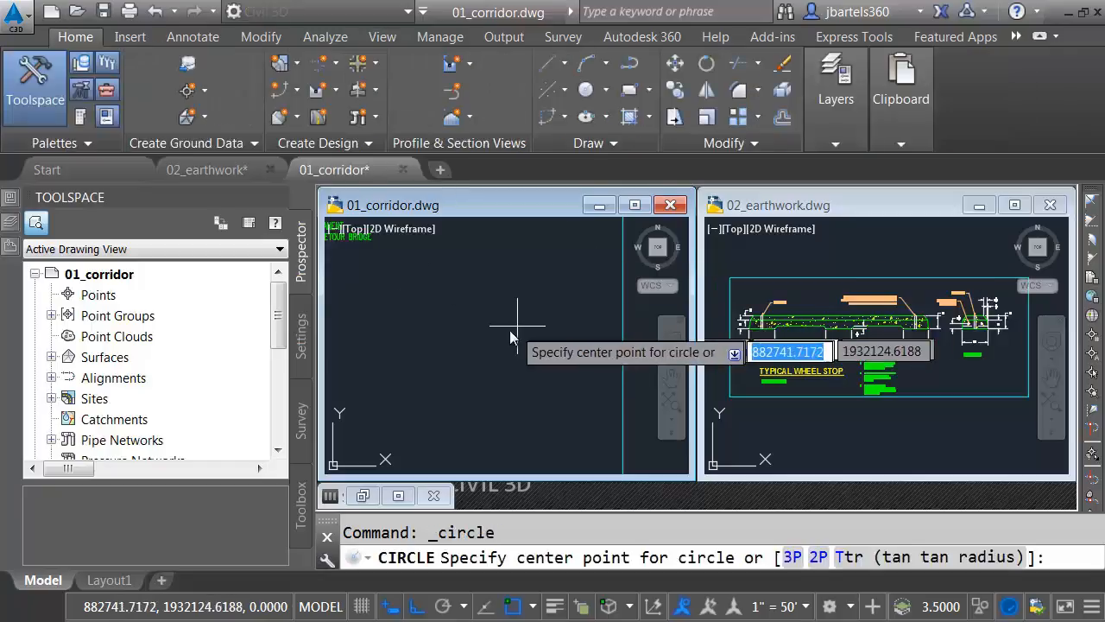
Draw a circle in the empty area and fill it with a chosen hatch pattern.
{"action": "left_click", "coordinate": [515, 332]}
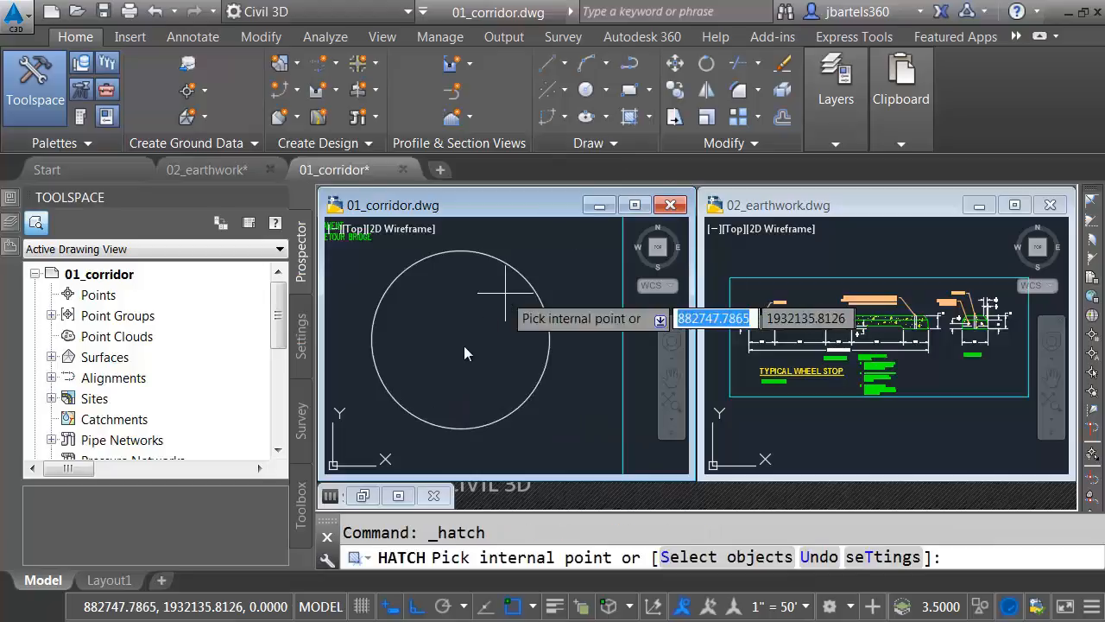
{"action": "left_click", "coordinate": [467, 354]}
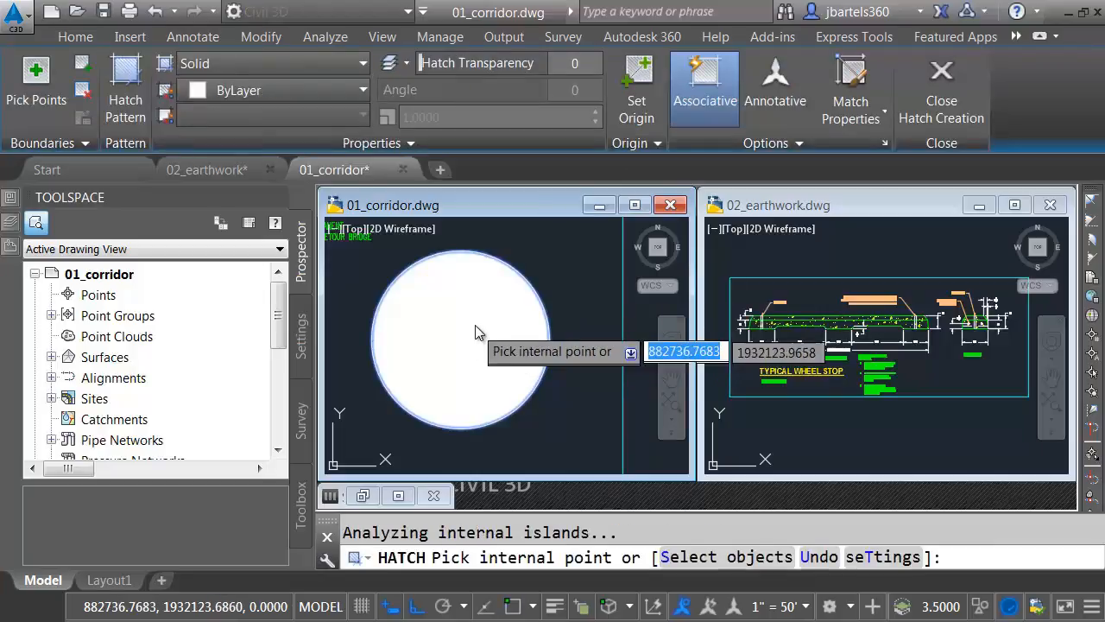
{"action": "left_click", "coordinate": [124, 90]}
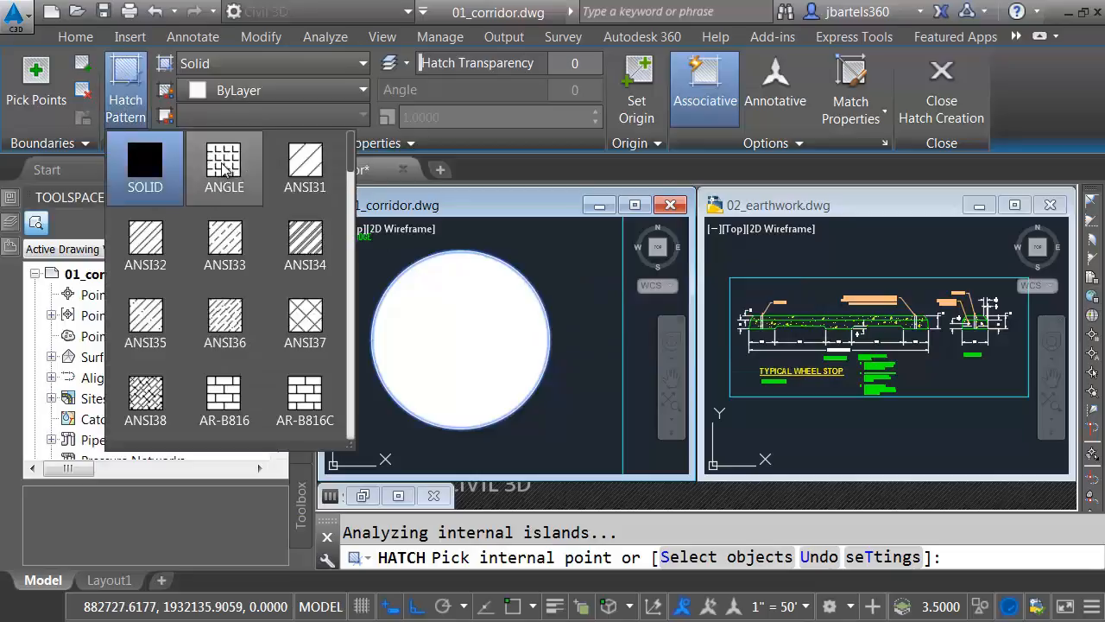
{"action": "left_click", "coordinate": [224, 164]}
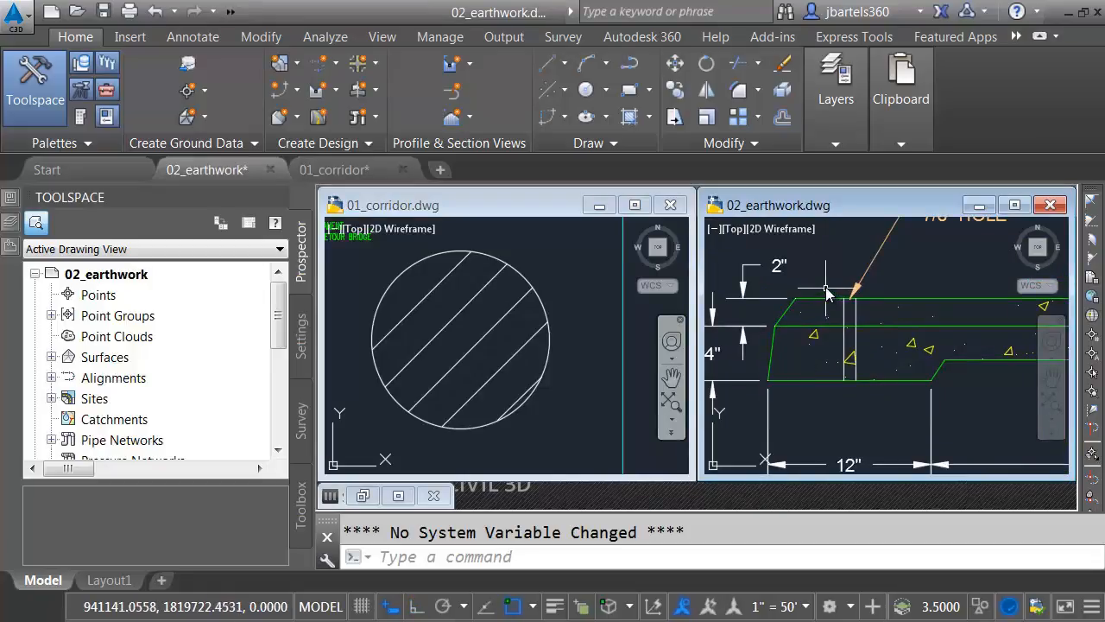
Match the circle's hatch to the earthwork section's concrete hatch.
{"action": "left_click", "coordinate": [901, 141]}
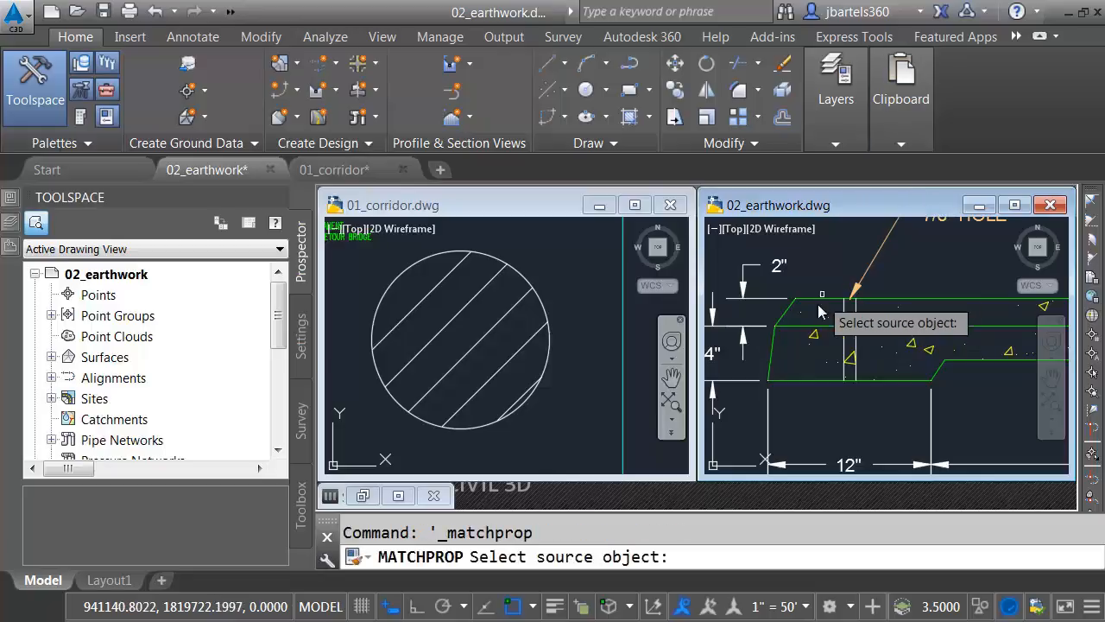
{"action": "left_click", "coordinate": [850, 297]}
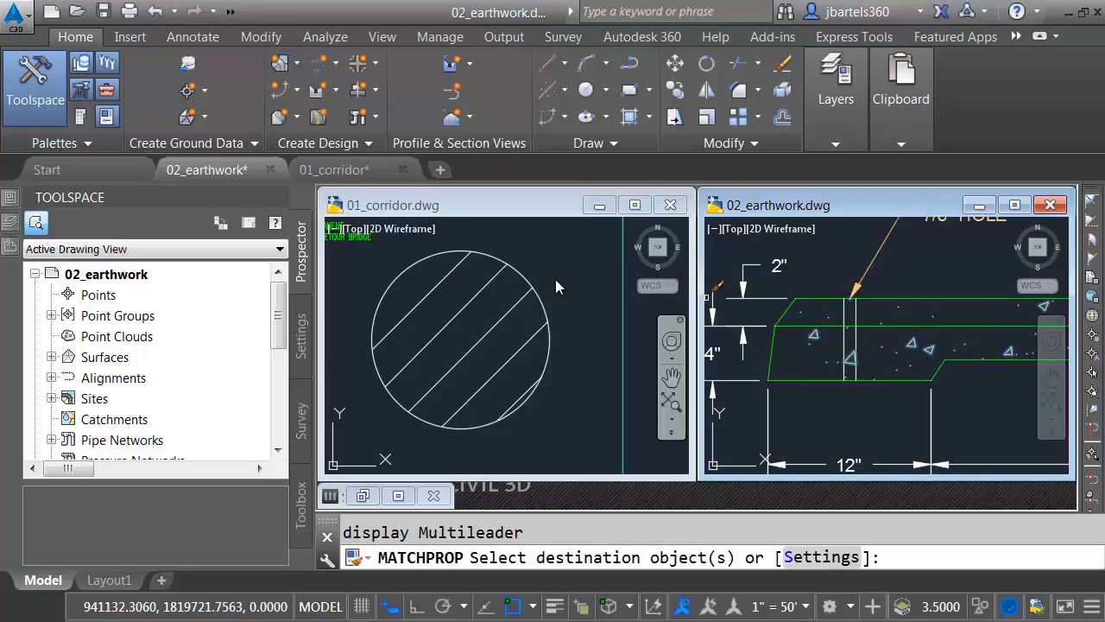
{"action": "left_click", "coordinate": [509, 314]}
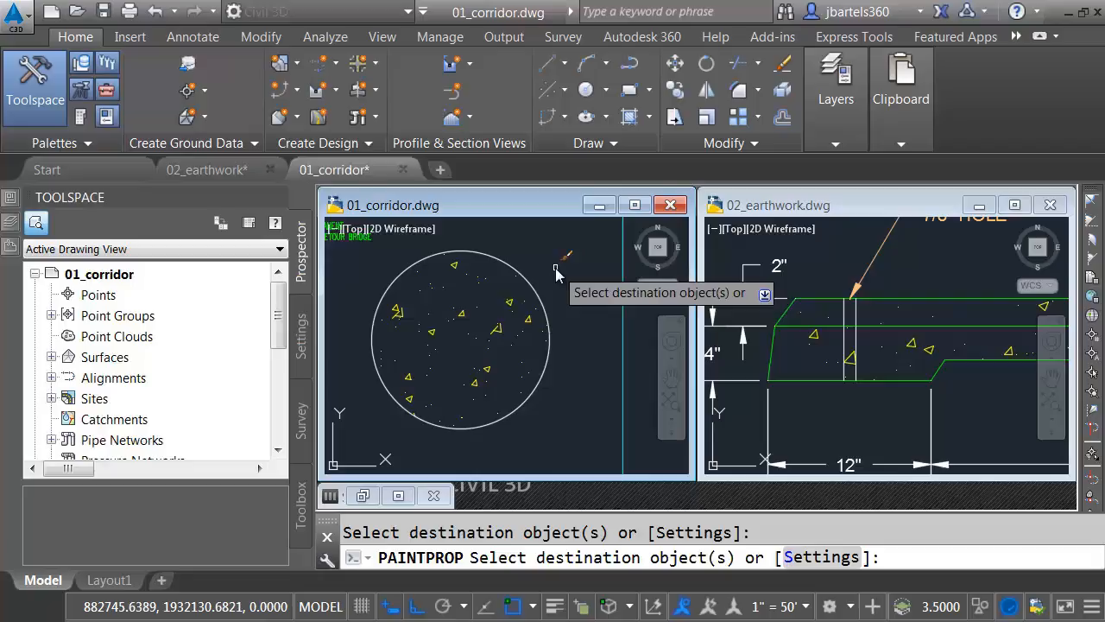
{"action": "key", "text": "Escape"}
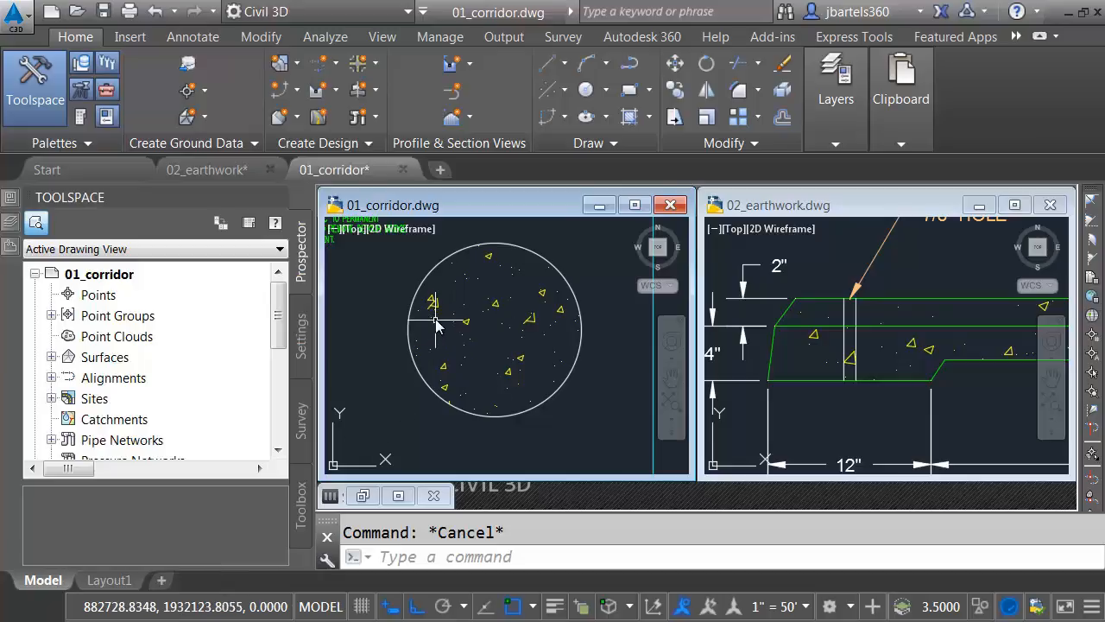
{"action": "mouse_move", "coordinate": [440, 337]}
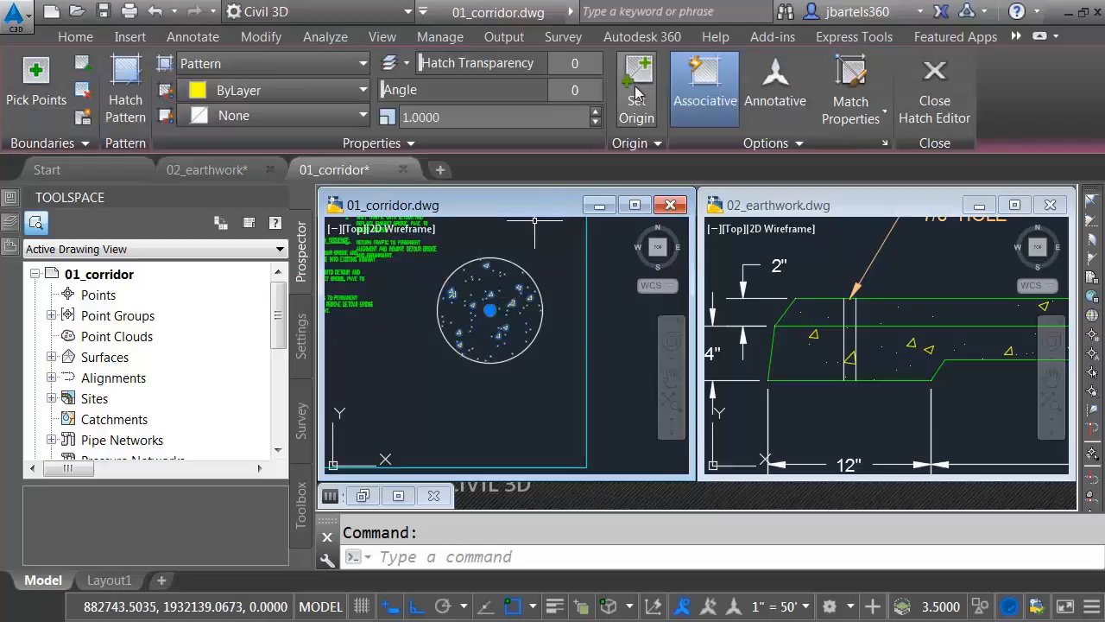
{"action": "left_click", "coordinate": [636, 86]}
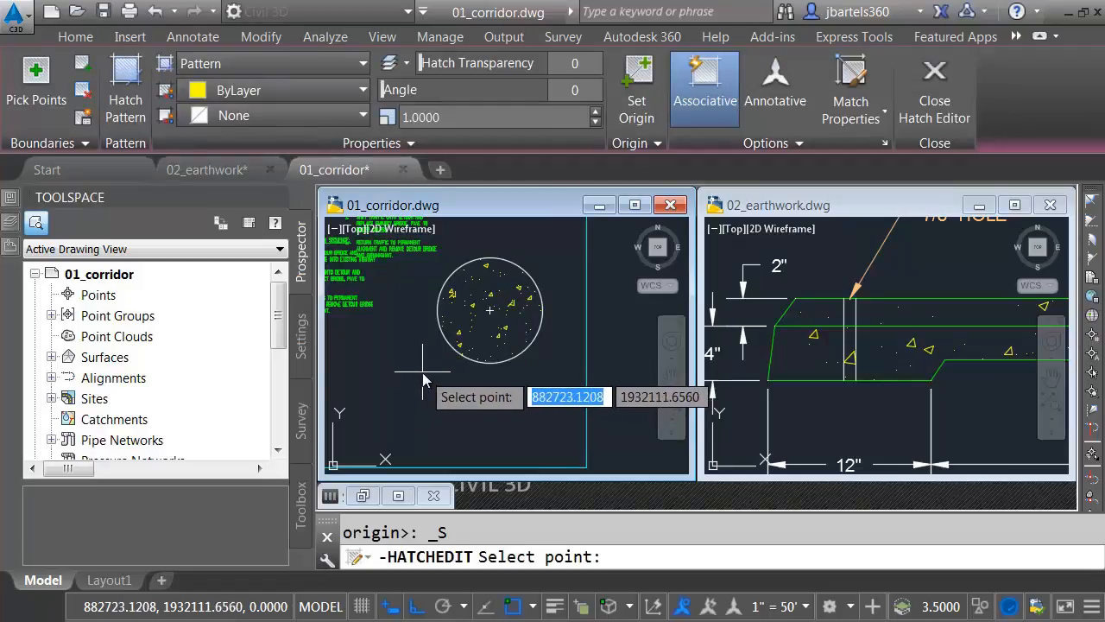
{"action": "mouse_move", "coordinate": [422, 379]}
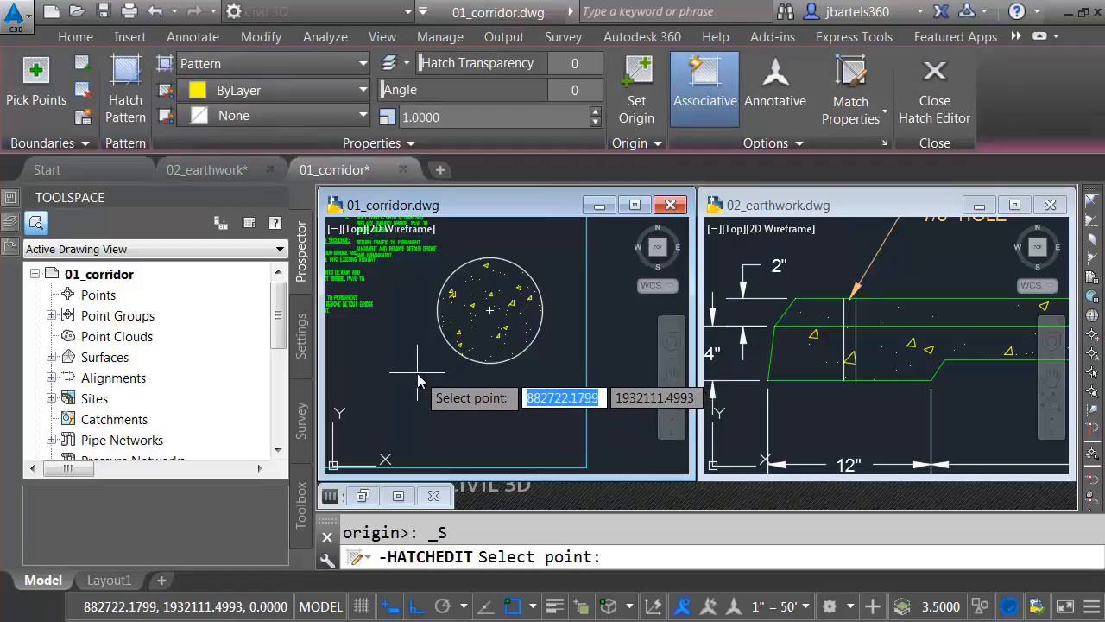
{"action": "key", "text": "Escape"}
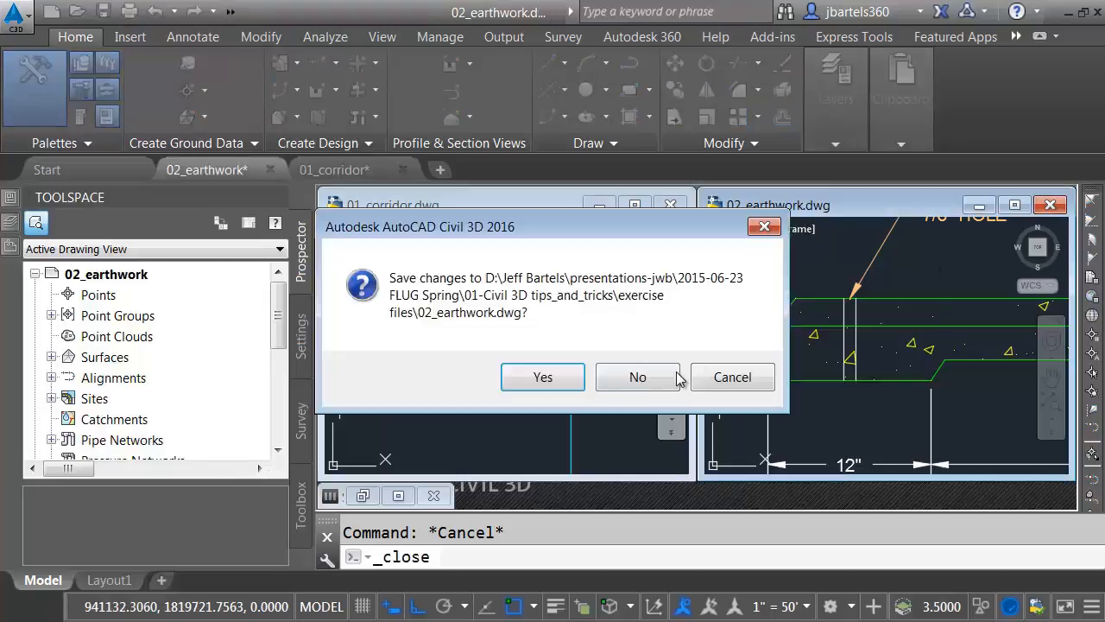
Close the earthwork drawing without saving, maximize the corridor and expand Parcel Layout Tools.
{"action": "left_click", "coordinate": [637, 377]}
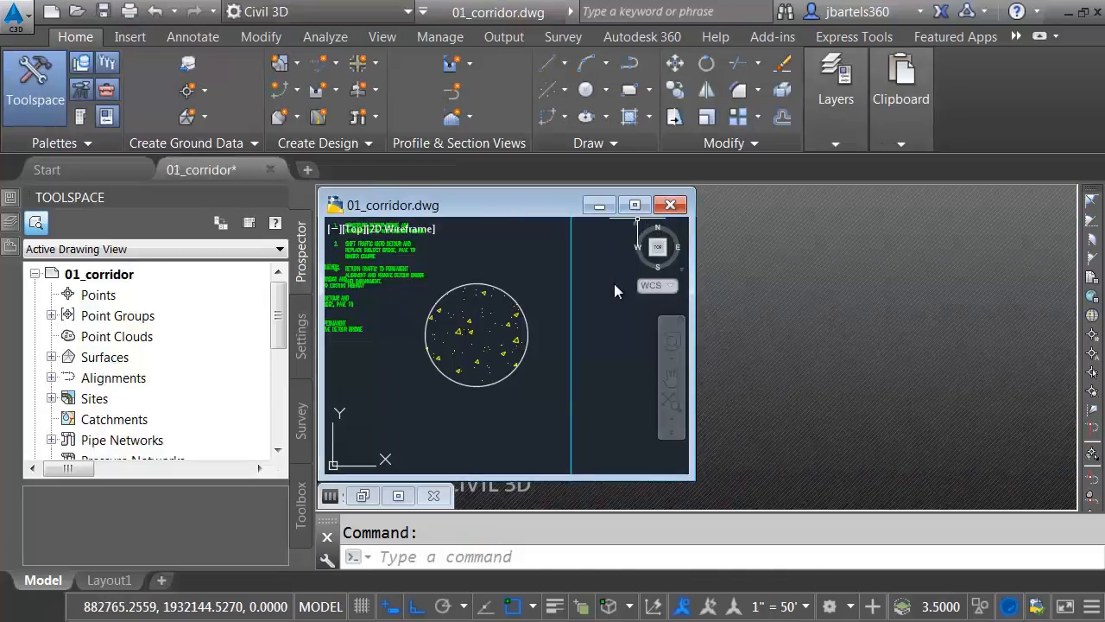
{"action": "left_click", "coordinate": [636, 203]}
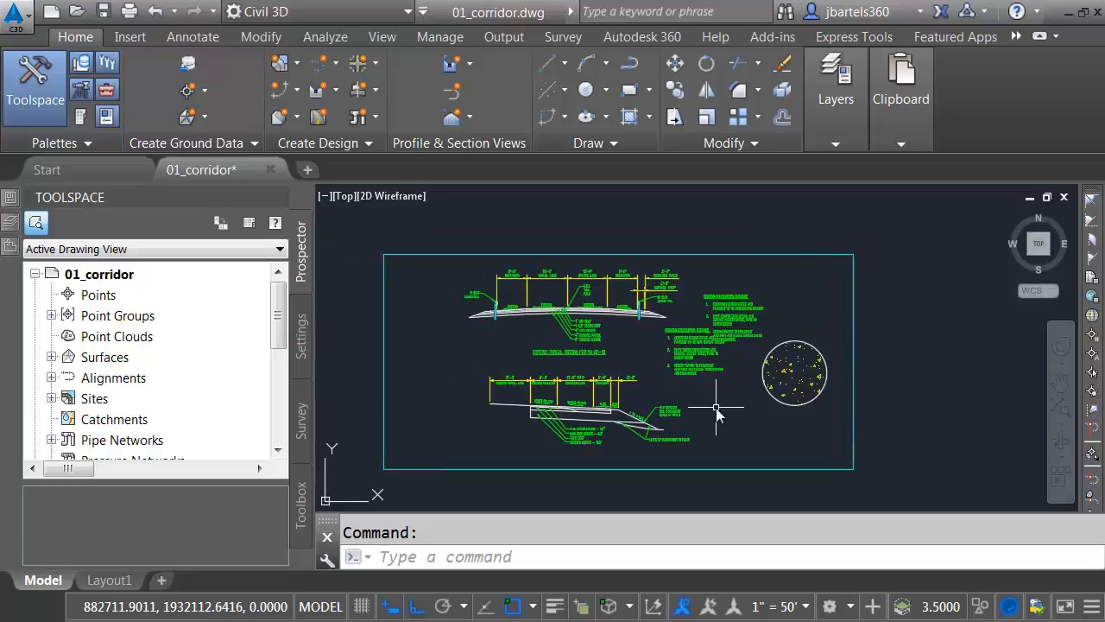
{"action": "mouse_move", "coordinate": [717, 424]}
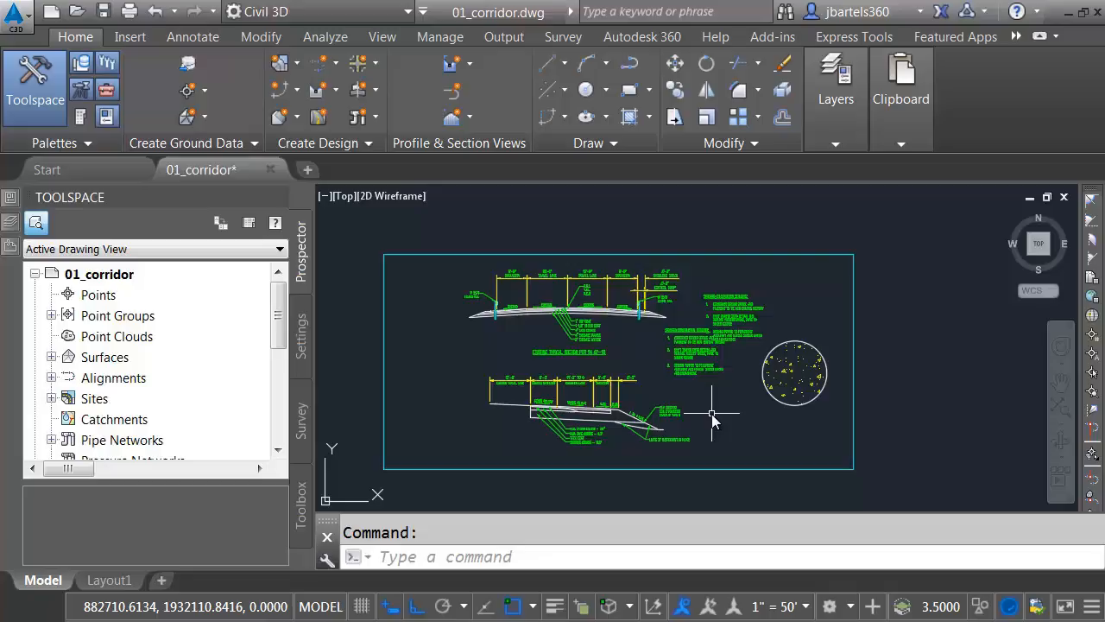
{"action": "left_click", "coordinate": [278, 63]}
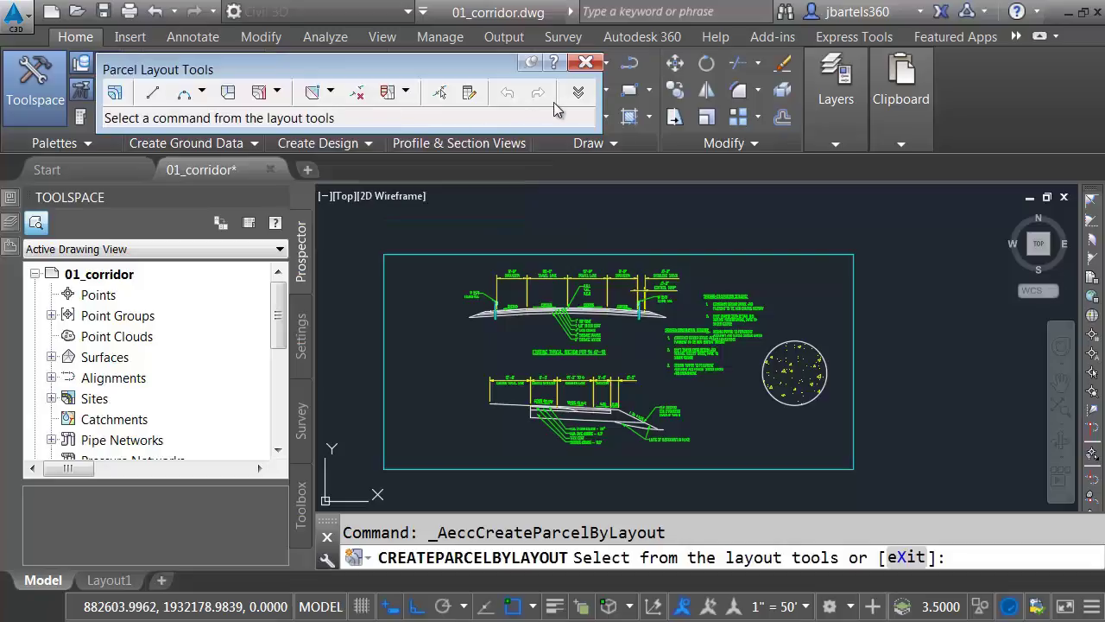
{"action": "mouse_move", "coordinate": [577, 93]}
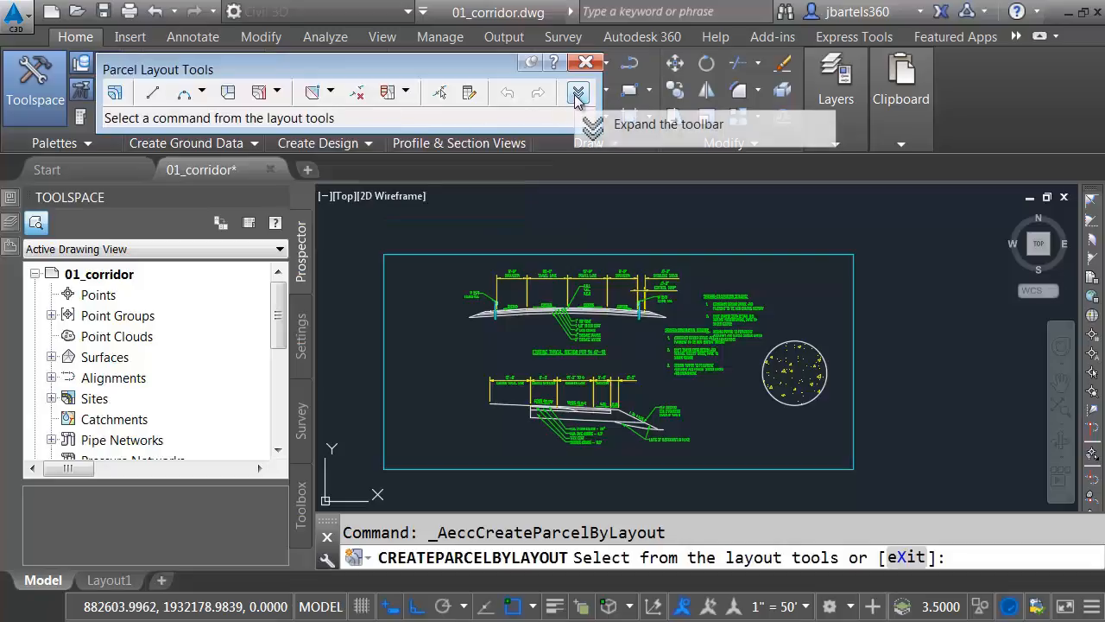
{"action": "left_click", "coordinate": [576, 94]}
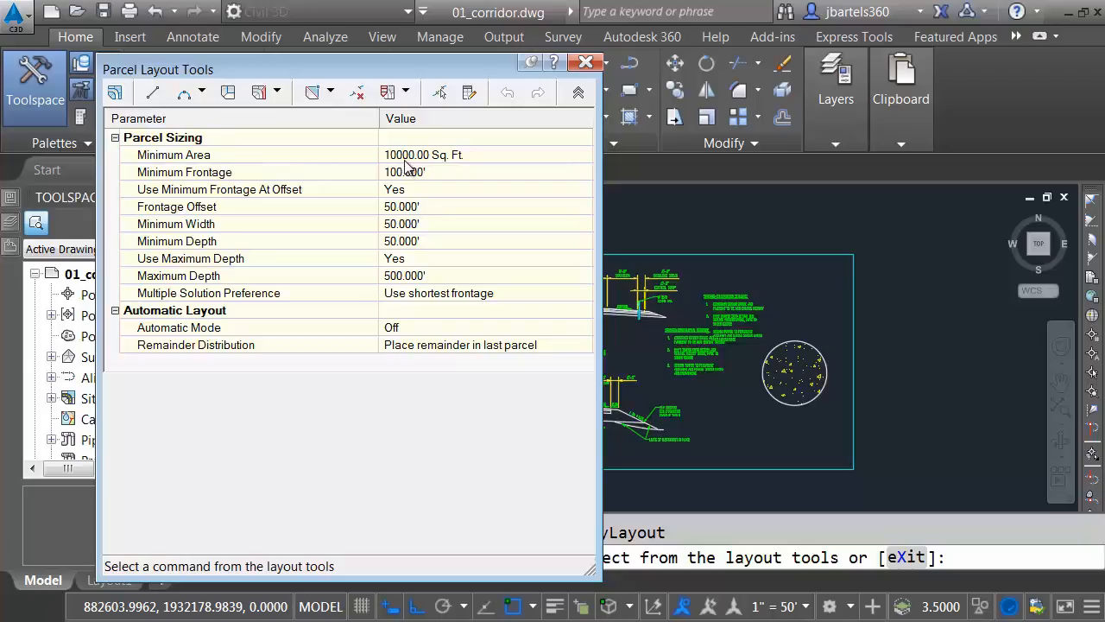
{"action": "mouse_move", "coordinate": [433, 169]}
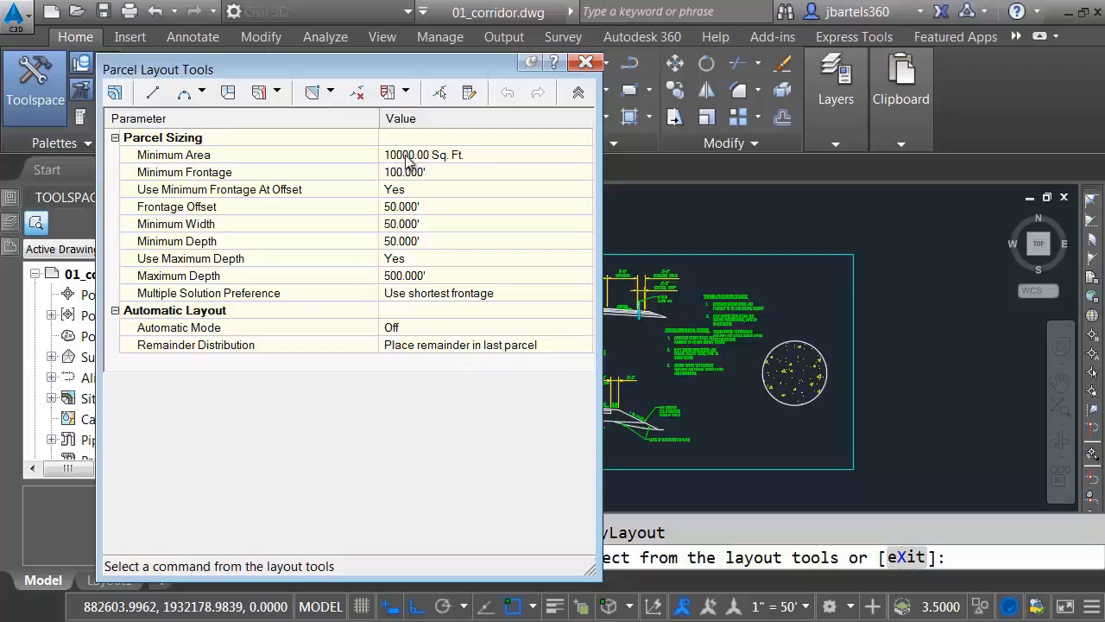
{"action": "mouse_move", "coordinate": [393, 165]}
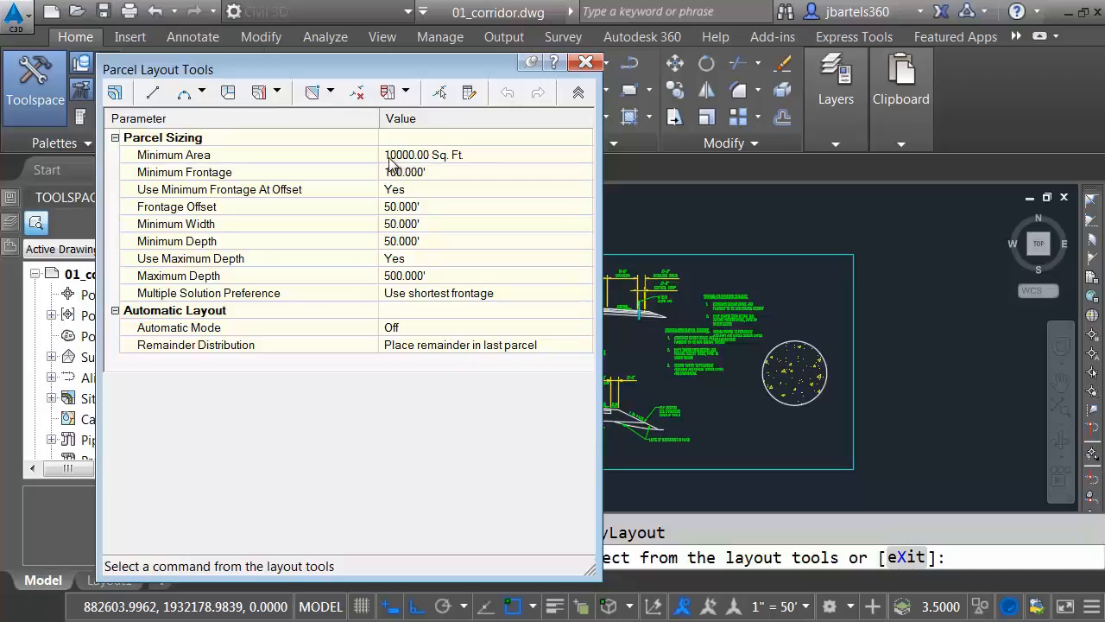
Enter the minimum parcel area as 1 acre, then 2.5 acre (108900.00 Sq. Ft.), and close the settings.
{"action": "double_click", "coordinate": [423, 156]}
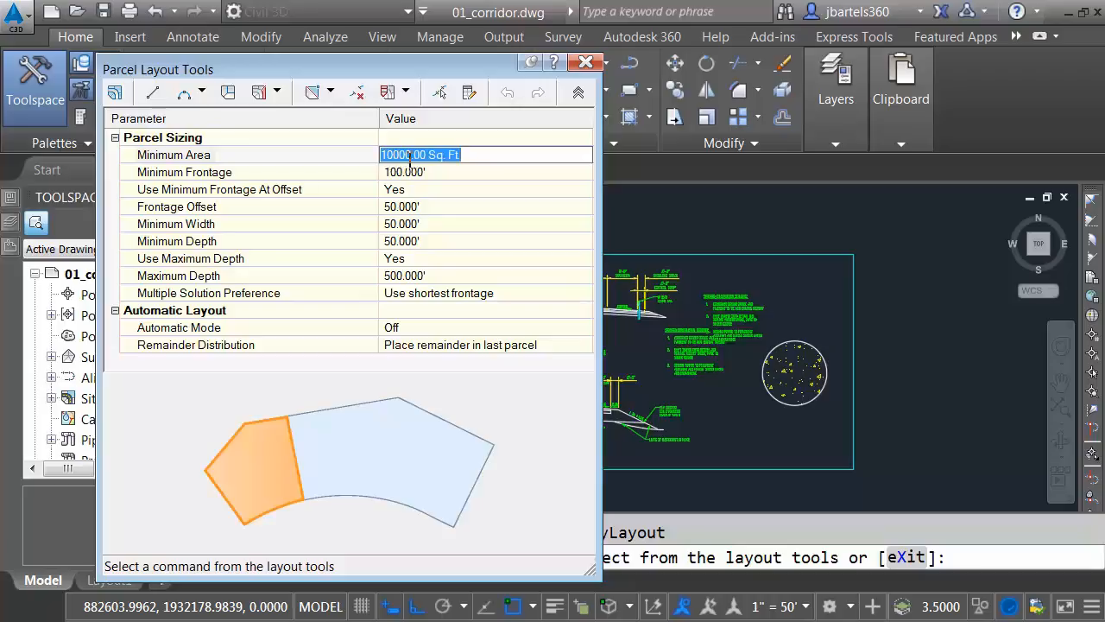
{"action": "type", "text": "1"}
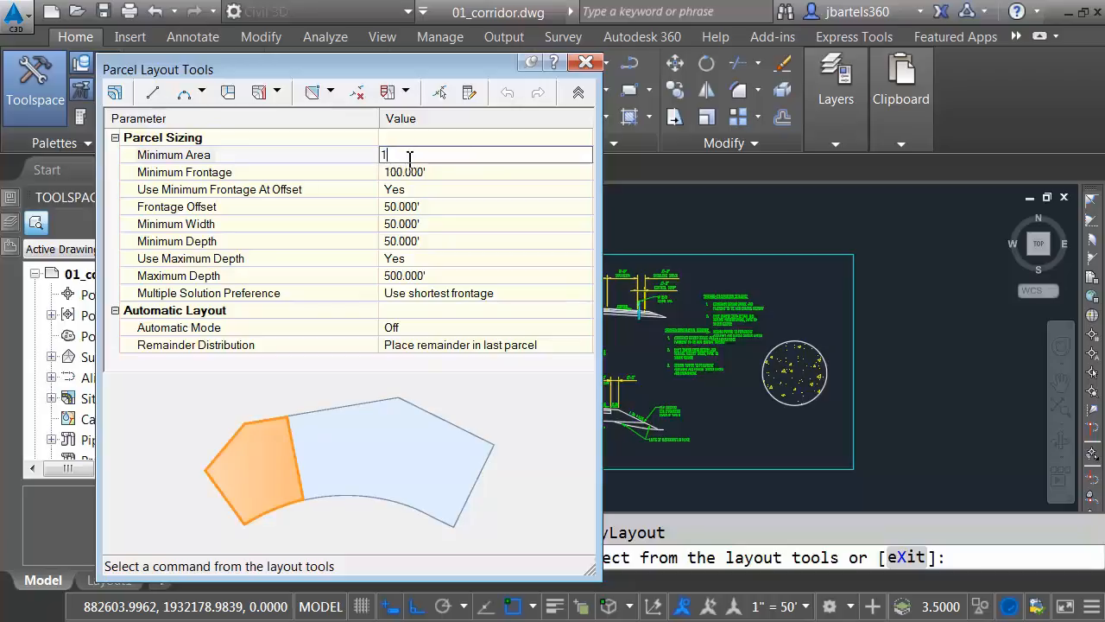
{"action": "type", "text": "acre"}
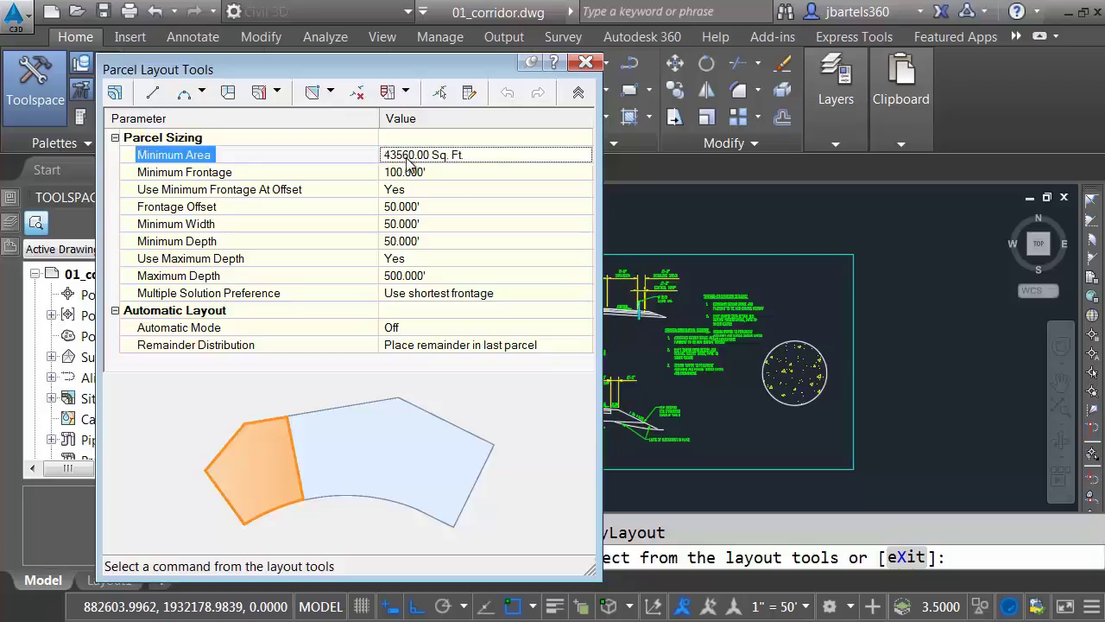
{"action": "double_click", "coordinate": [423, 156]}
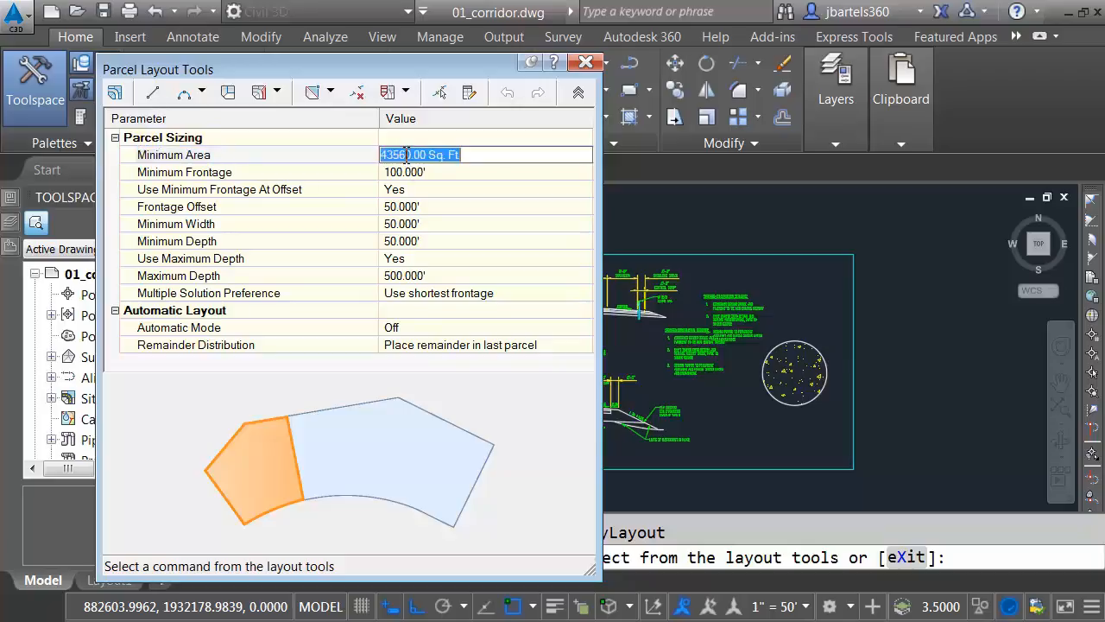
{"action": "type", "text": "2"}
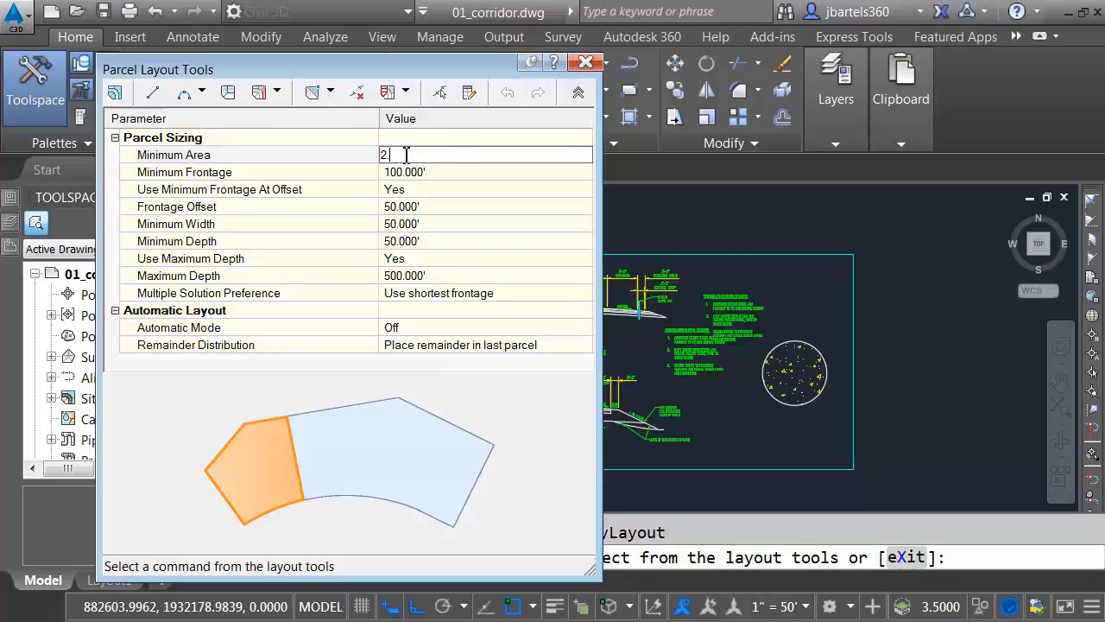
{"action": "type", "text": ".5ace"}
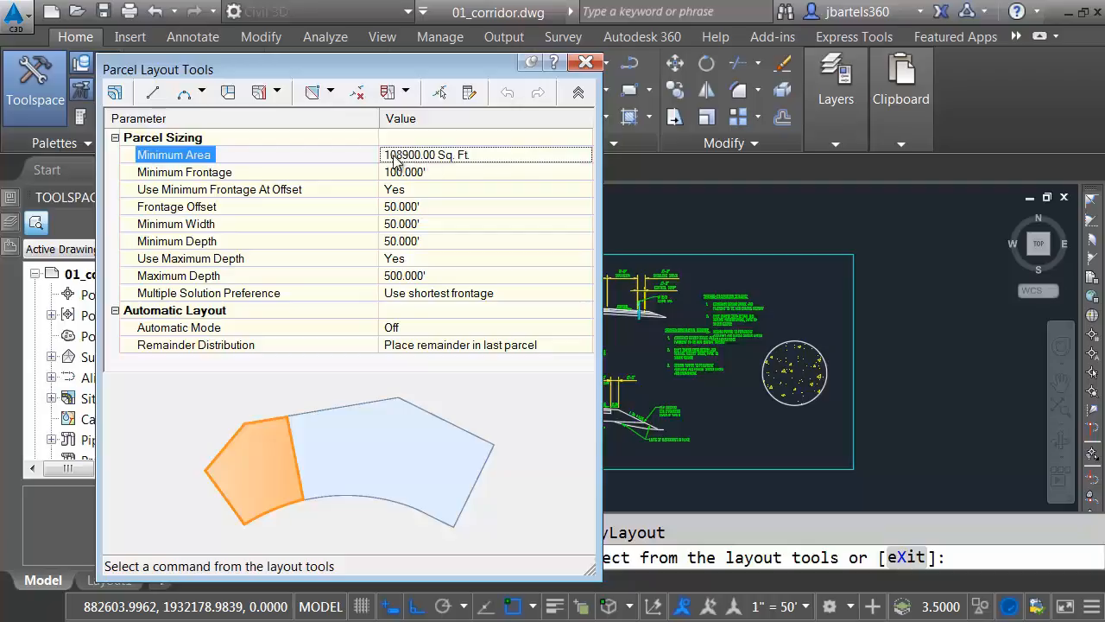
{"action": "left_click", "coordinate": [586, 62]}
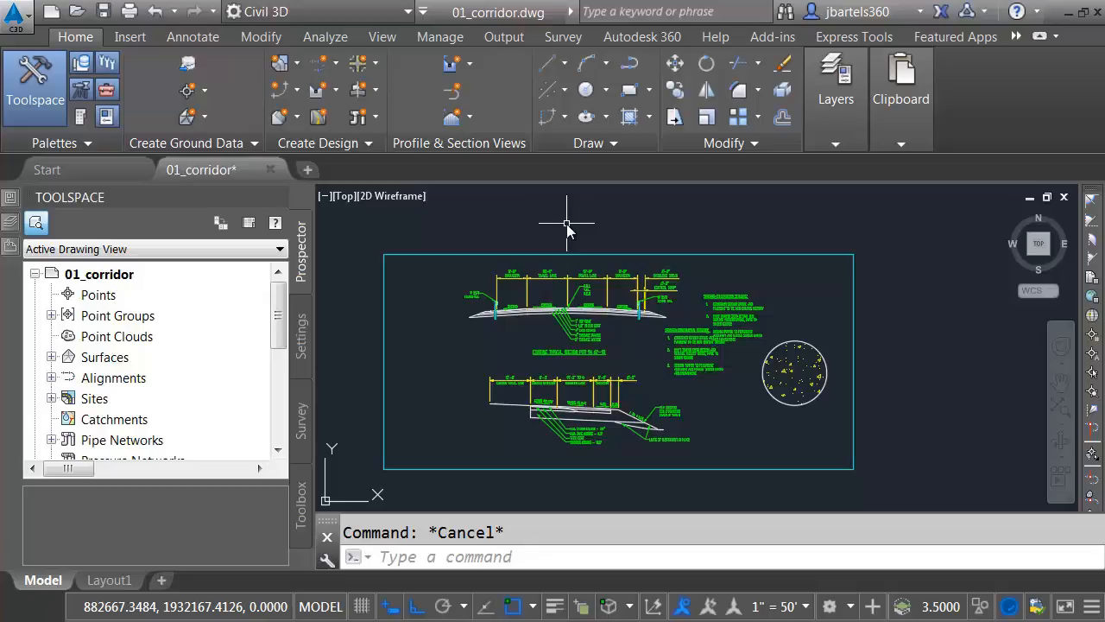
Bring up the WSE dimension style's text settings from the Annotate tools.
{"action": "left_click", "coordinate": [192, 36]}
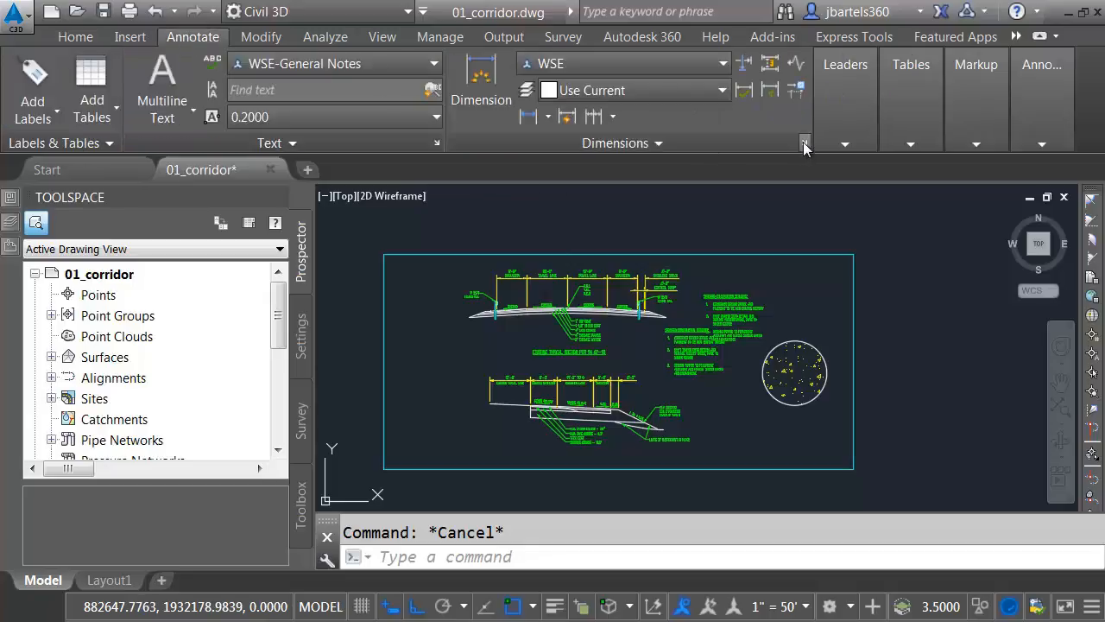
{"action": "left_click", "coordinate": [805, 142]}
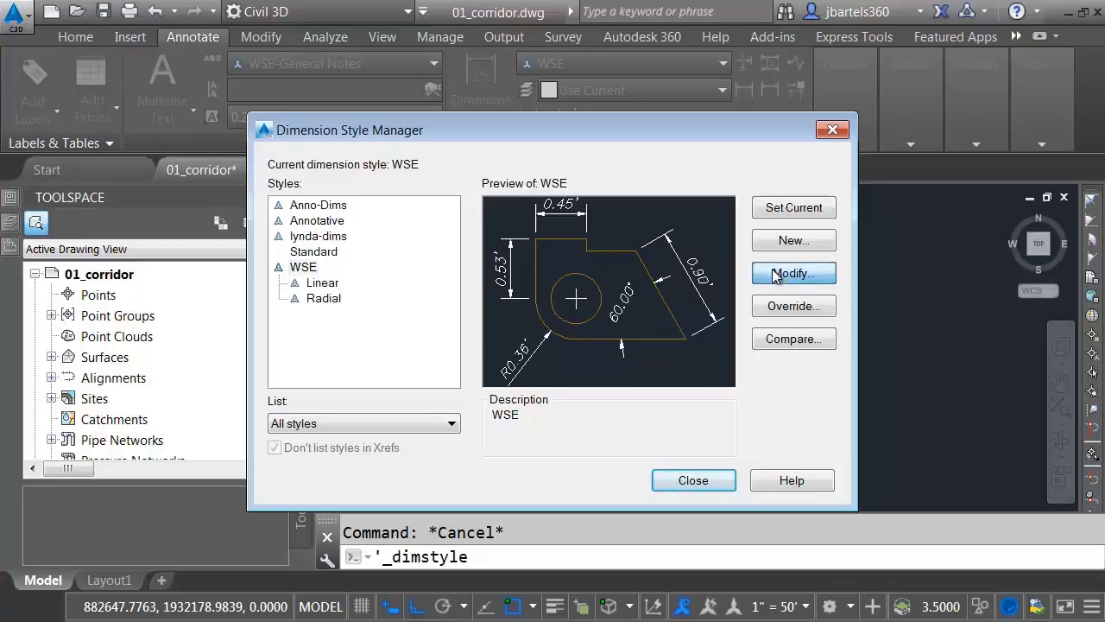
{"action": "left_click", "coordinate": [791, 272]}
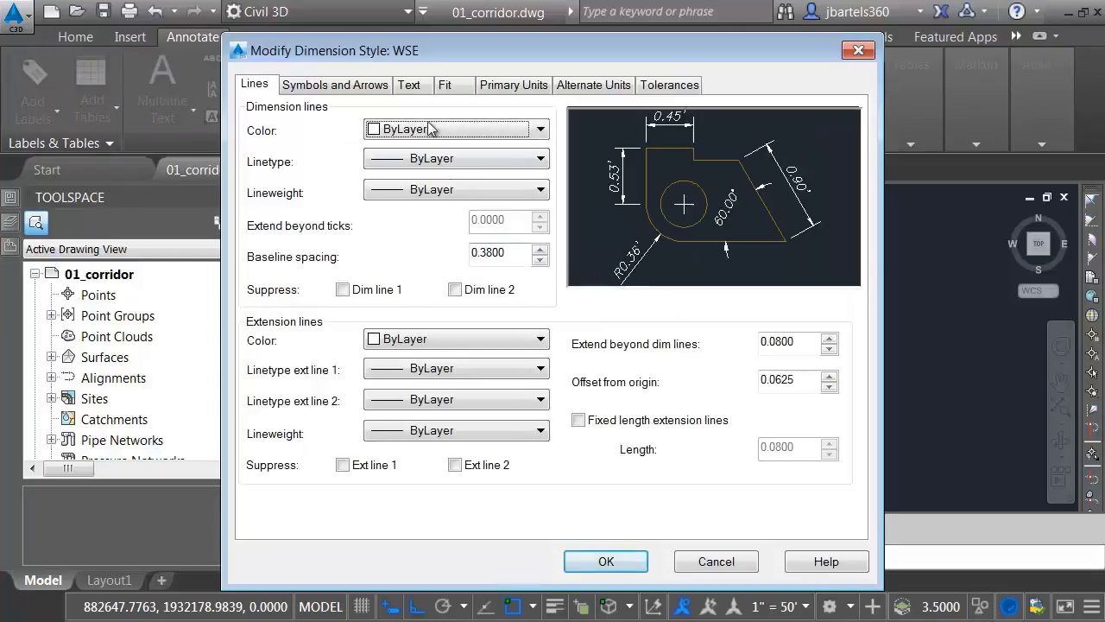
{"action": "left_click", "coordinate": [409, 84]}
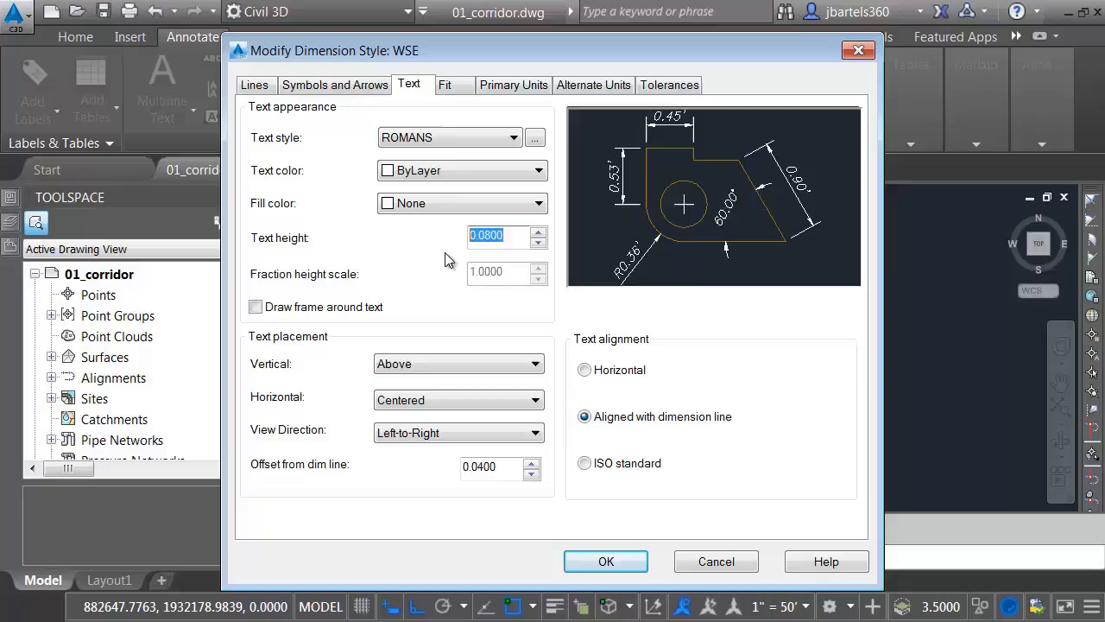
Enter text height =1/12 and offset from dim line =5/12, then close the style editor.
{"action": "type", "text": "=1/"}
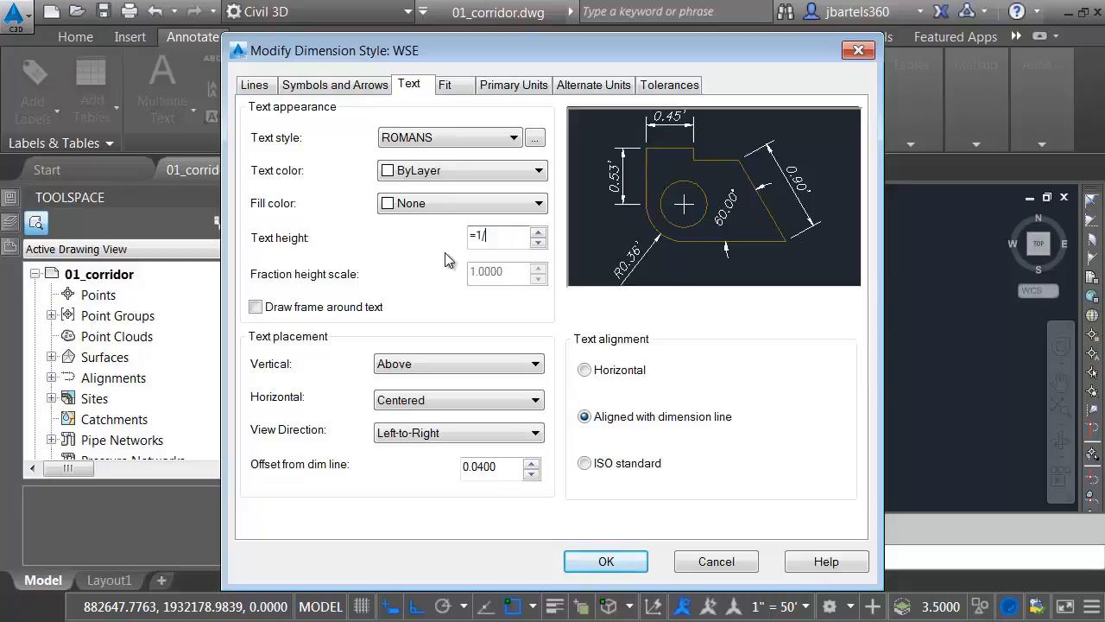
{"action": "type", "text": "12"}
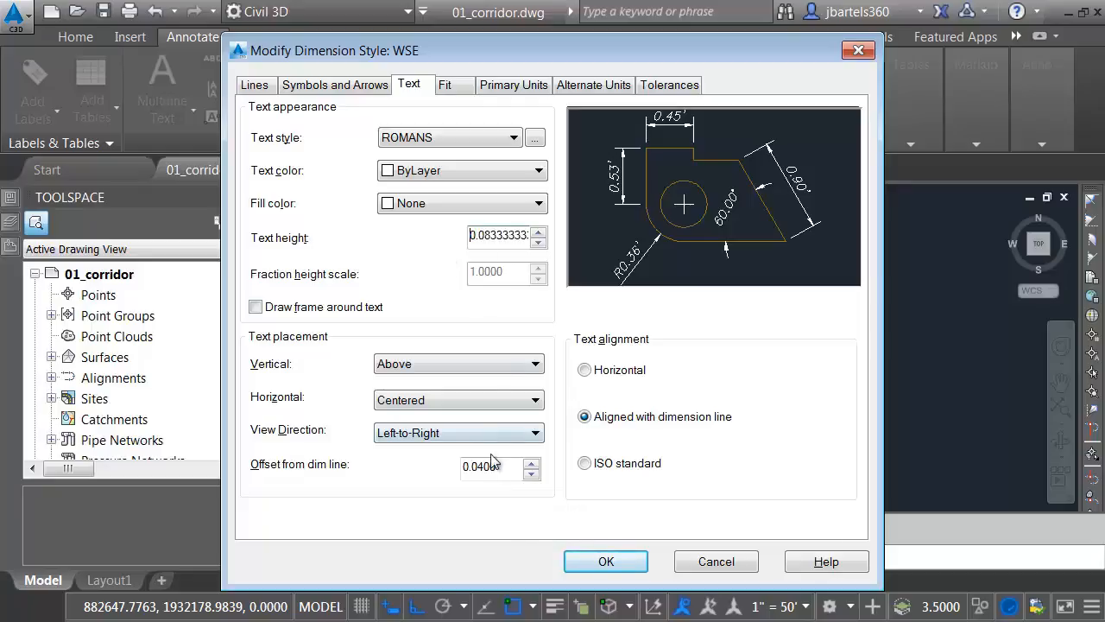
{"action": "triple_click", "coordinate": [492, 466]}
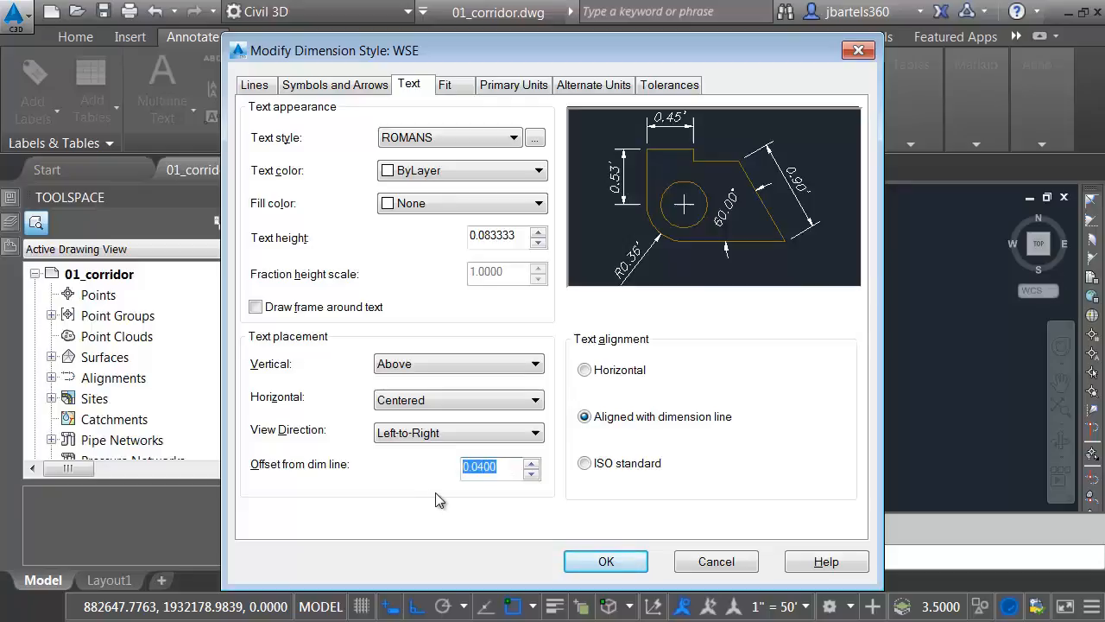
{"action": "type", "text": "="}
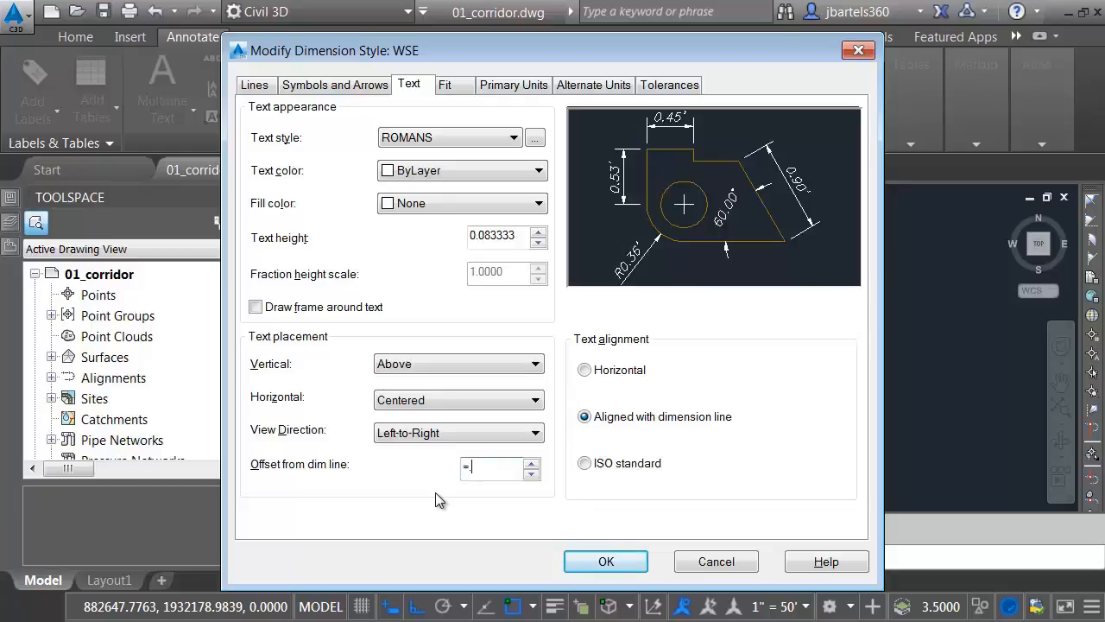
{"action": "type", "text": "5/12"}
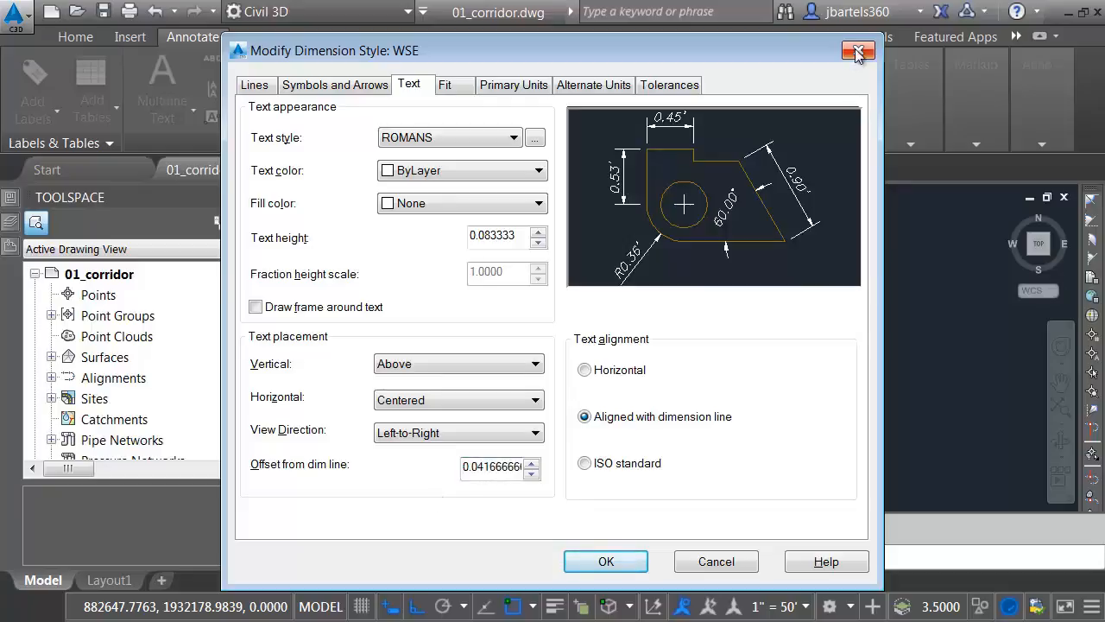
{"action": "left_click", "coordinate": [858, 52]}
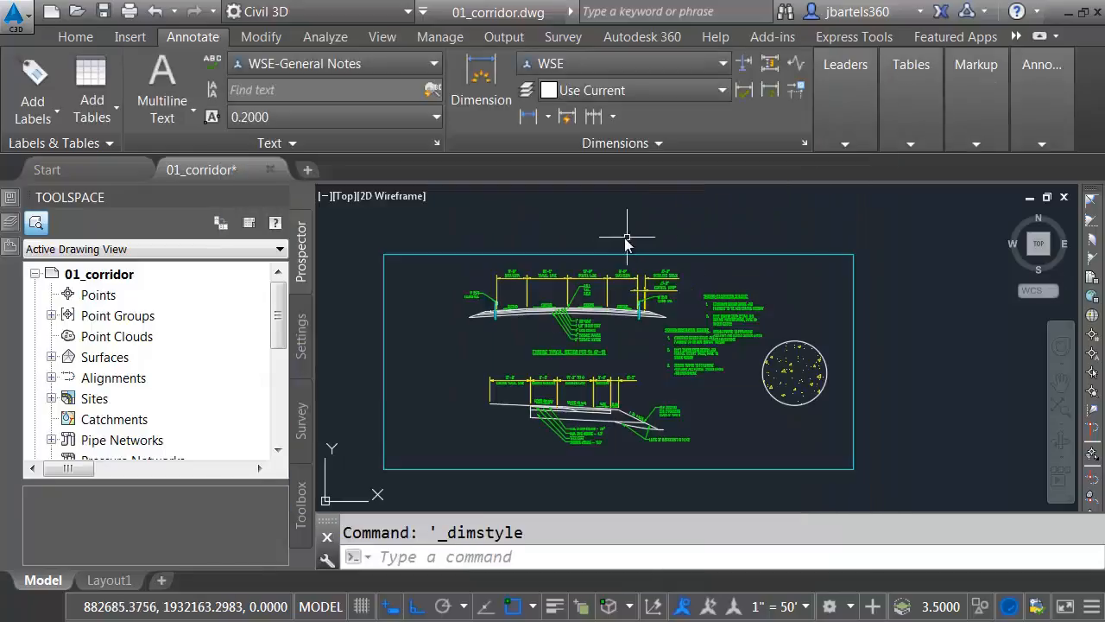
Draw a polyline with a straight segment followed by a downward arc above the drawing.
{"action": "scroll", "scroll_direction": "down", "scroll_amount": 3}
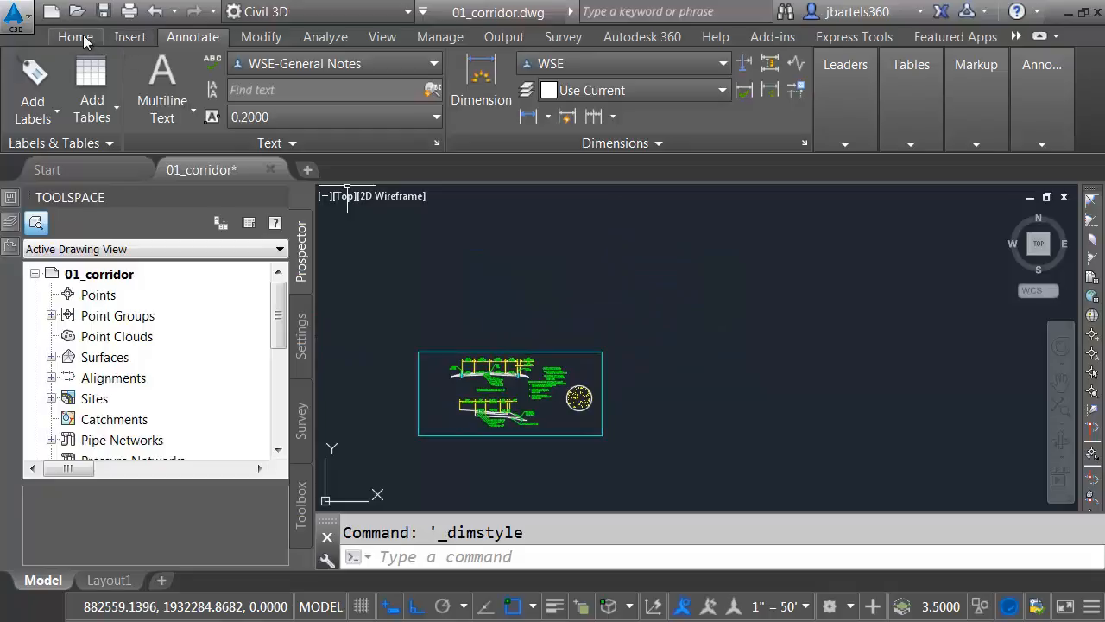
{"action": "left_click", "coordinate": [76, 36]}
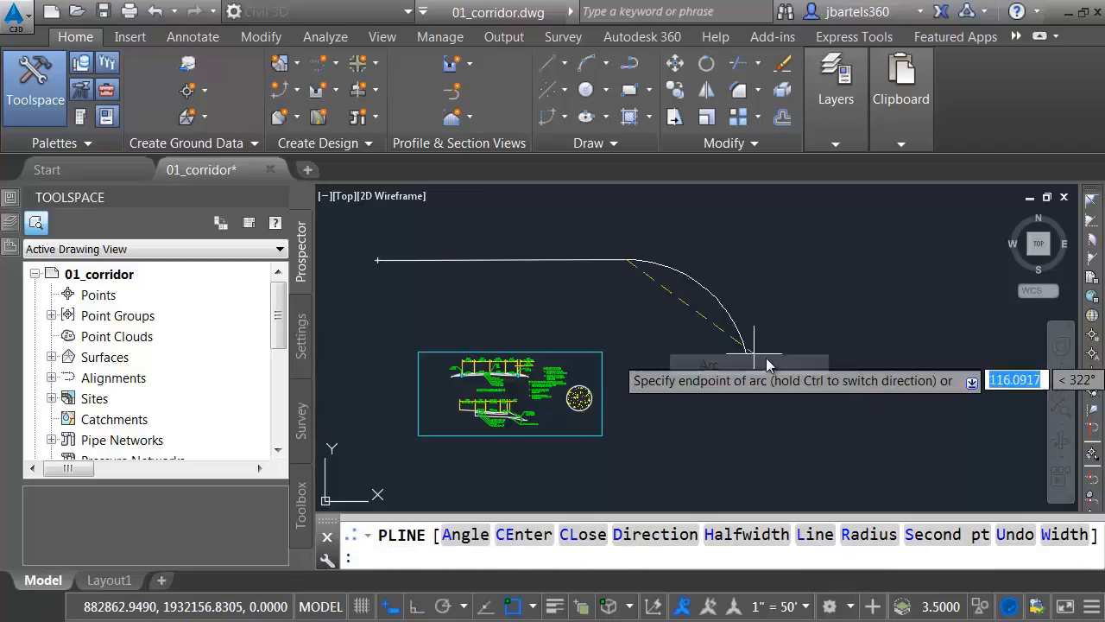
{"action": "key", "text": "Escape"}
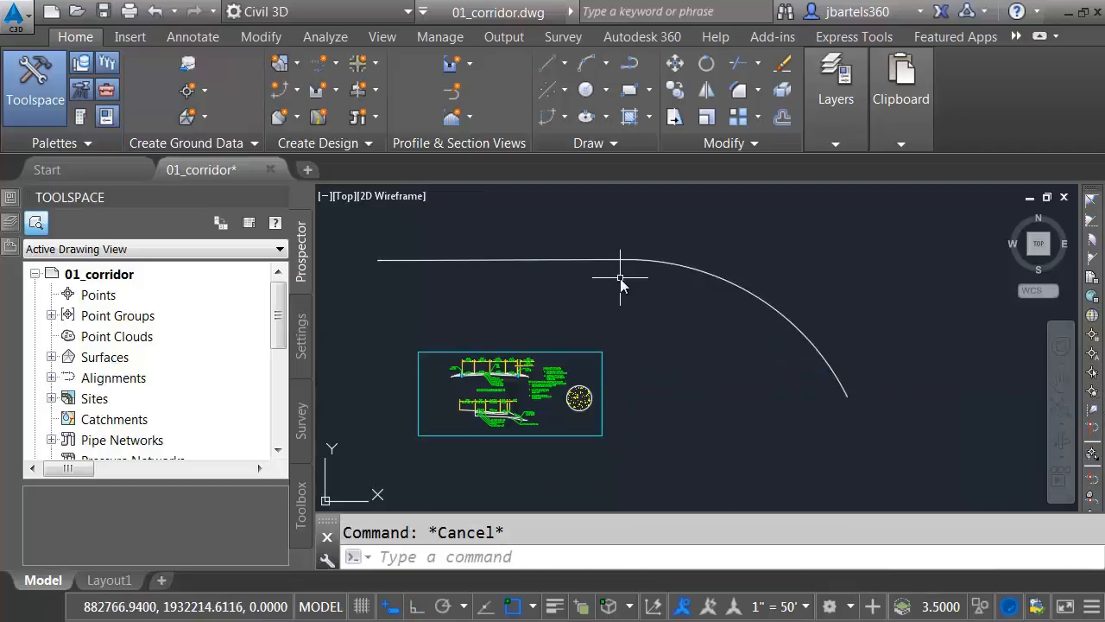
{"action": "mouse_move", "coordinate": [260, 36]}
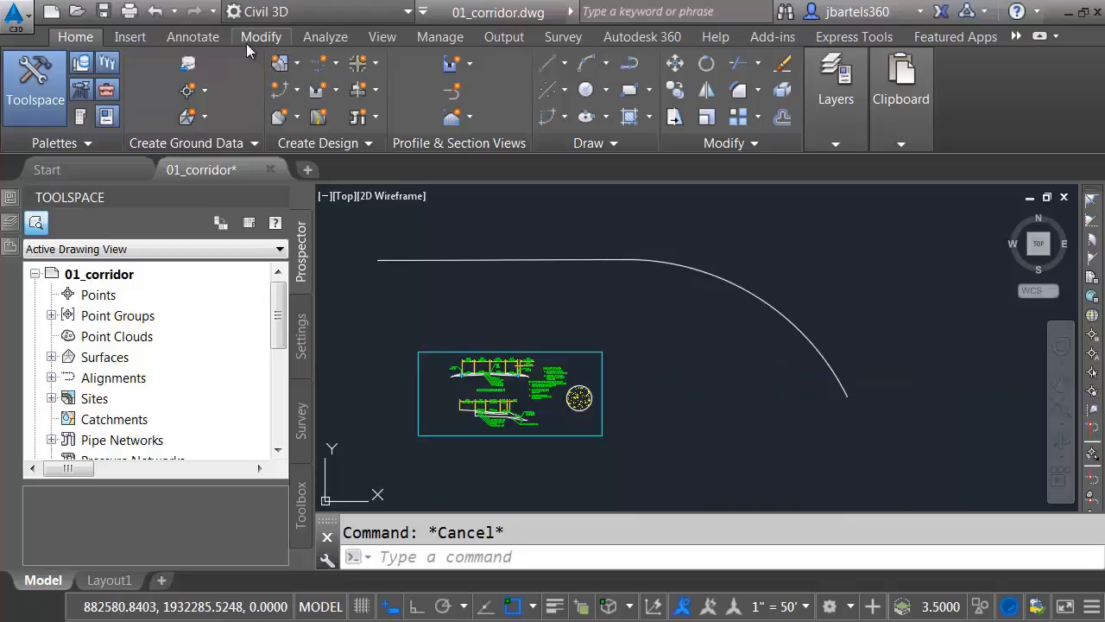
Create an alignment from the curved polyline with curves added between tangents.
{"action": "left_click", "coordinate": [325, 62]}
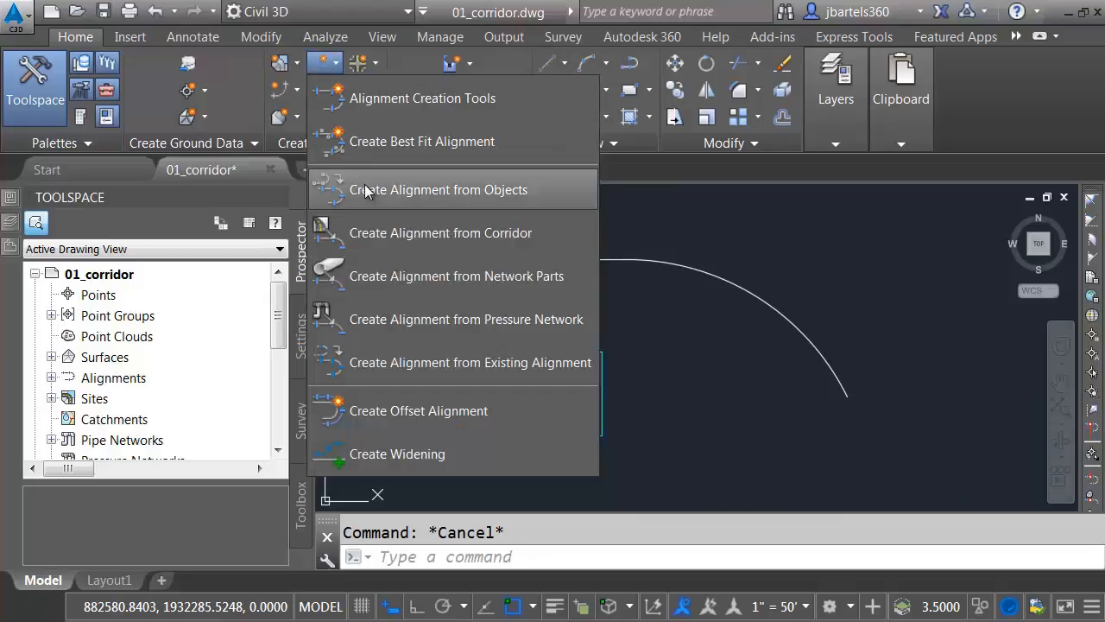
{"action": "left_click", "coordinate": [439, 188]}
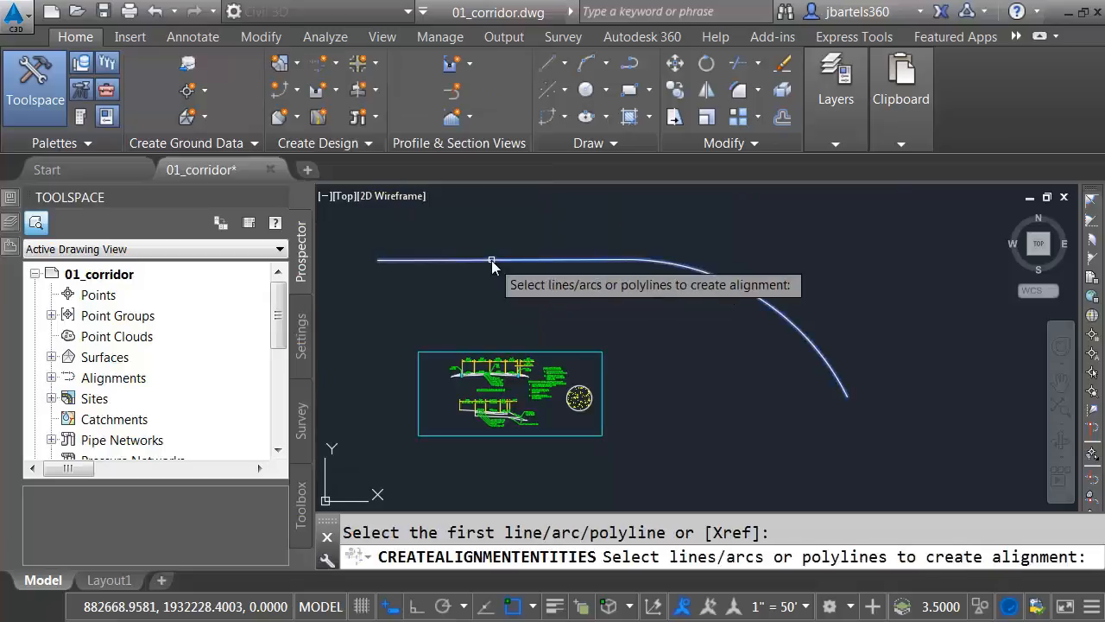
{"action": "left_click", "coordinate": [492, 262]}
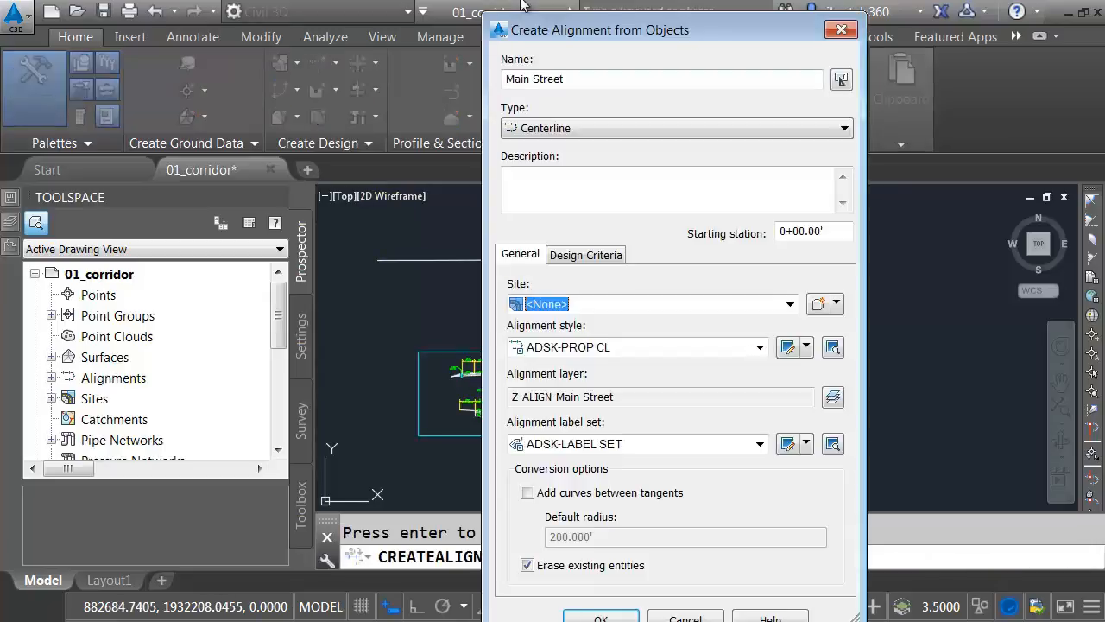
{"action": "left_click", "coordinate": [529, 492]}
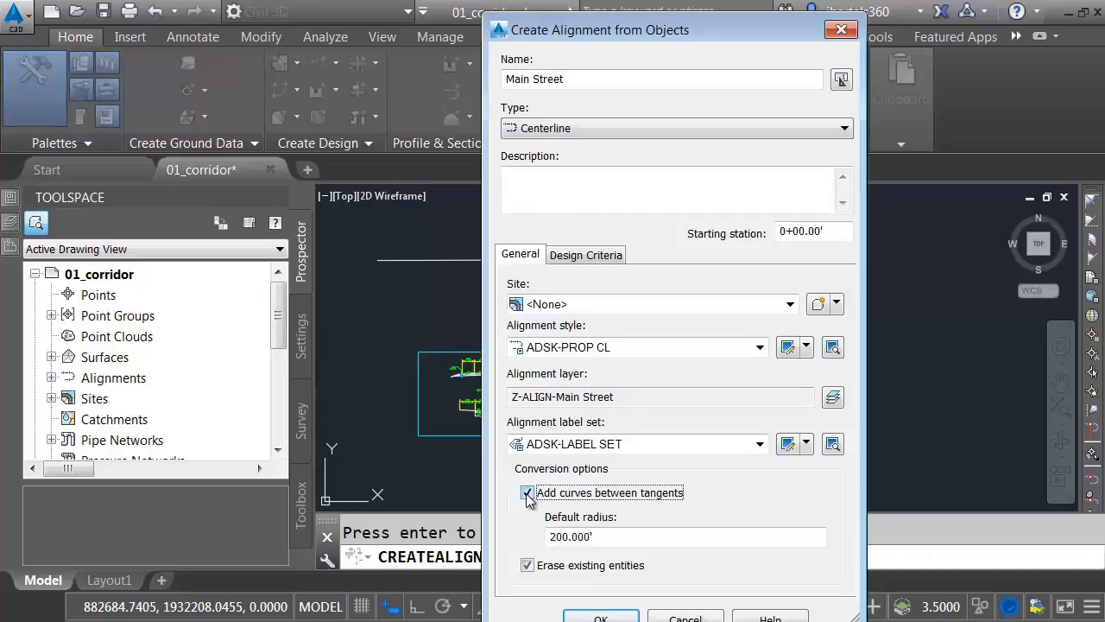
Set the default curve radius to =100/3 and confirm the Main Street alignment.
{"action": "triple_click", "coordinate": [682, 536]}
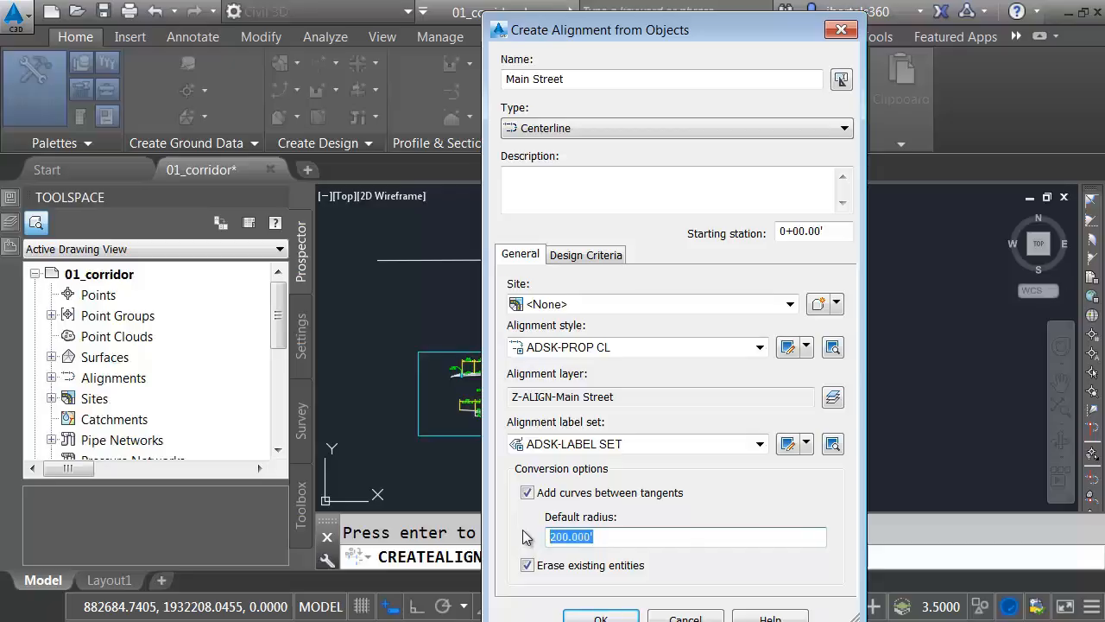
{"action": "type", "text": "=100"}
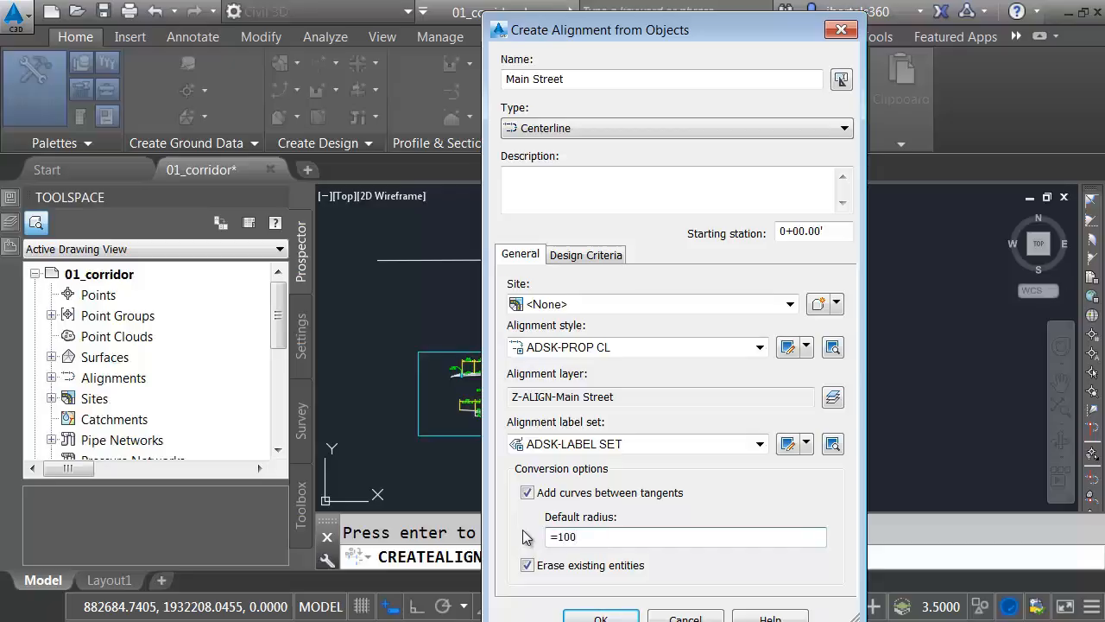
{"action": "type", "text": "/3"}
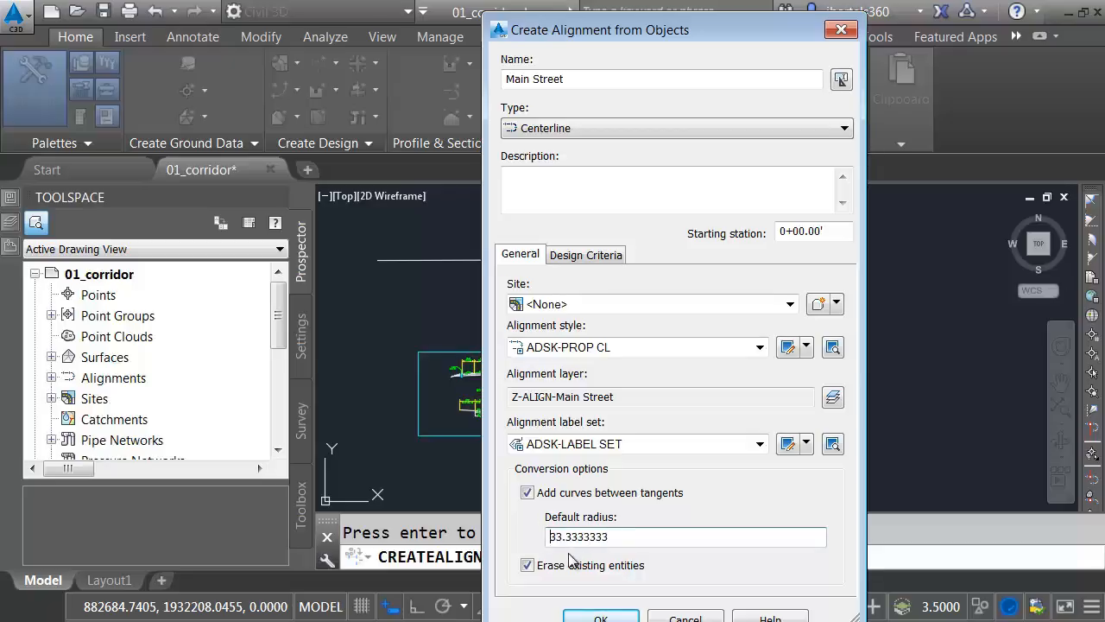
{"action": "left_click", "coordinate": [601, 618]}
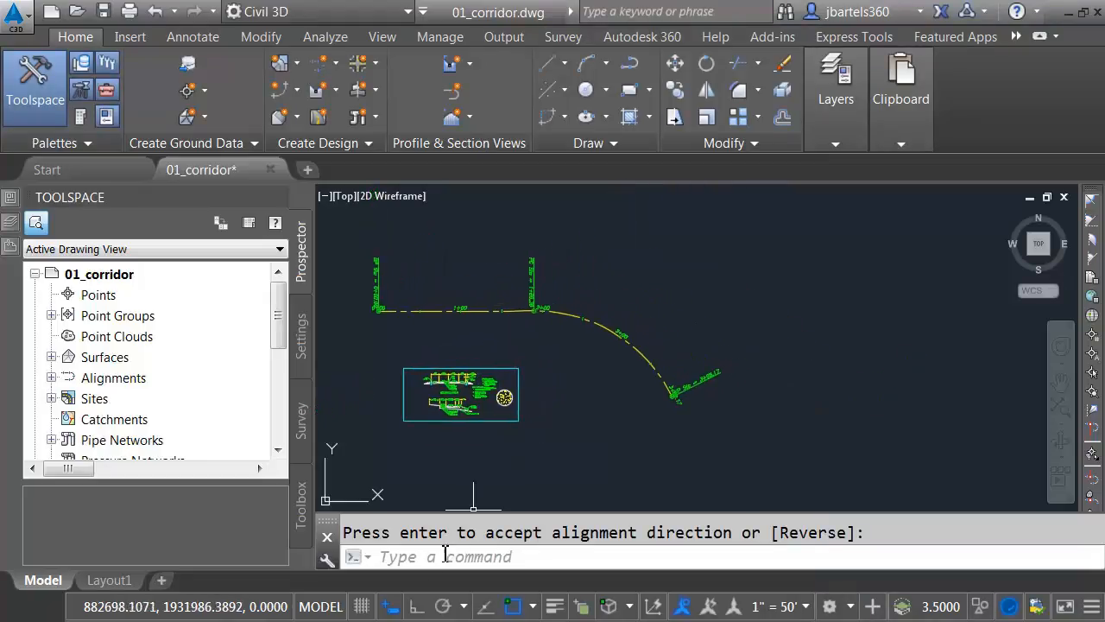
{"action": "mouse_move", "coordinate": [418, 604]}
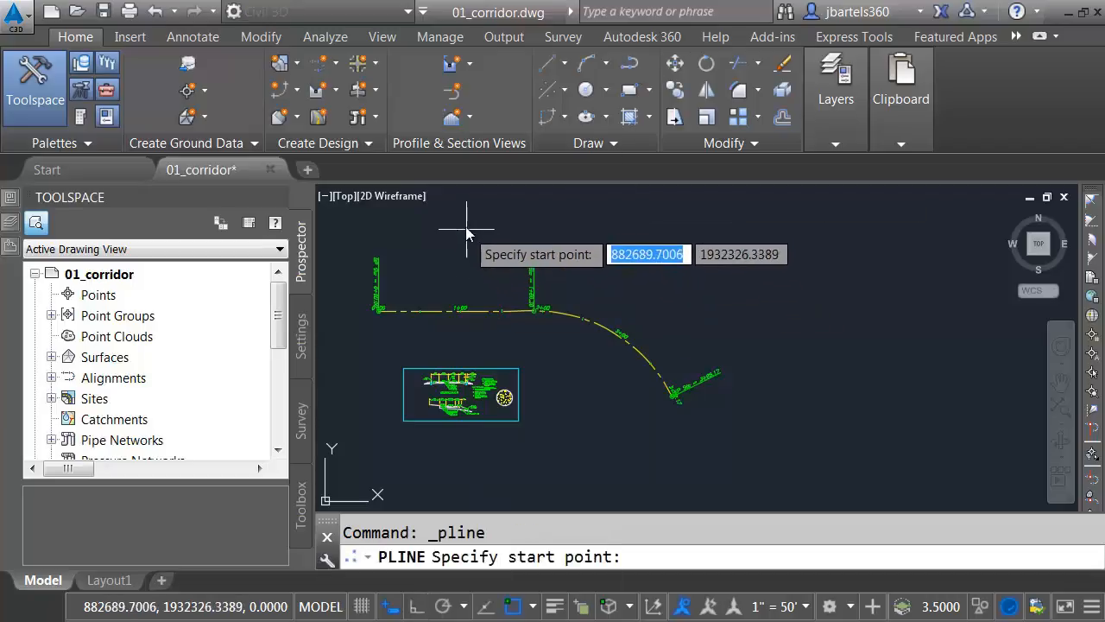
Place the start point and next corner of the zigzag polyline above Main Street.
{"action": "left_click", "coordinate": [466, 221]}
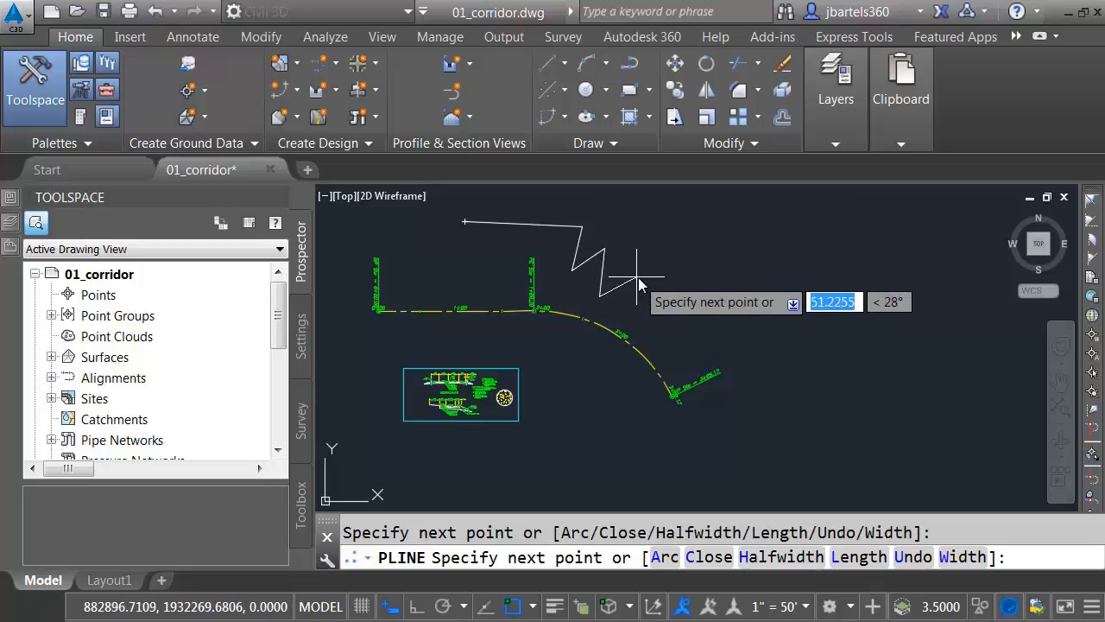
{"action": "mouse_move", "coordinate": [653, 307]}
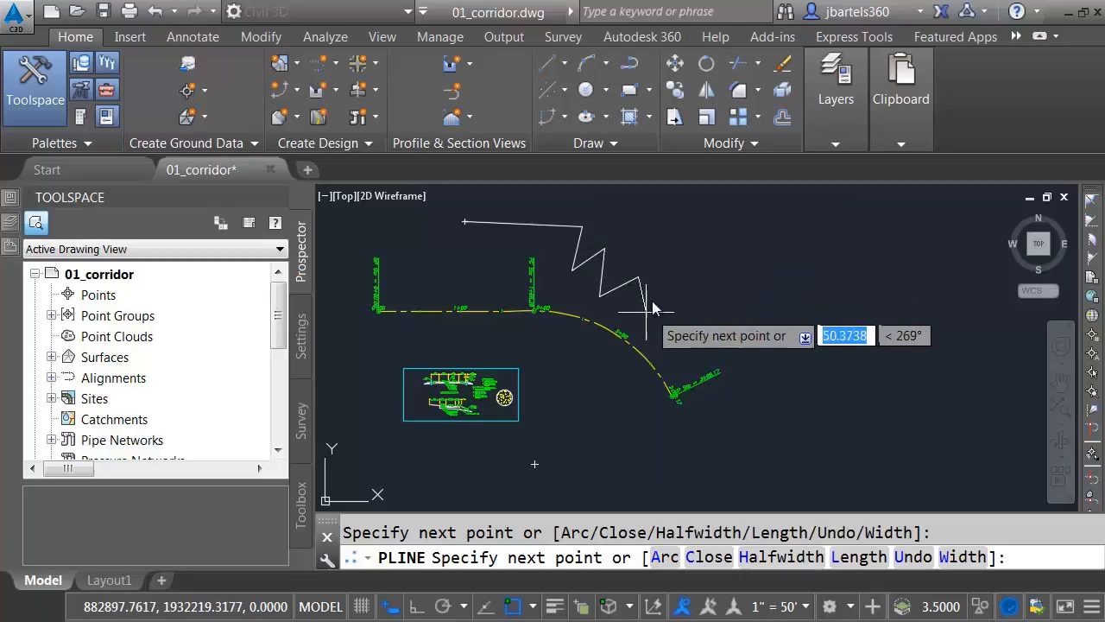
{"action": "mouse_move", "coordinate": [655, 313]}
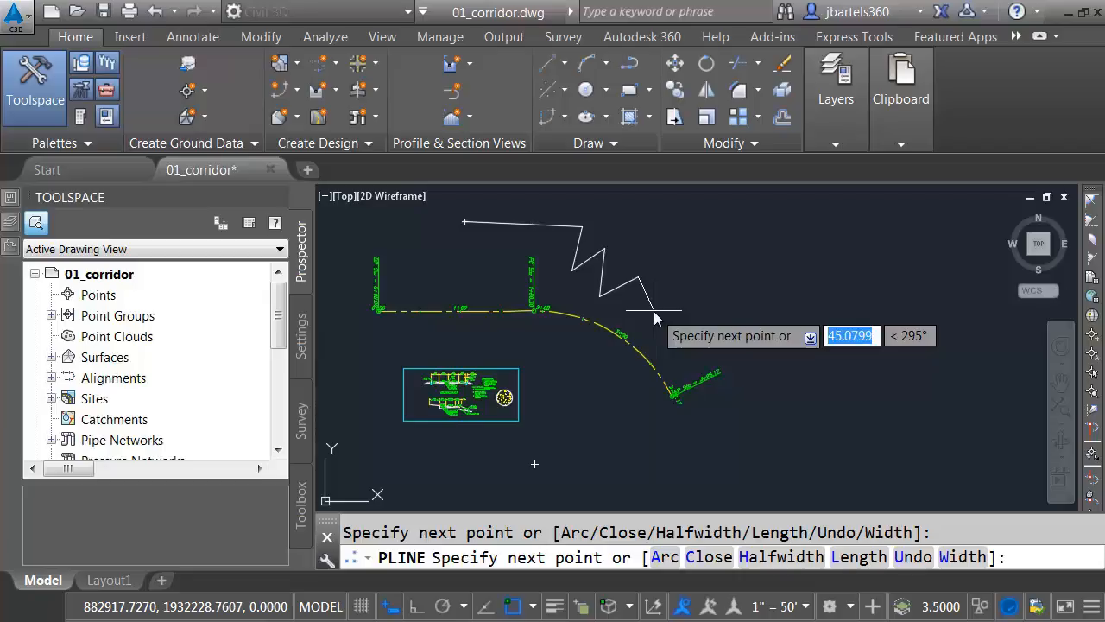
{"action": "mouse_move", "coordinate": [642, 312]}
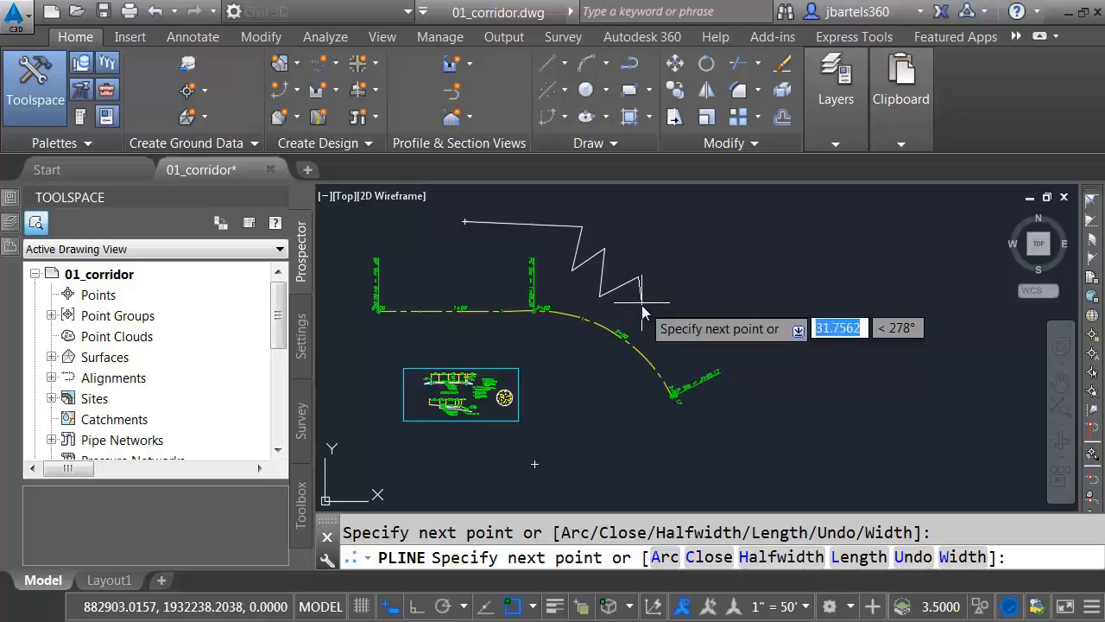
{"action": "mouse_move", "coordinate": [643, 311]}
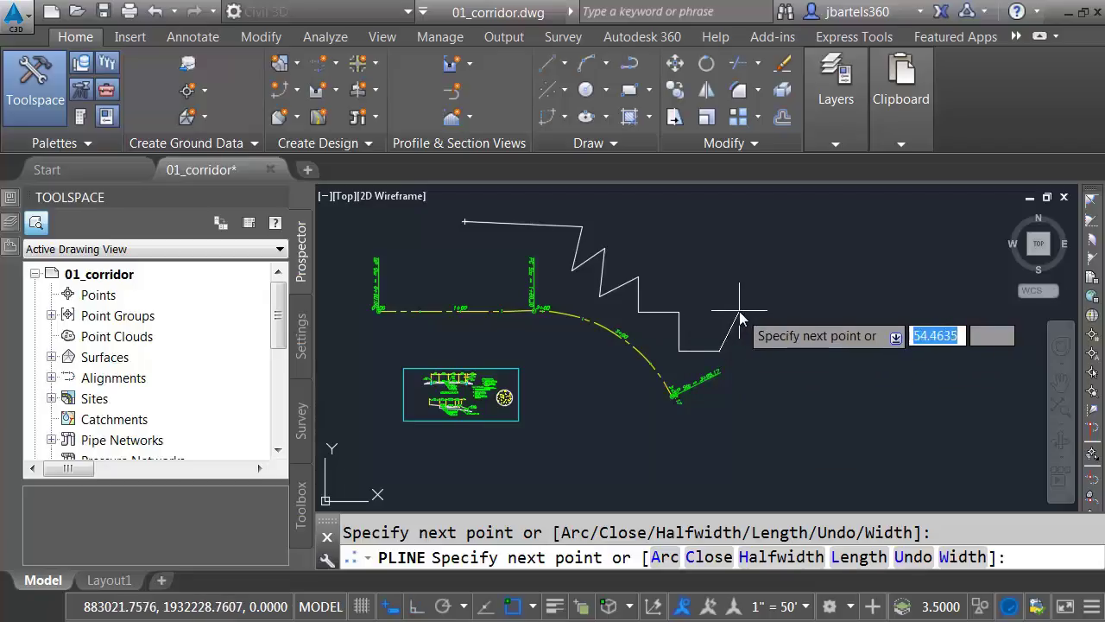
{"action": "mouse_move", "coordinate": [712, 280]}
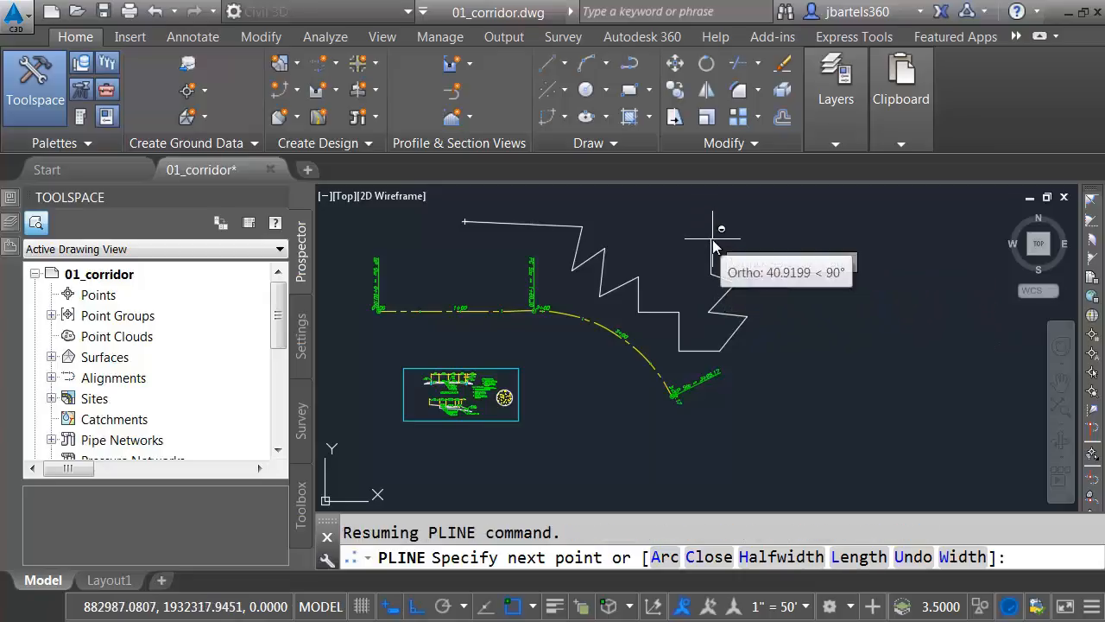
{"action": "left_click", "coordinate": [707, 235]}
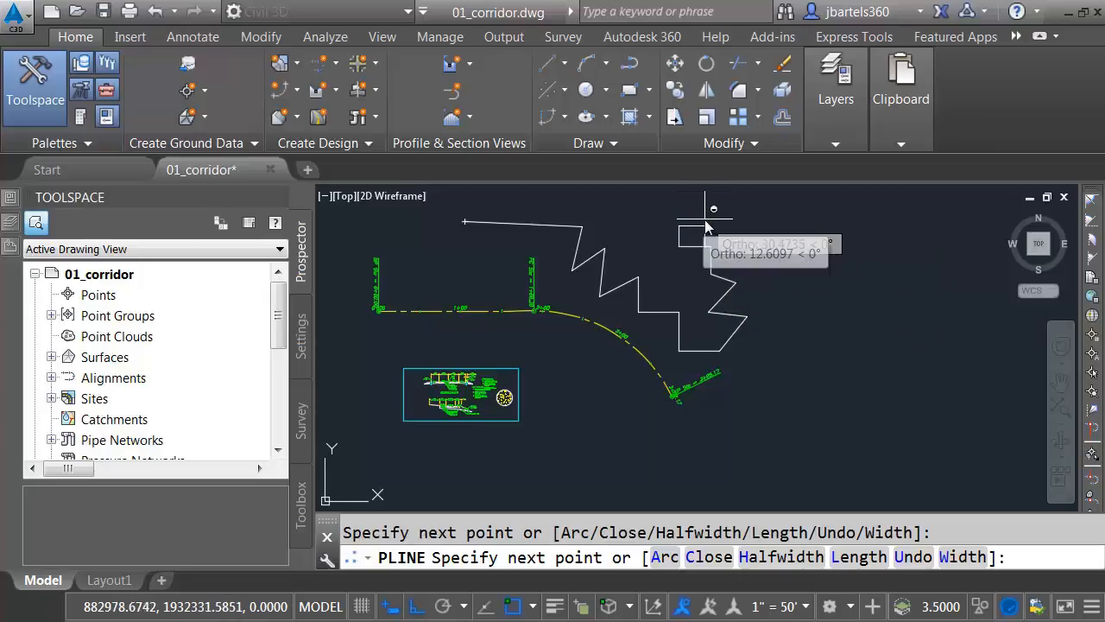
{"action": "mouse_move", "coordinate": [650, 256]}
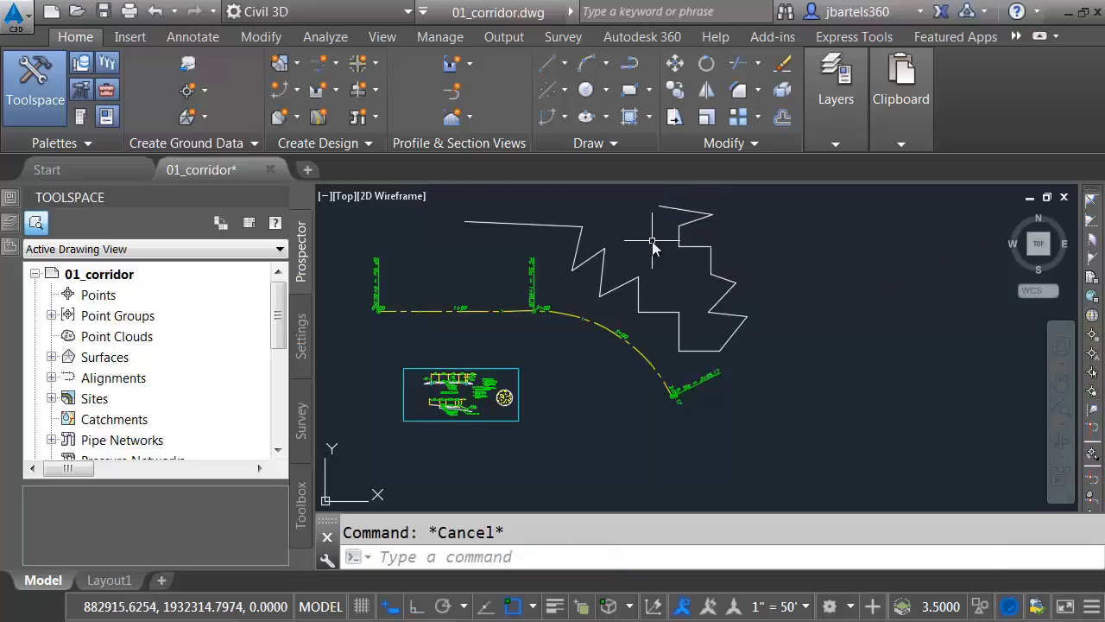
{"action": "mouse_move", "coordinate": [512, 605]}
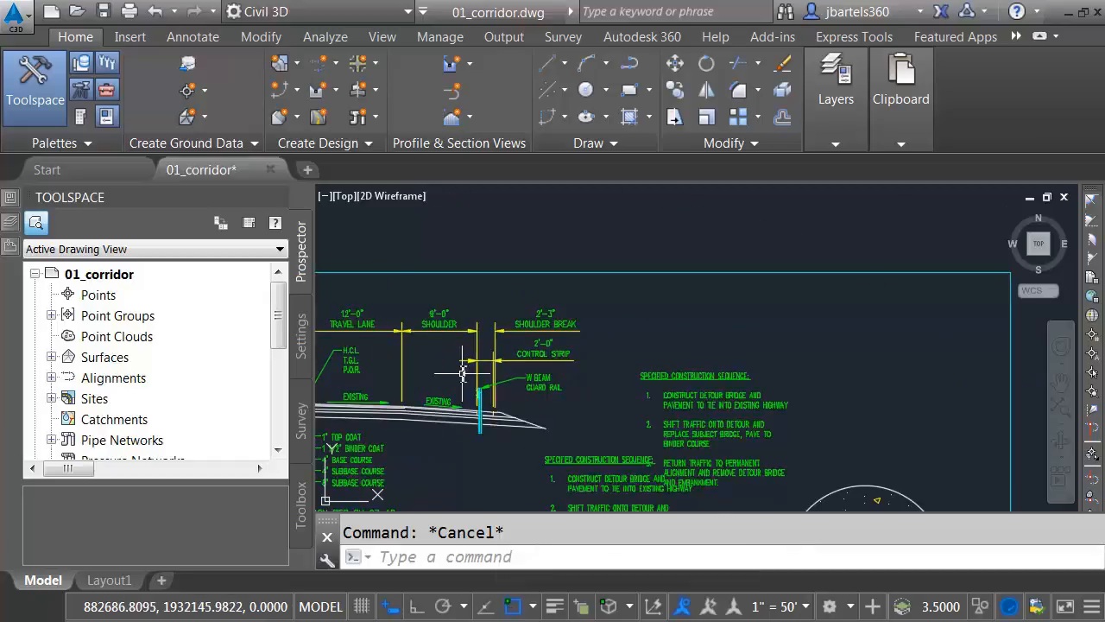
Grip-stretch the 2'-0" CONTROL STRIP dimension toward the W BEAM GUARD RAIL label.
{"action": "scroll", "scroll_direction": "up", "scroll_amount": 3}
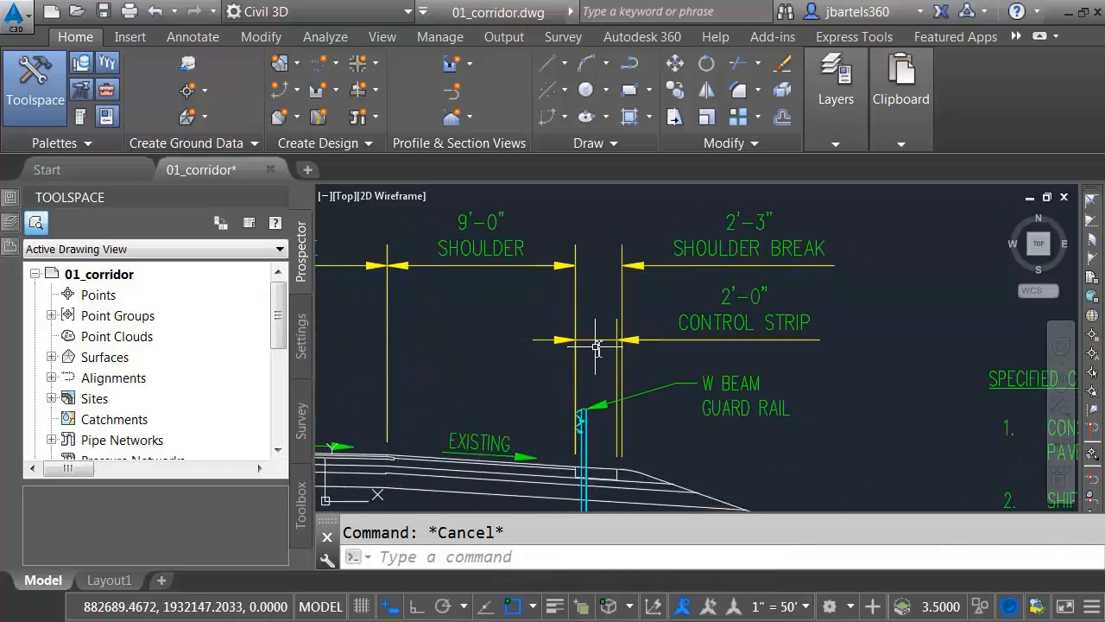
{"action": "left_click", "coordinate": [618, 338]}
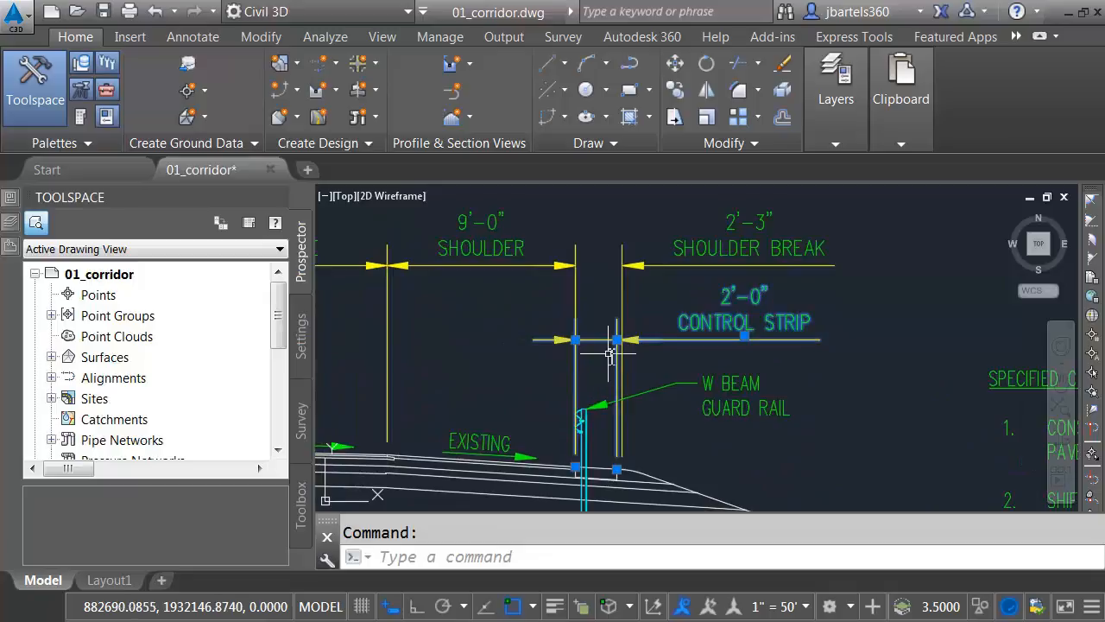
{"action": "mouse_move", "coordinate": [618, 346]}
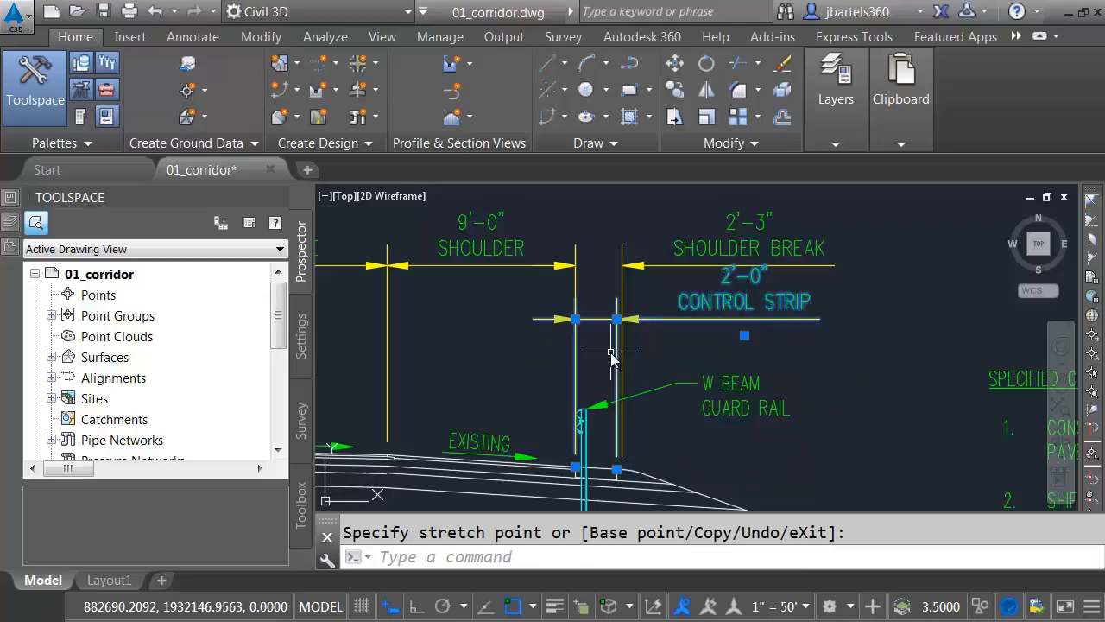
{"action": "mouse_move", "coordinate": [608, 345]}
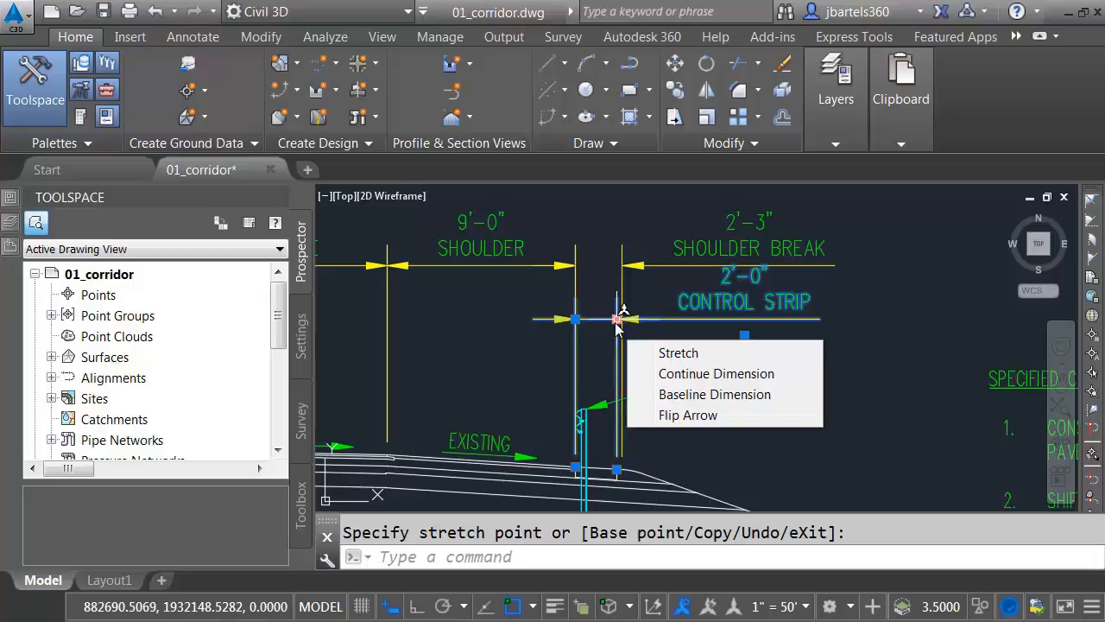
{"action": "left_click", "coordinate": [677, 352]}
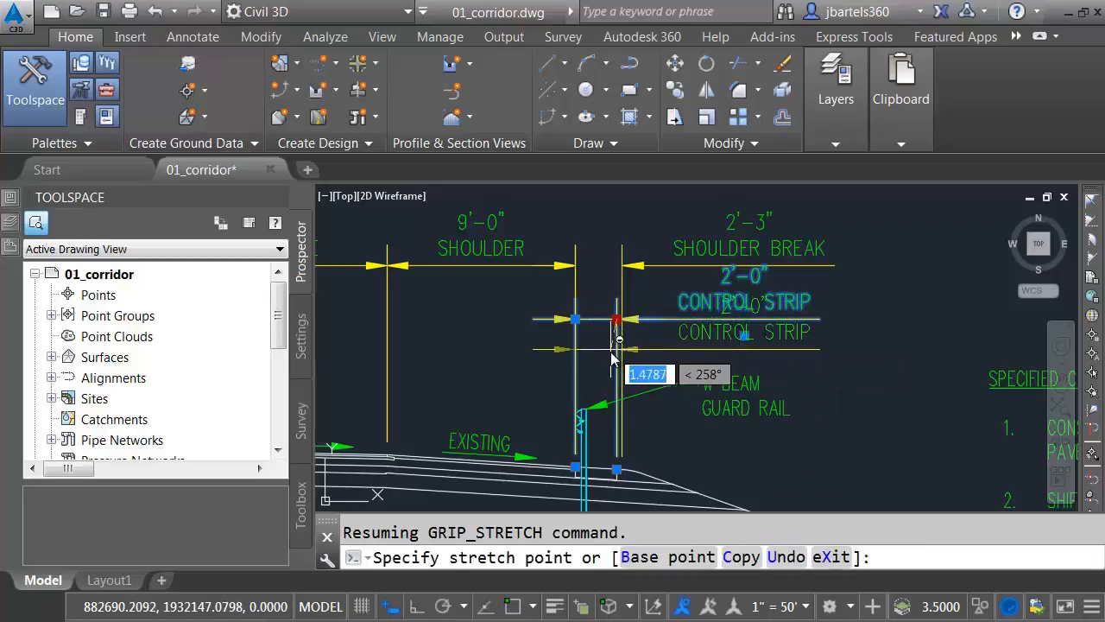
{"action": "mouse_move", "coordinate": [615, 363]}
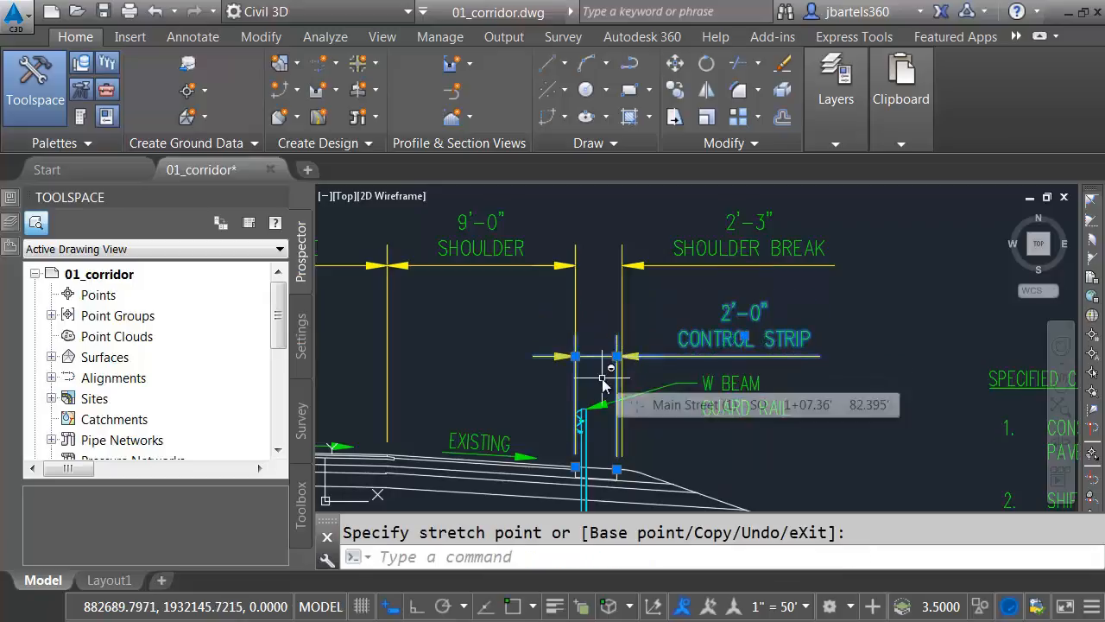
{"action": "mouse_move", "coordinate": [598, 380]}
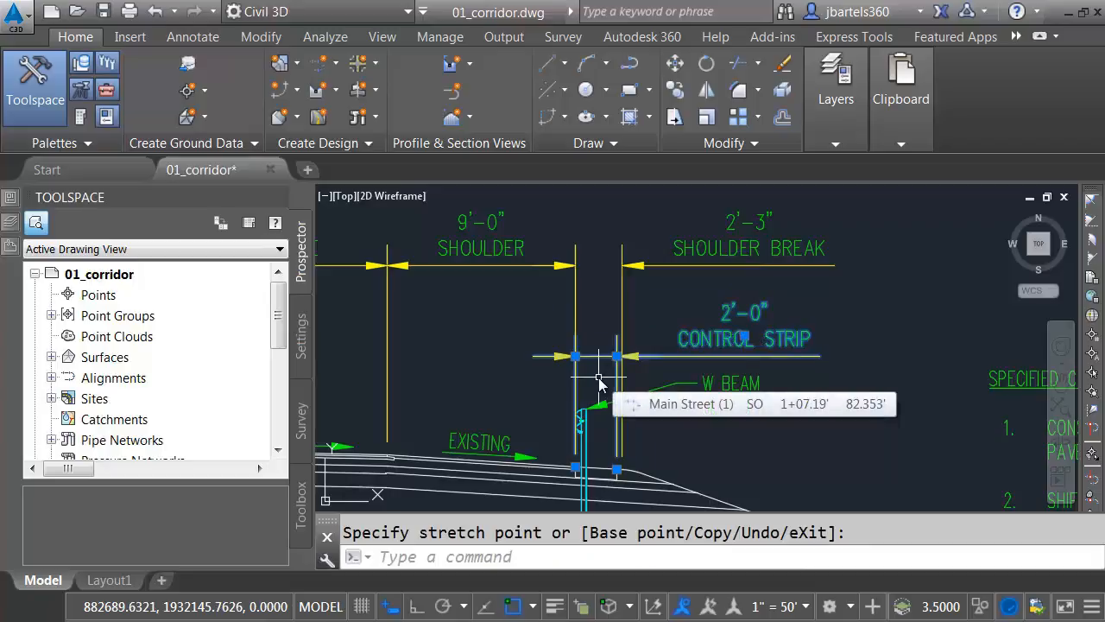
{"action": "key", "text": "Escape"}
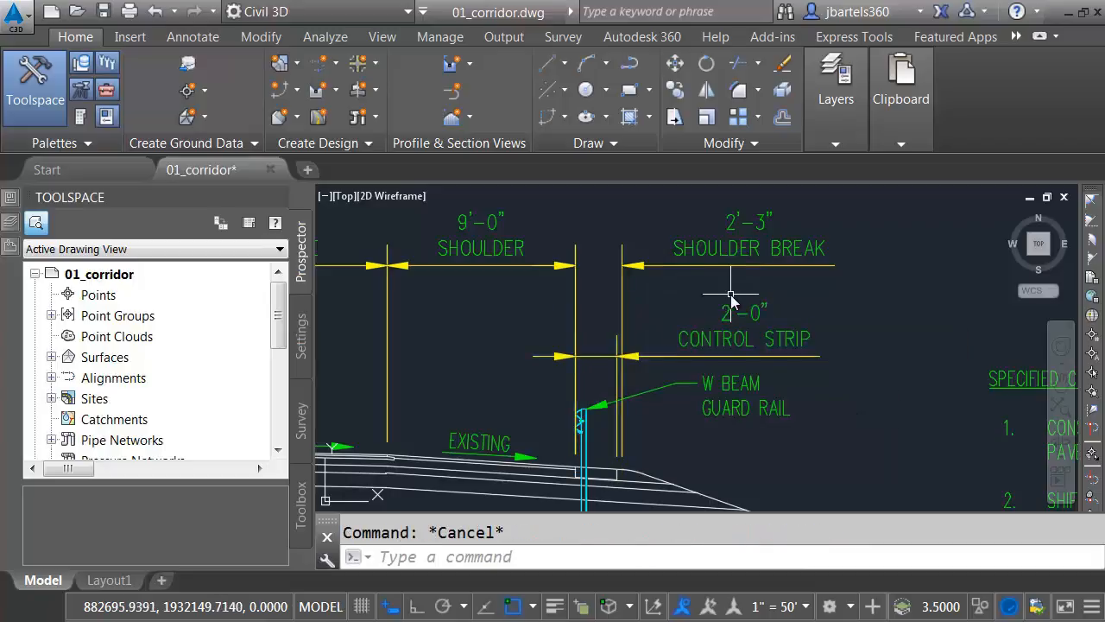
{"action": "mouse_move", "coordinate": [734, 307]}
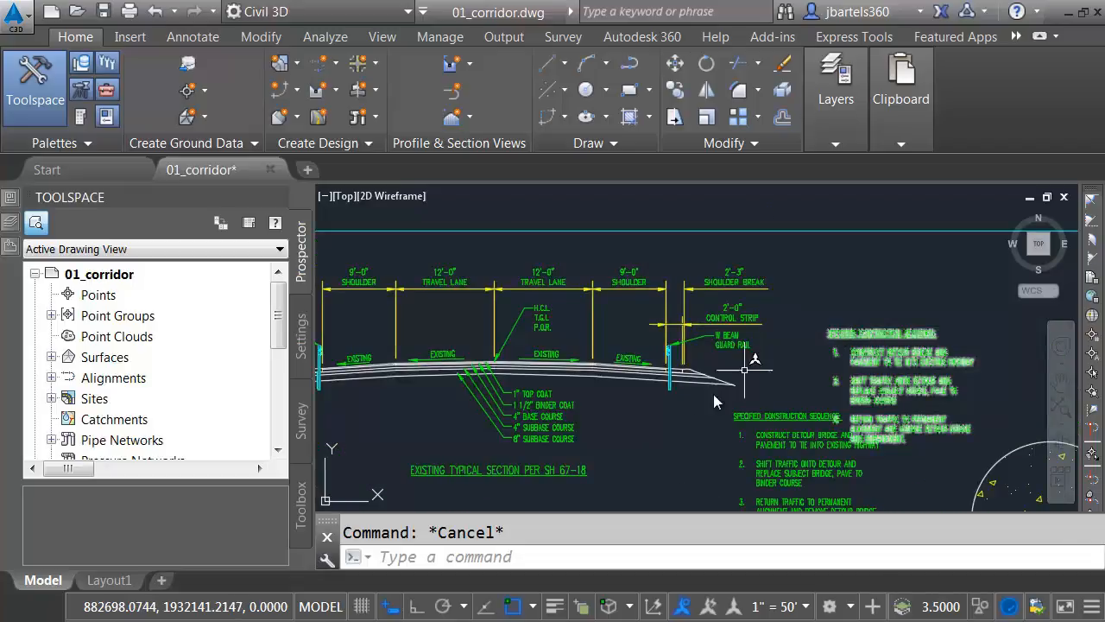
{"action": "mouse_move", "coordinate": [677, 439]}
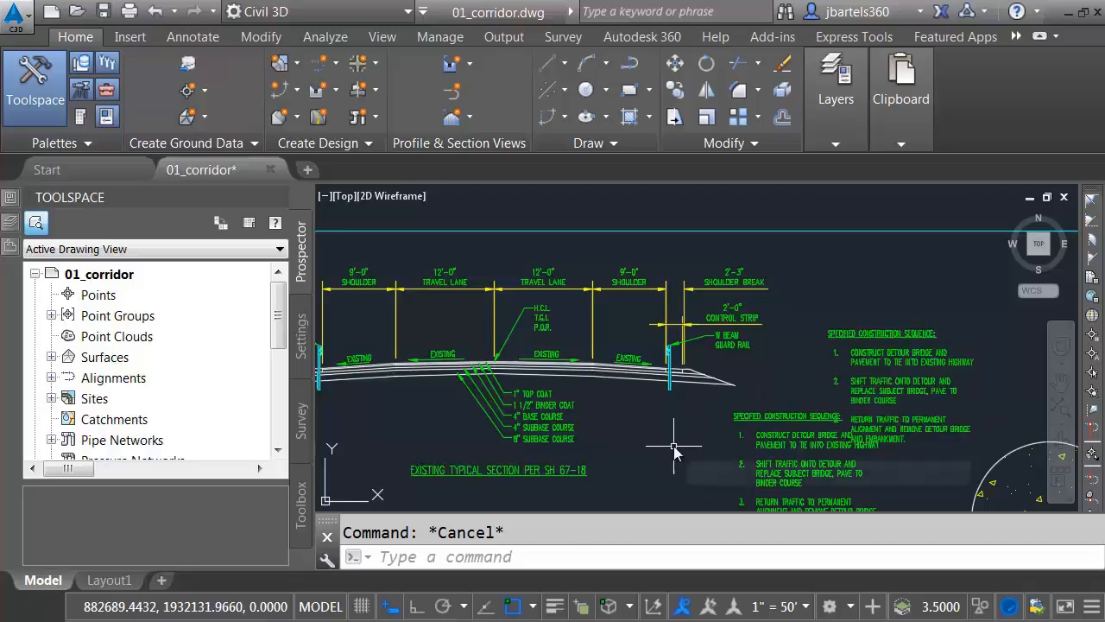
{"action": "mouse_move", "coordinate": [708, 607]}
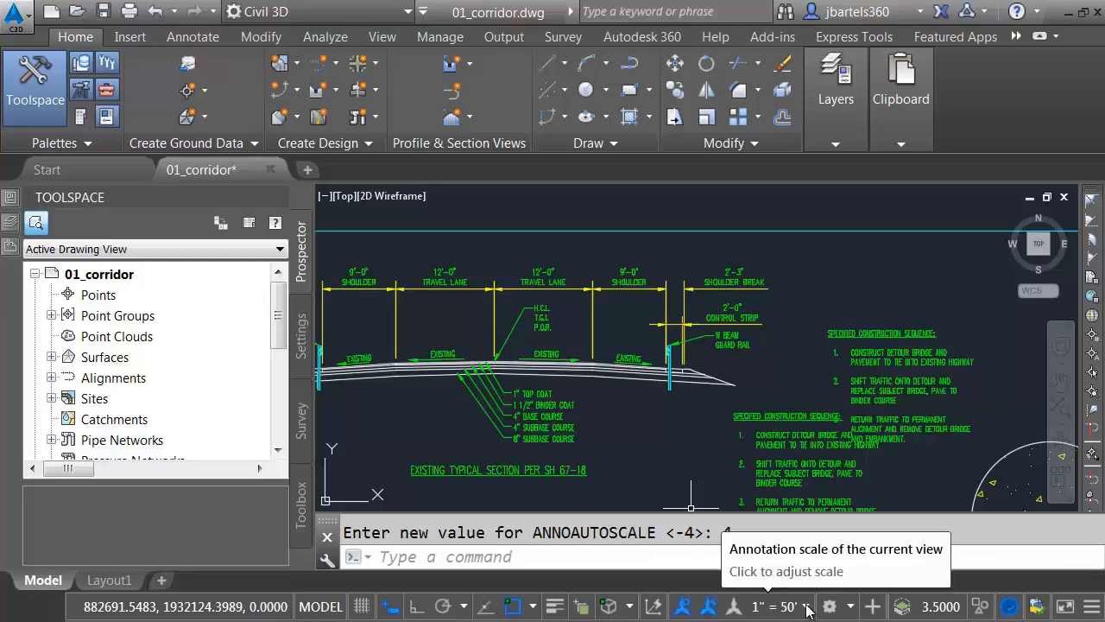
Cycle the annotation scale through 1"=10', 5', 4' and 20', then return to 1"=10'.
{"action": "type", "text": "1\" = 10'"}
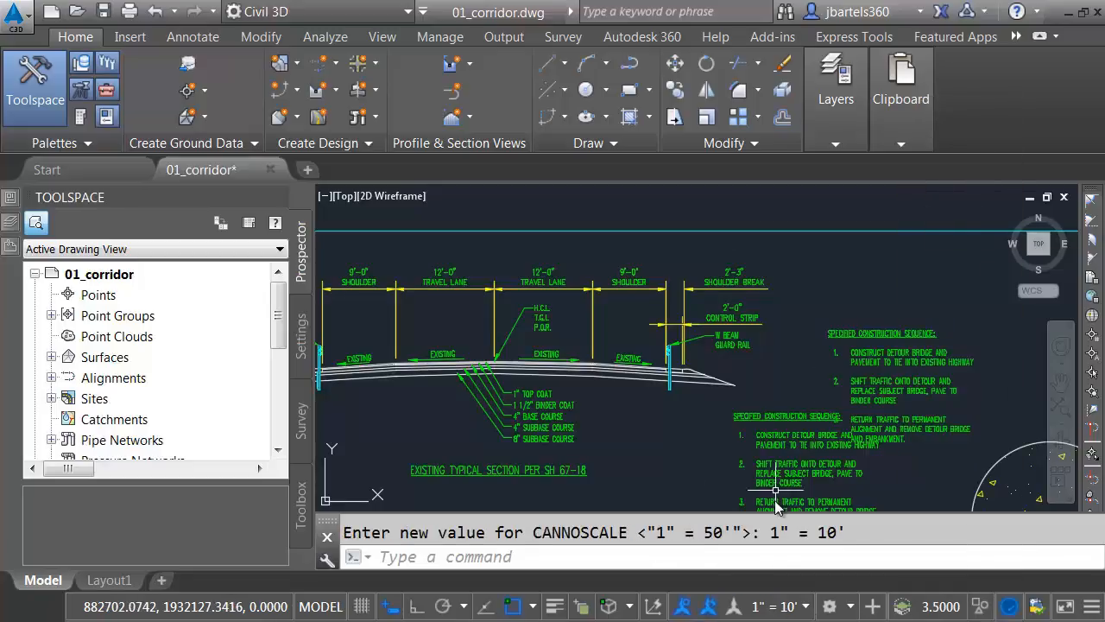
{"action": "left_click", "coordinate": [774, 604]}
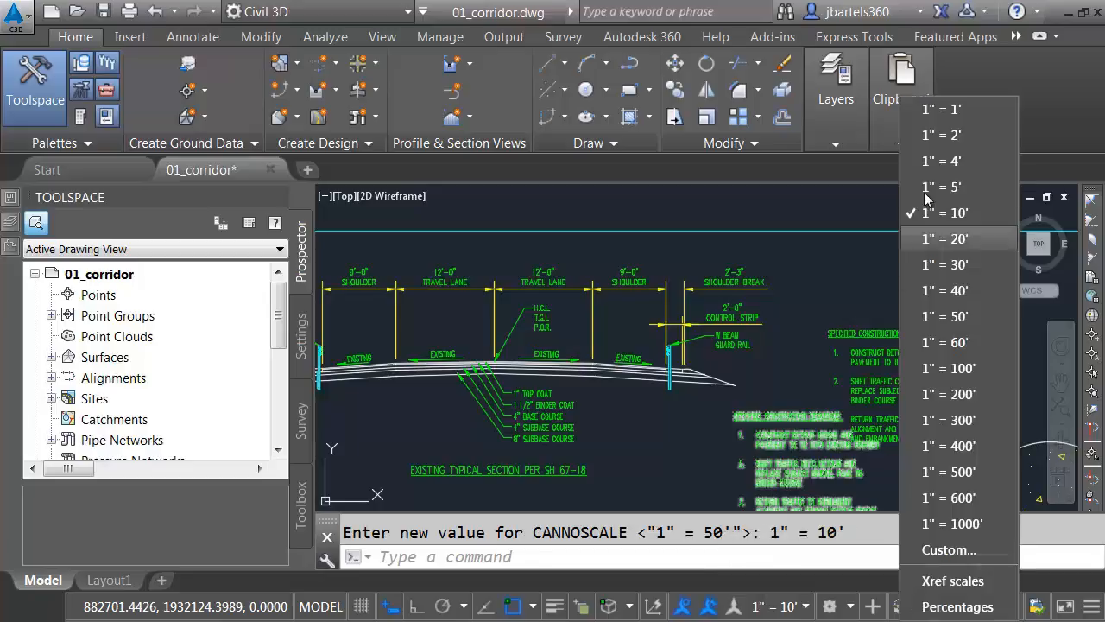
{"action": "left_click", "coordinate": [939, 187]}
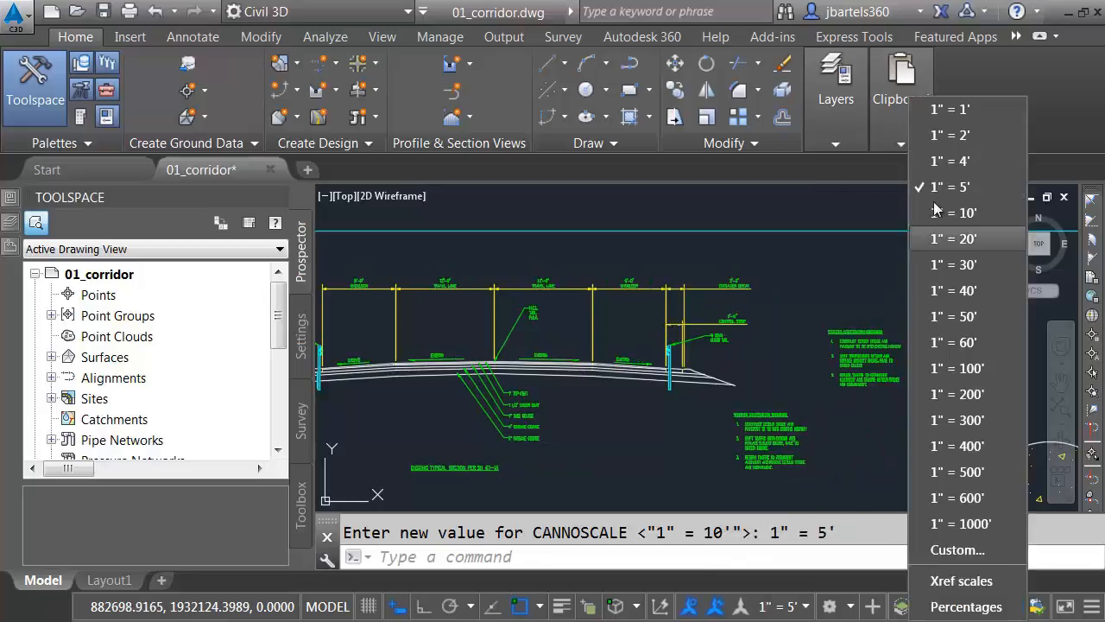
{"action": "left_click", "coordinate": [950, 161]}
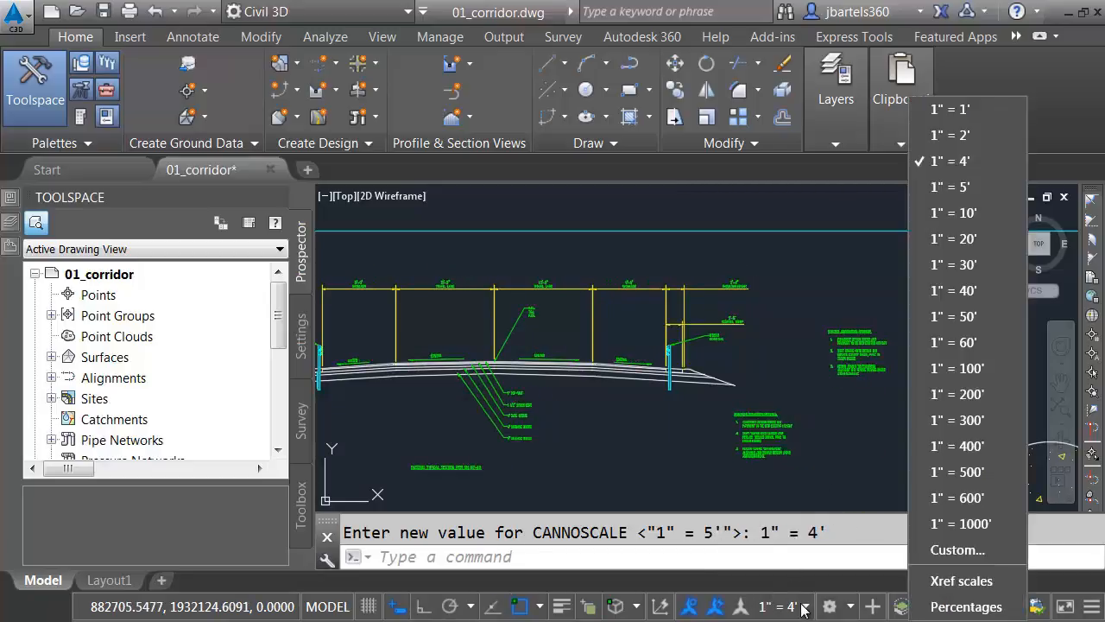
{"action": "left_click", "coordinate": [953, 239]}
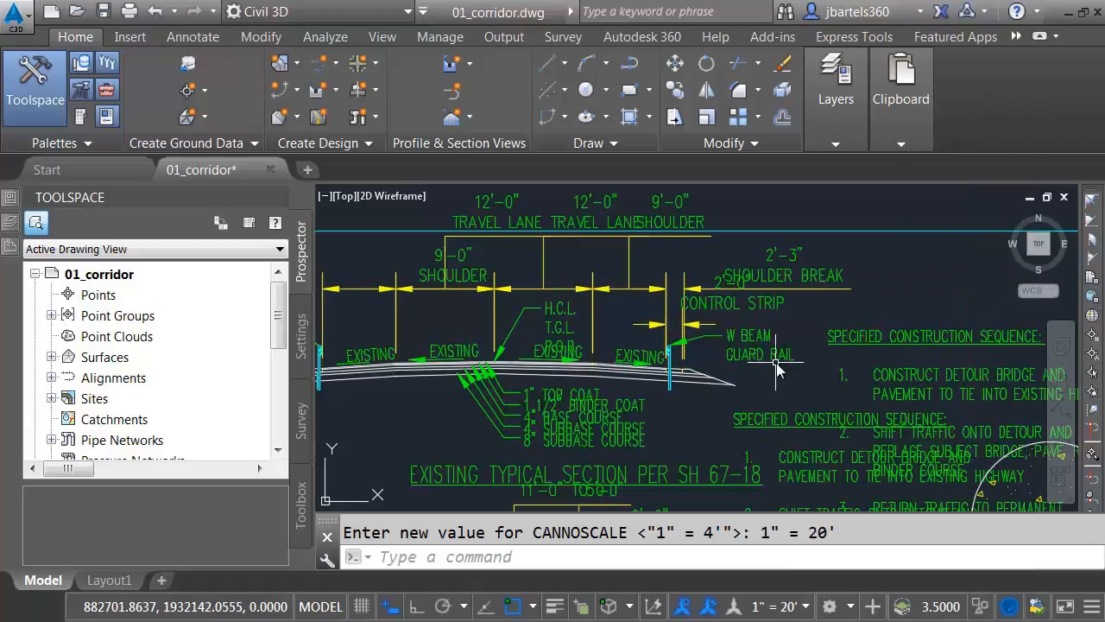
{"action": "mouse_move", "coordinate": [746, 419]}
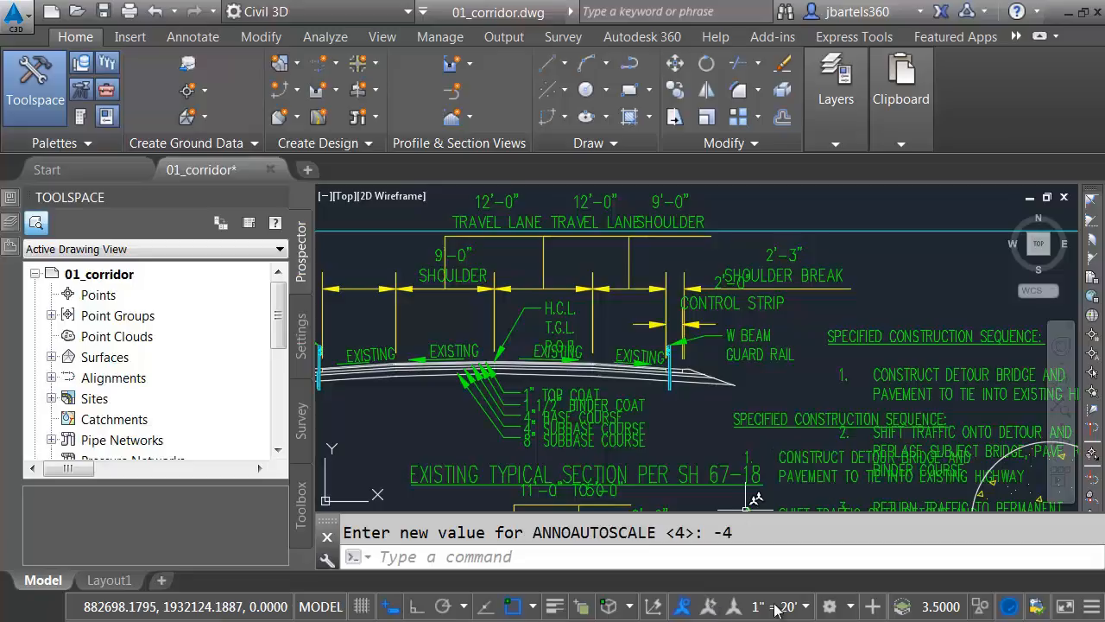
{"action": "left_click", "coordinate": [778, 606]}
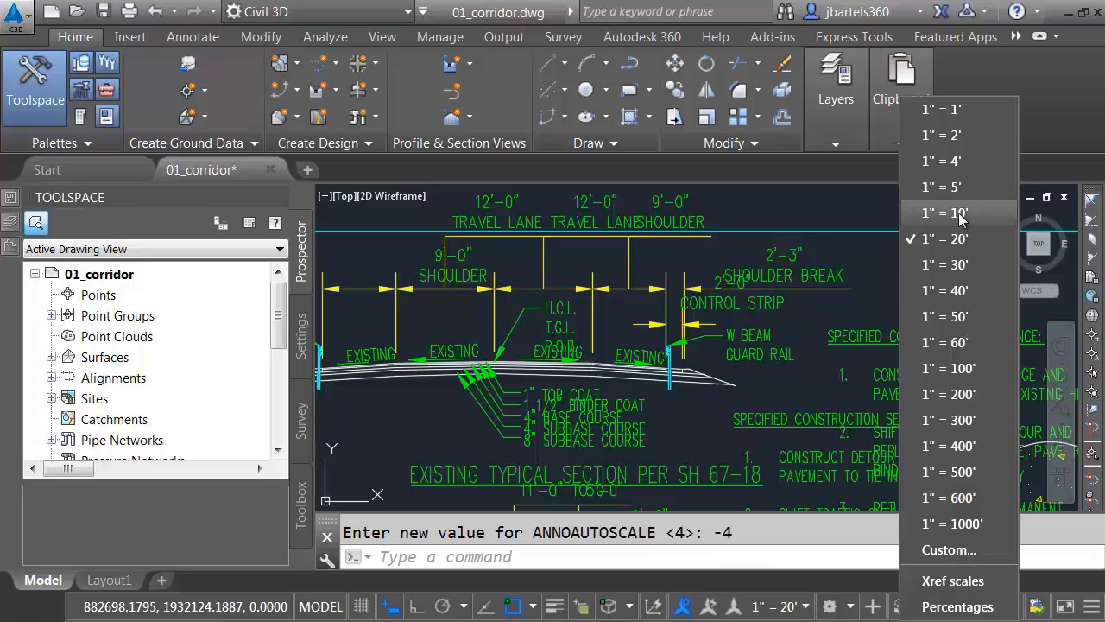
{"action": "left_click", "coordinate": [940, 212]}
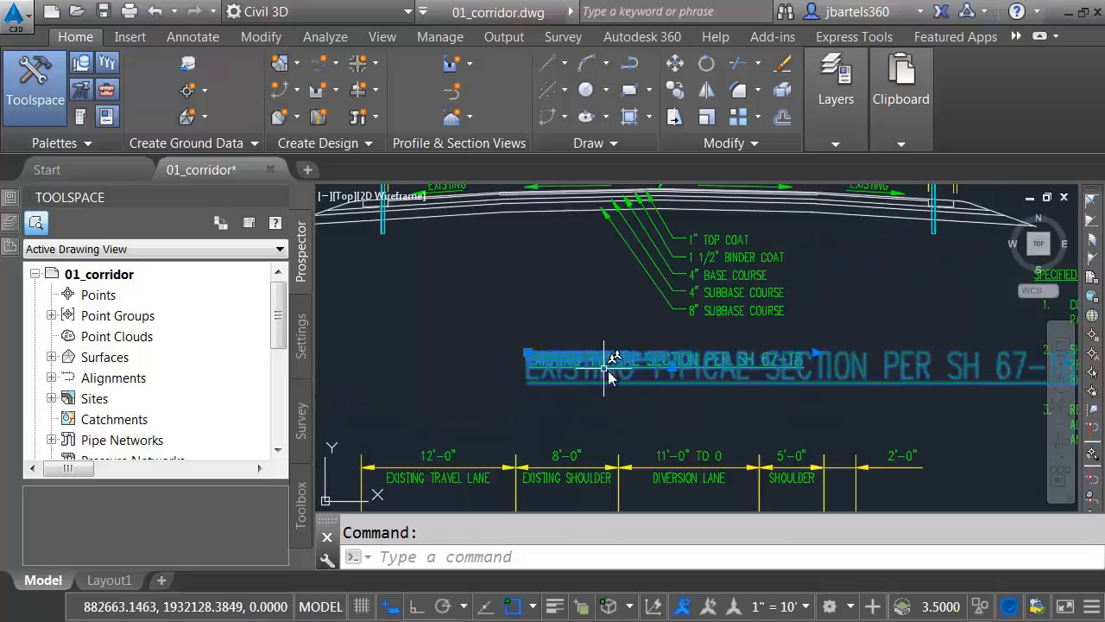
{"action": "mouse_move", "coordinate": [653, 389]}
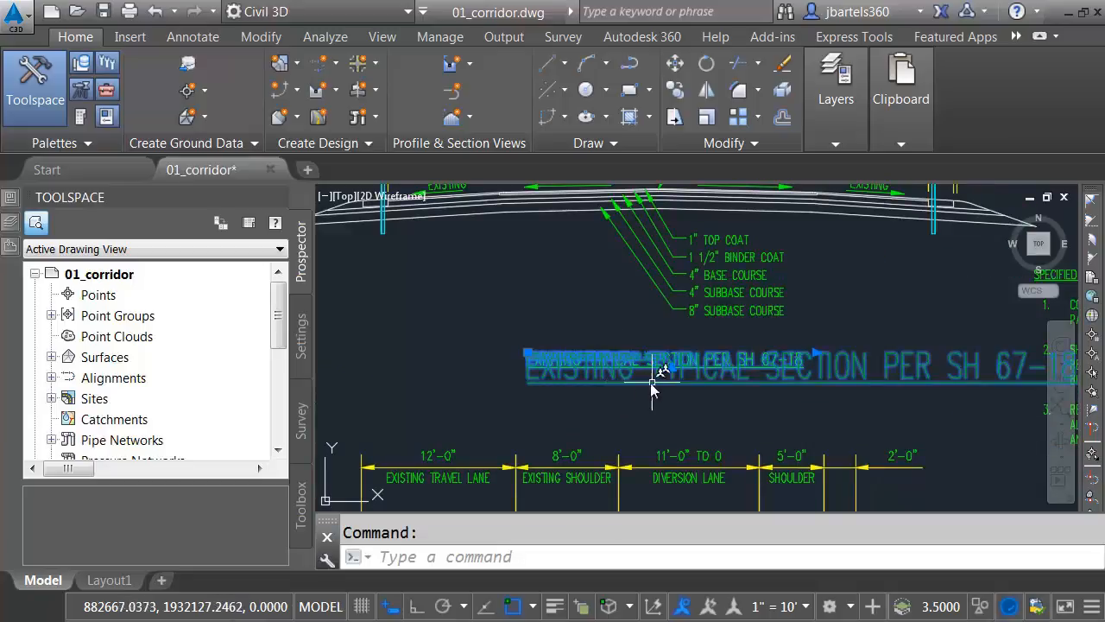
{"action": "left_click", "coordinate": [655, 387]}
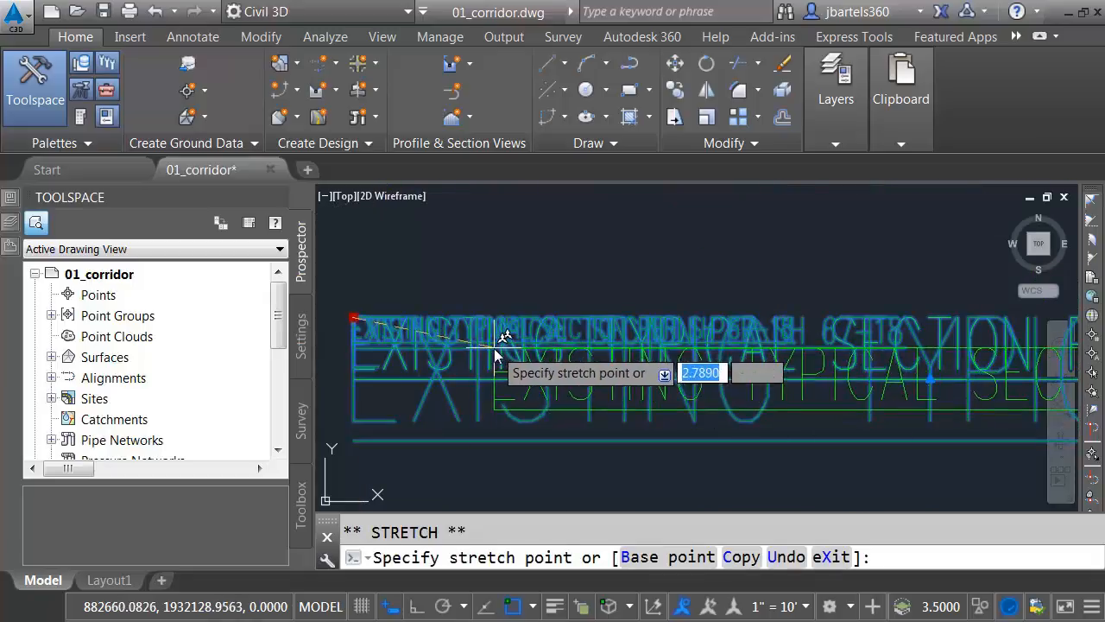
{"action": "key", "text": "Escape"}
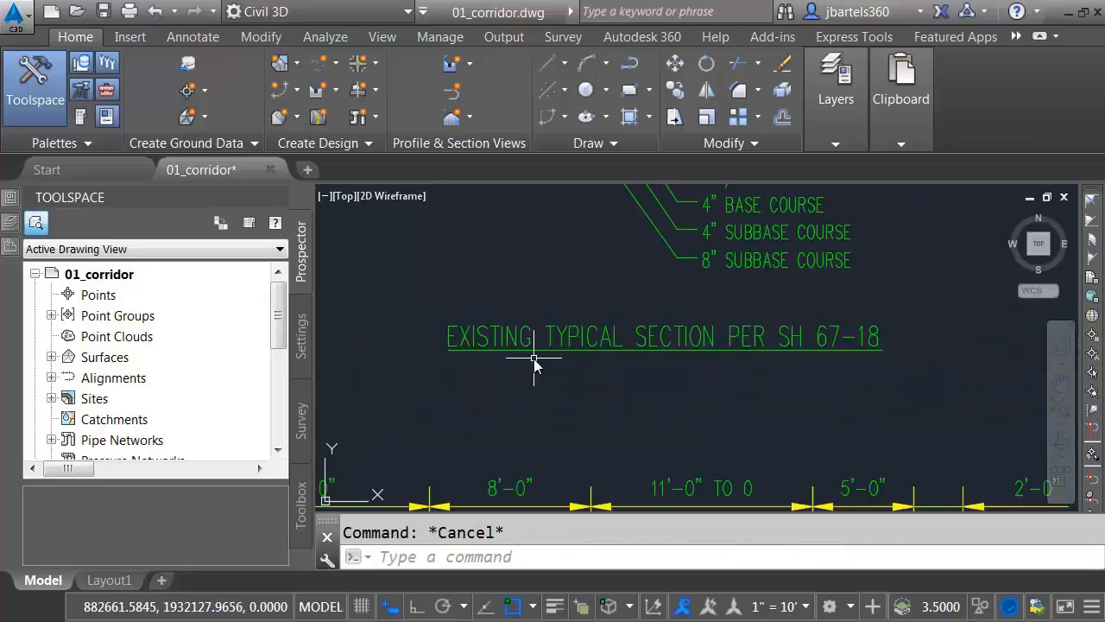
{"action": "mouse_move", "coordinate": [573, 376]}
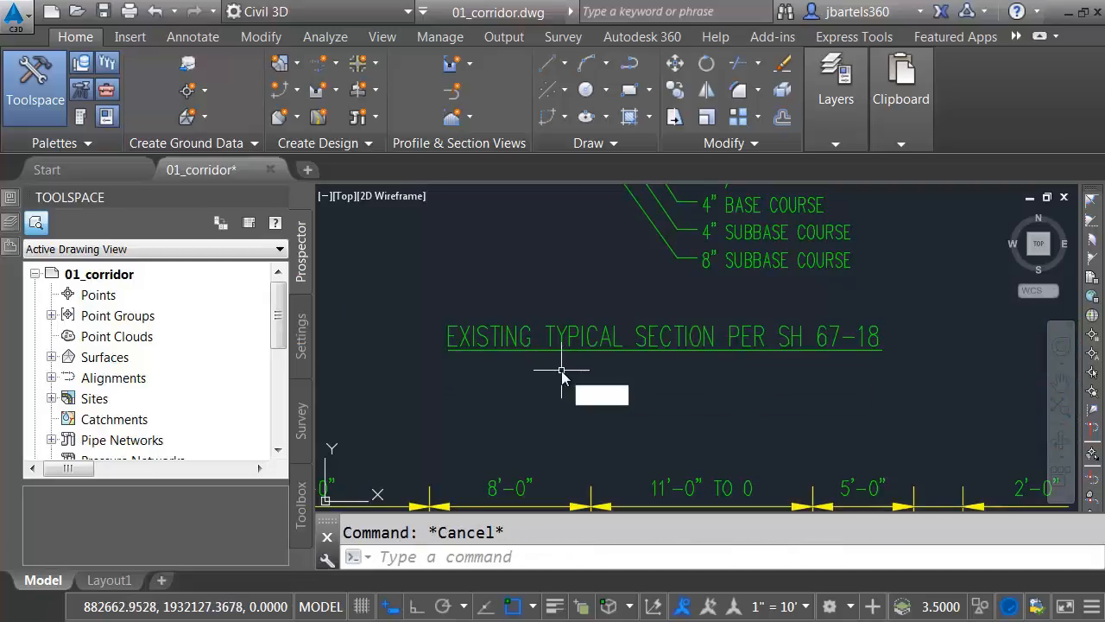
Set SELECTIONANNODISPLAY to 0 and confirm the selected title text shows only its current scale.
{"action": "type", "text": "selectio"}
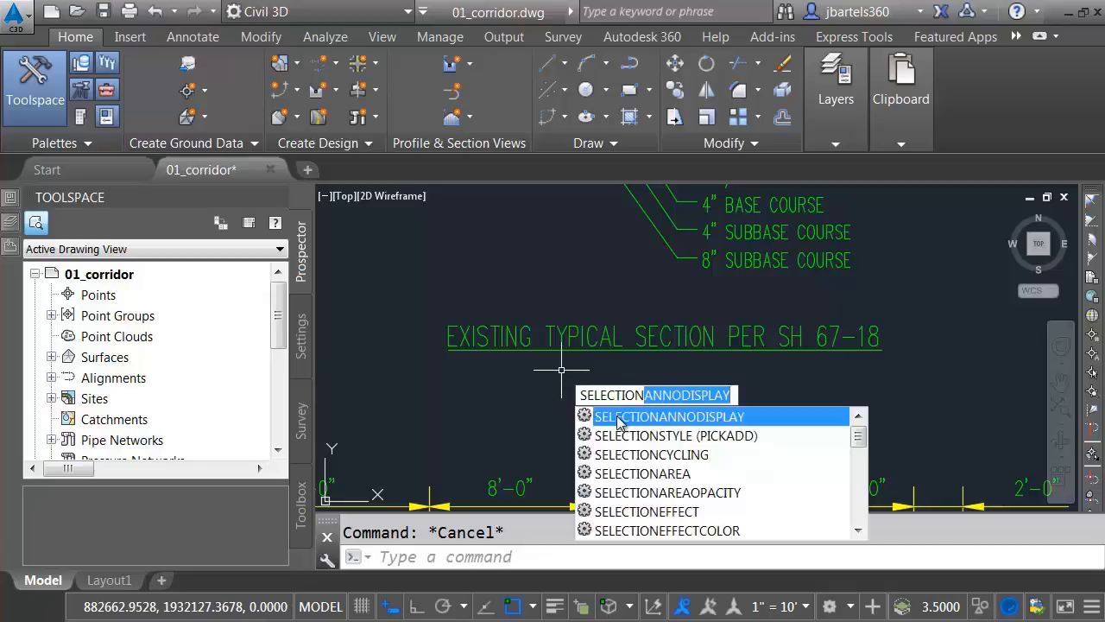
{"action": "left_click", "coordinate": [670, 416]}
{"action": "type", "text": "0"}
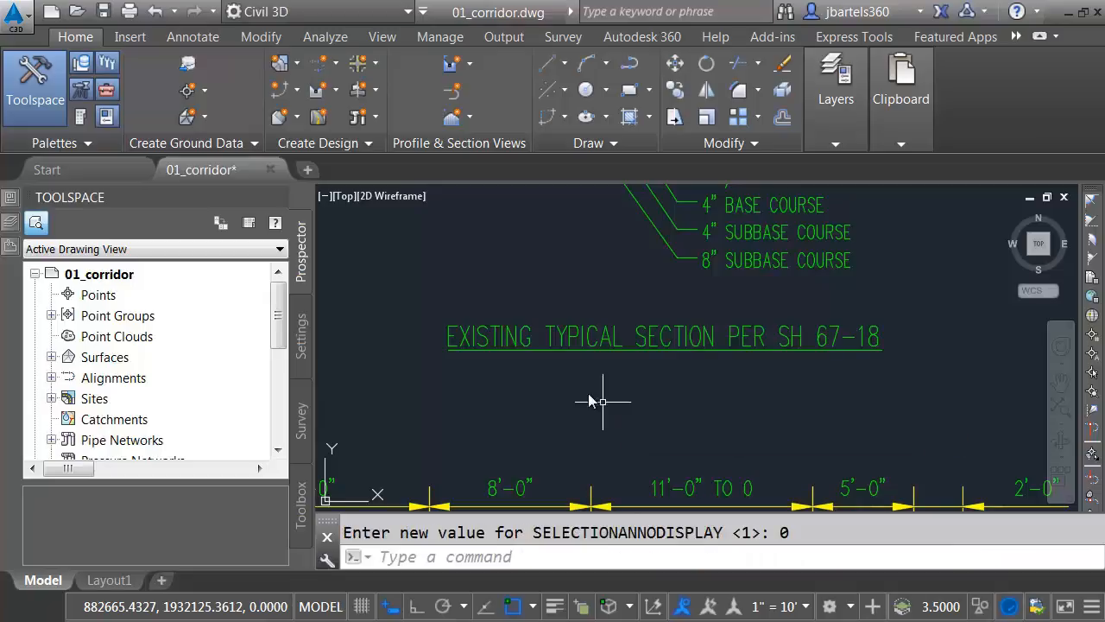
{"action": "mouse_move", "coordinate": [570, 335]}
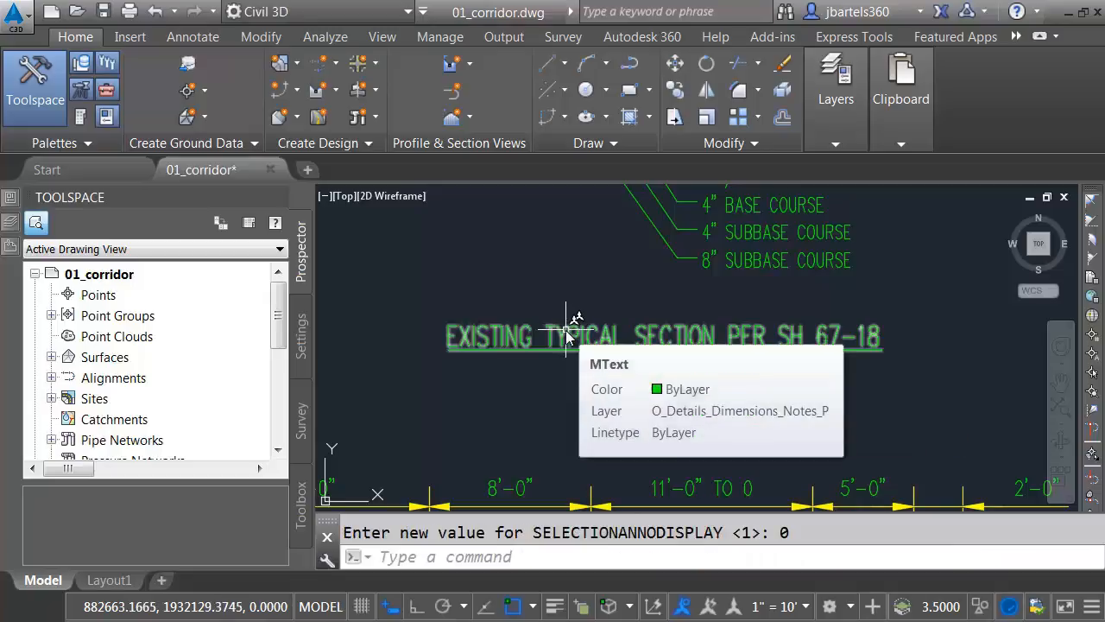
{"action": "left_click", "coordinate": [576, 335]}
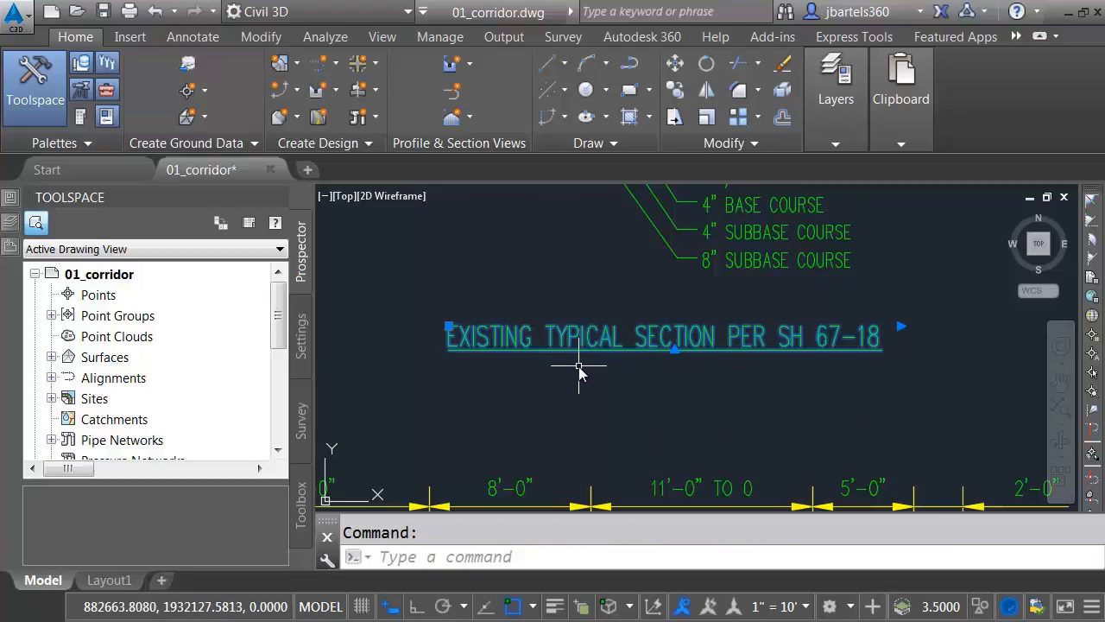
{"action": "mouse_move", "coordinate": [566, 372]}
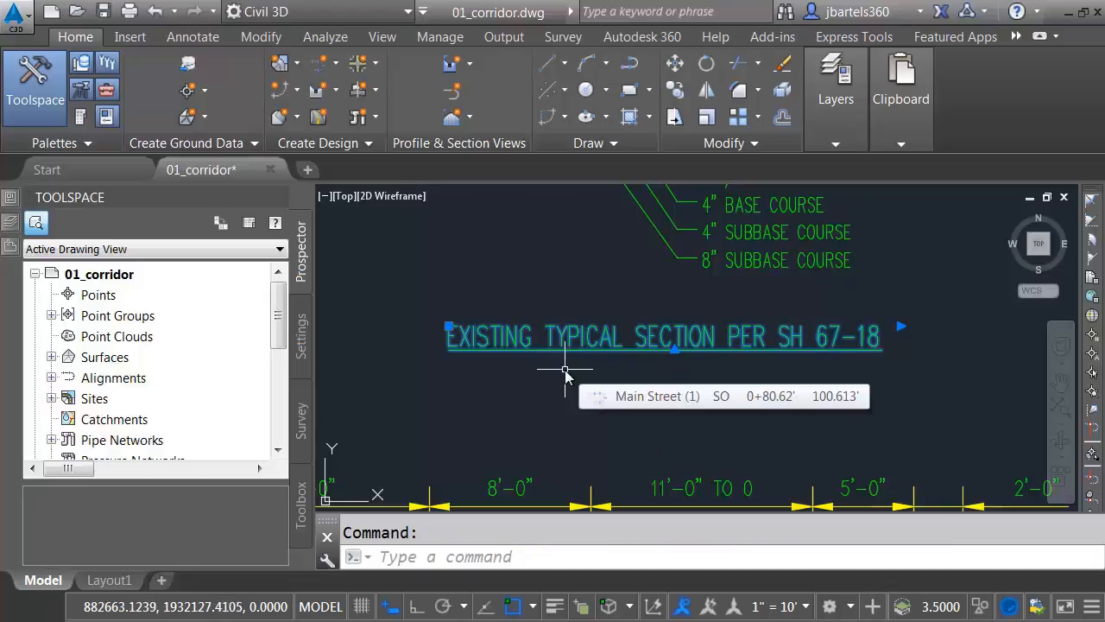
{"action": "key", "text": "Escape"}
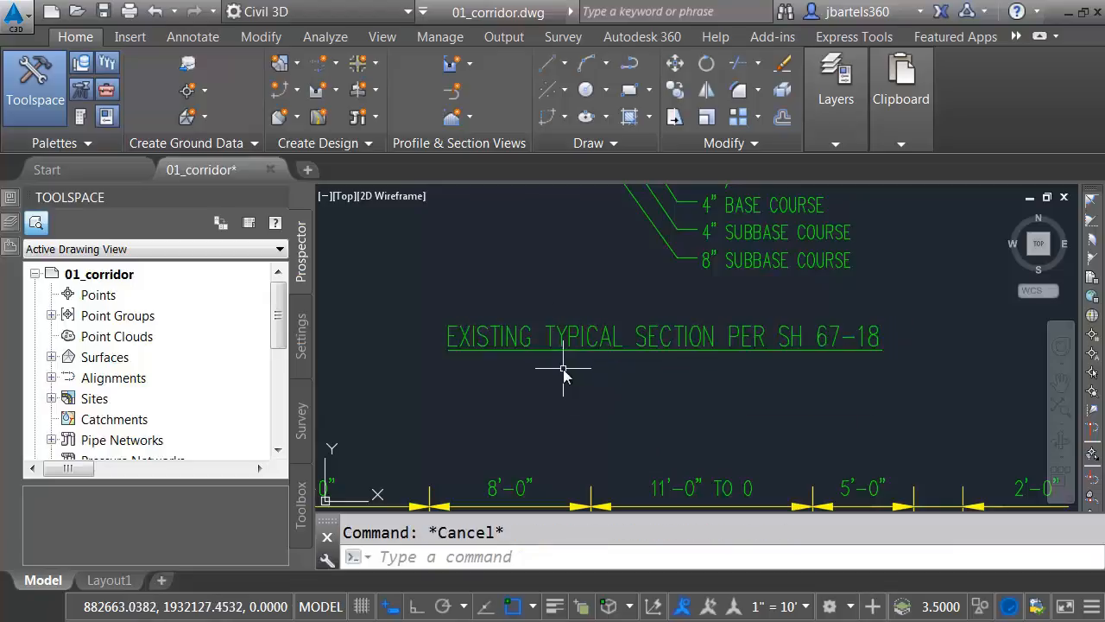
{"action": "mouse_move", "coordinate": [563, 370]}
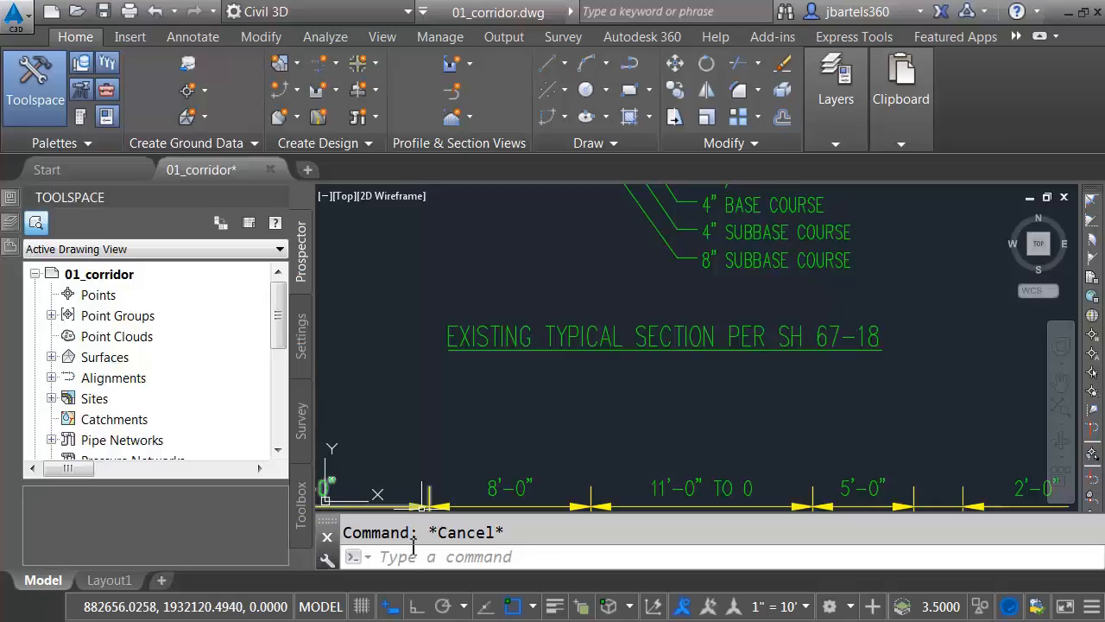
{"action": "left_click", "coordinate": [418, 557]}
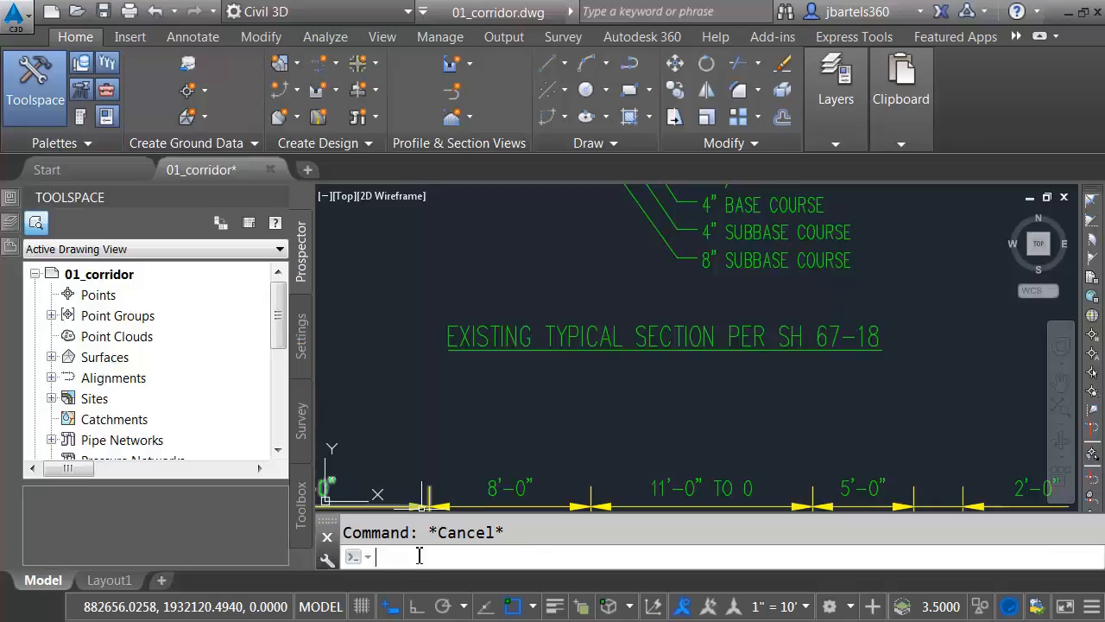
Open the help article for SELECTIONANNODISPLAY from the SEL autocomplete list.
{"action": "type", "text": "sel"}
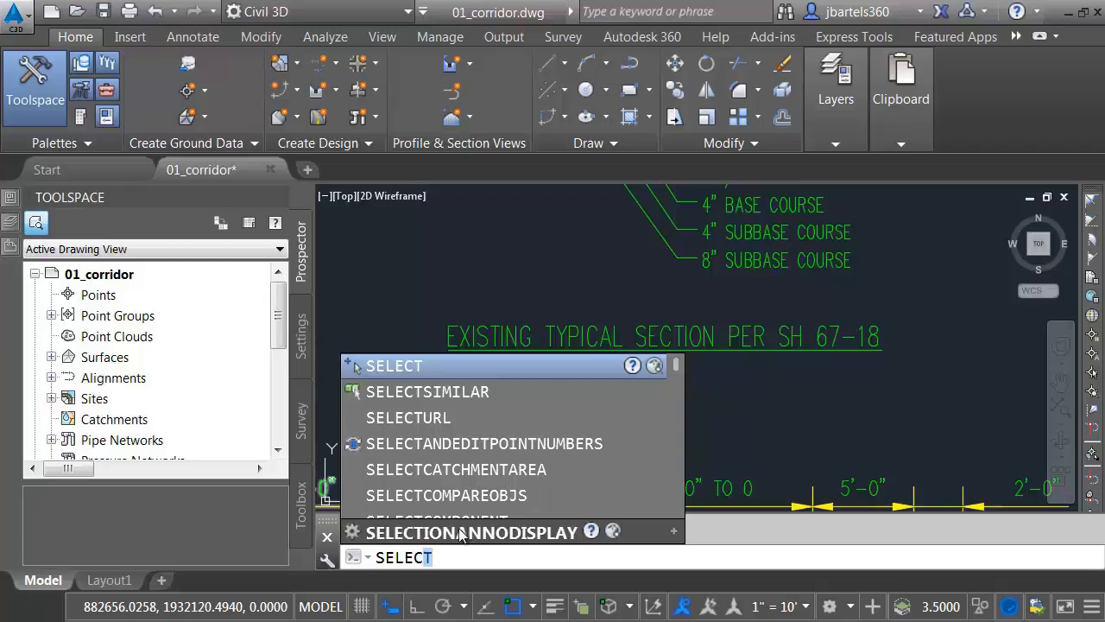
{"action": "left_click", "coordinate": [471, 532]}
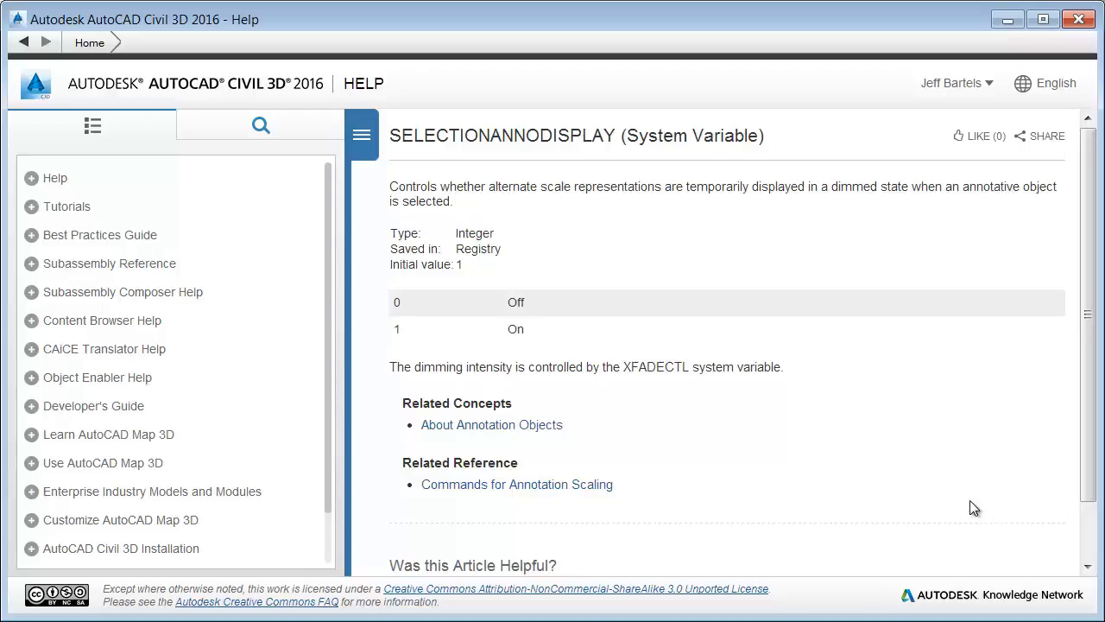
{"action": "mouse_move", "coordinate": [860, 422]}
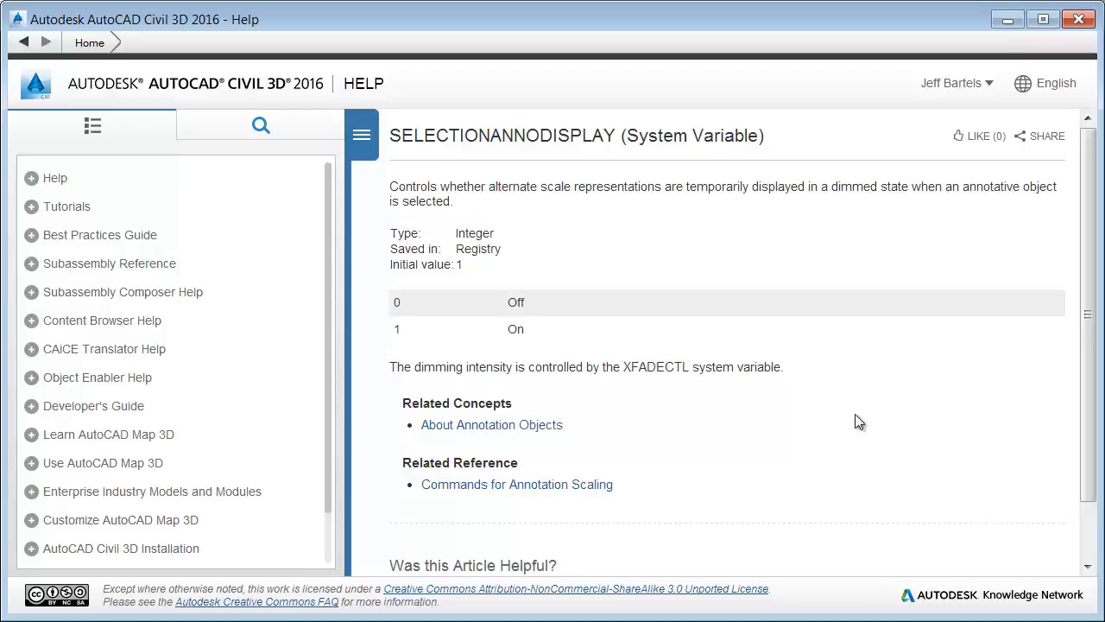
{"action": "mouse_move", "coordinate": [508, 256]}
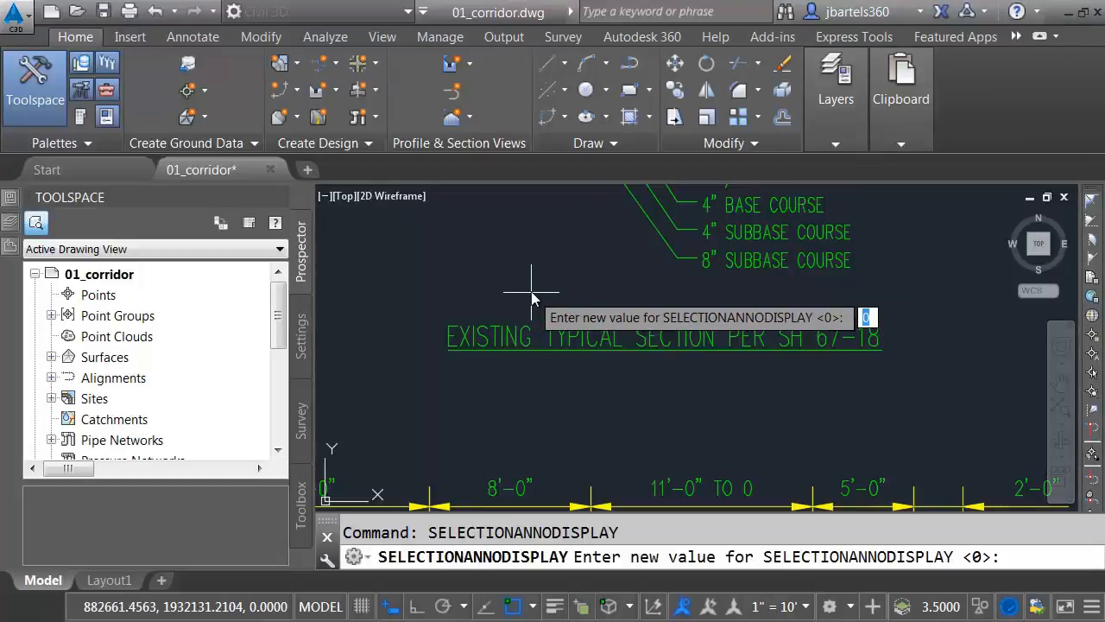
Enter 1 at the SELECTIONANNODISPLAY prompt to restore the setting.
{"action": "type", "text": "1"}
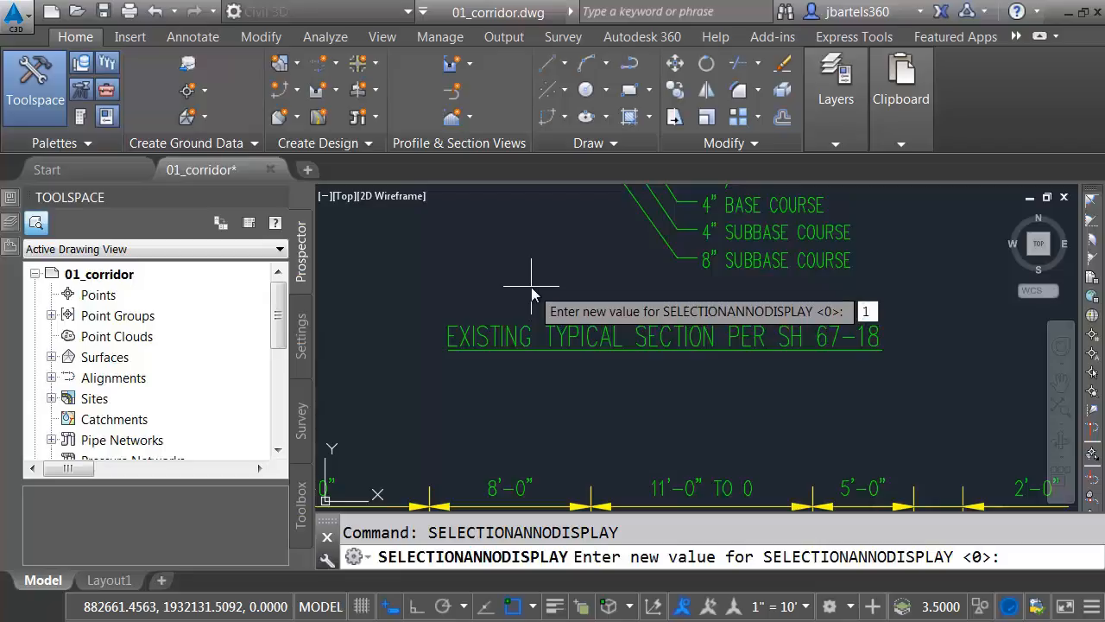